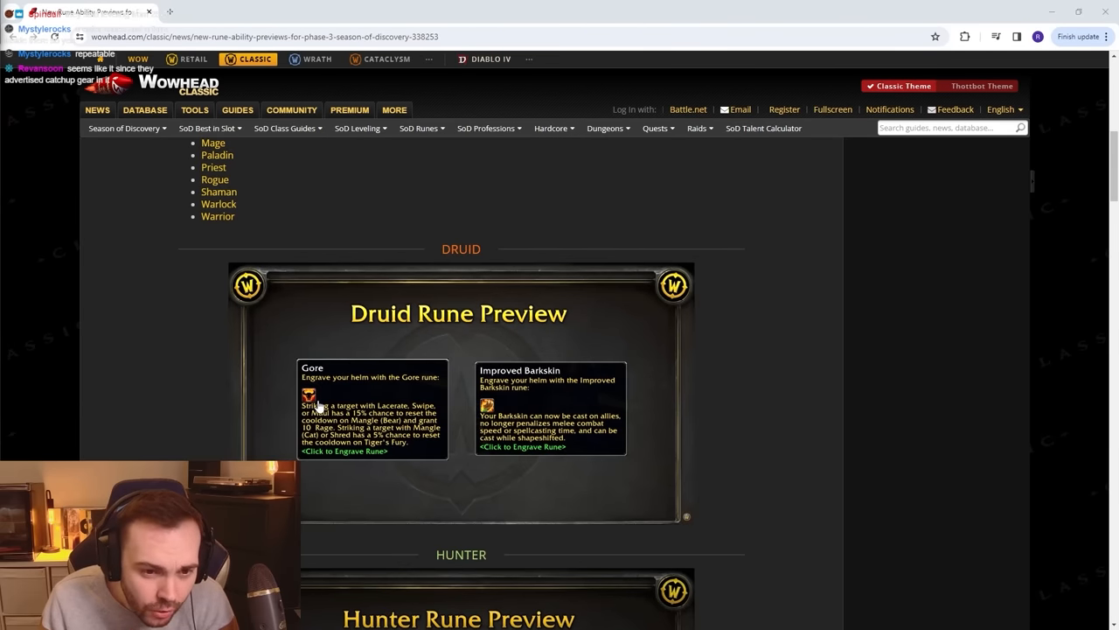
# Scroll the rune preview article down to the Hunter runes Lock and Load and Focus Fire.
pyautogui.scroll(-3)
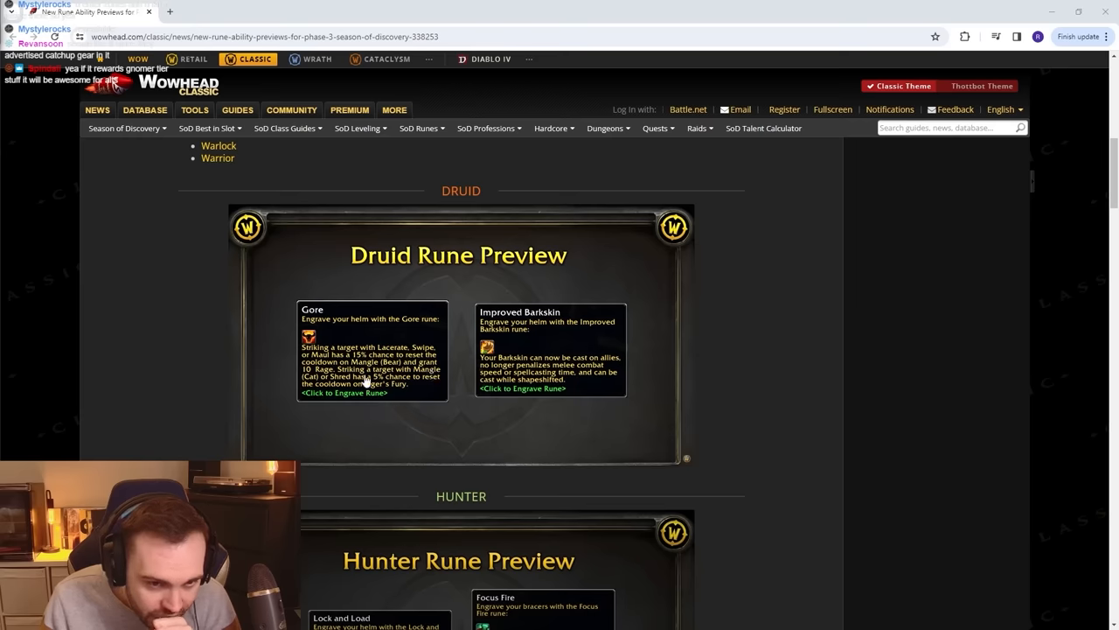
pyautogui.moveTo(453, 389)
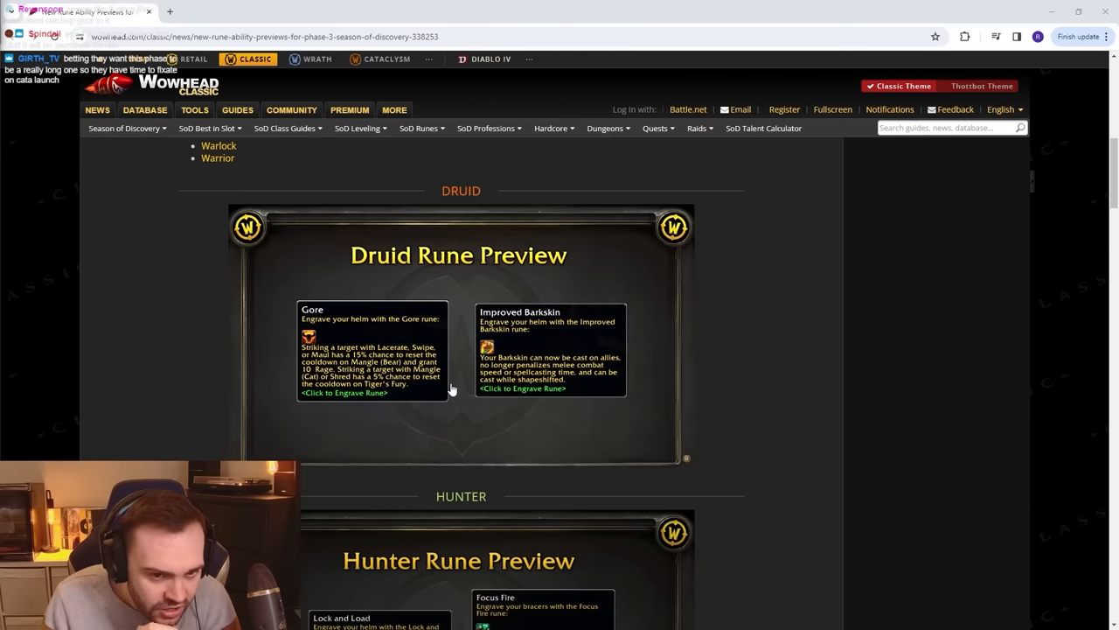
pyautogui.moveTo(415, 393)
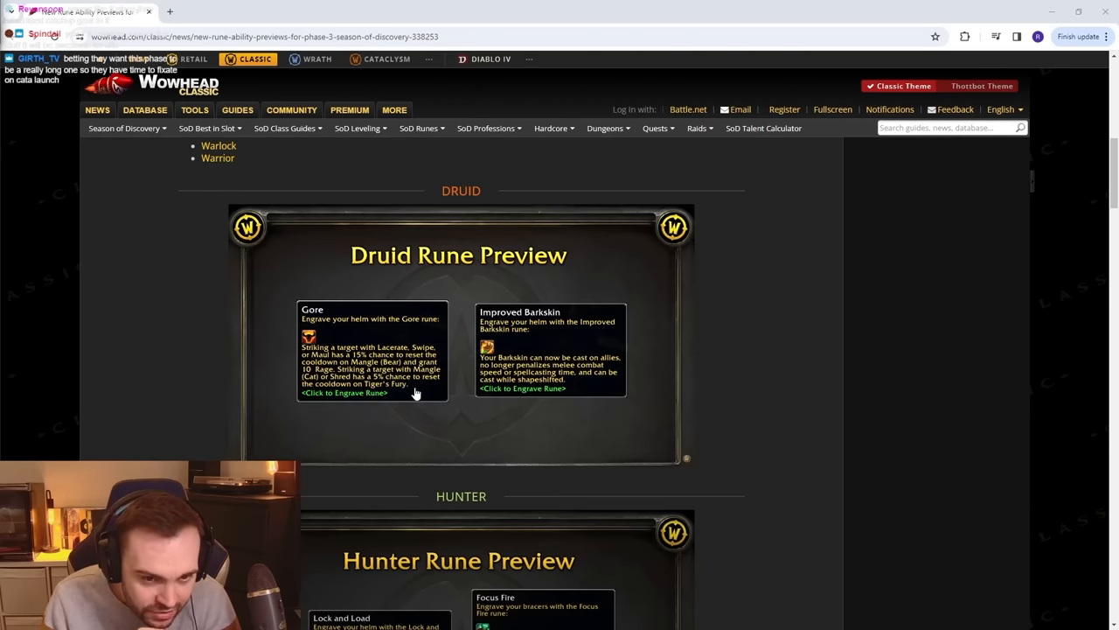
pyautogui.moveTo(492, 402)
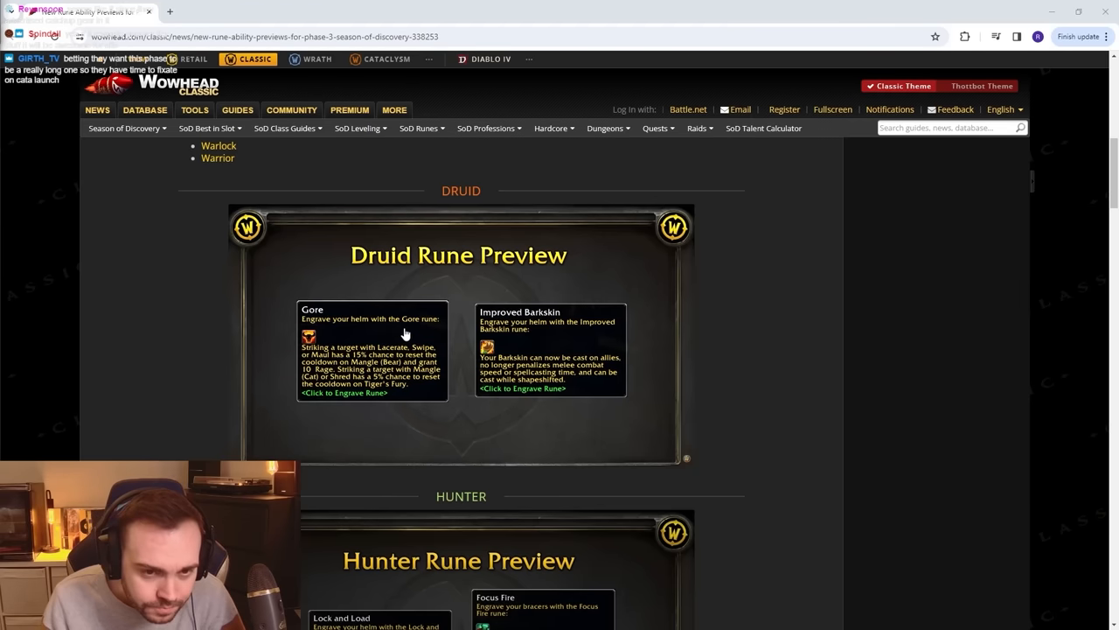
pyautogui.moveTo(344, 341)
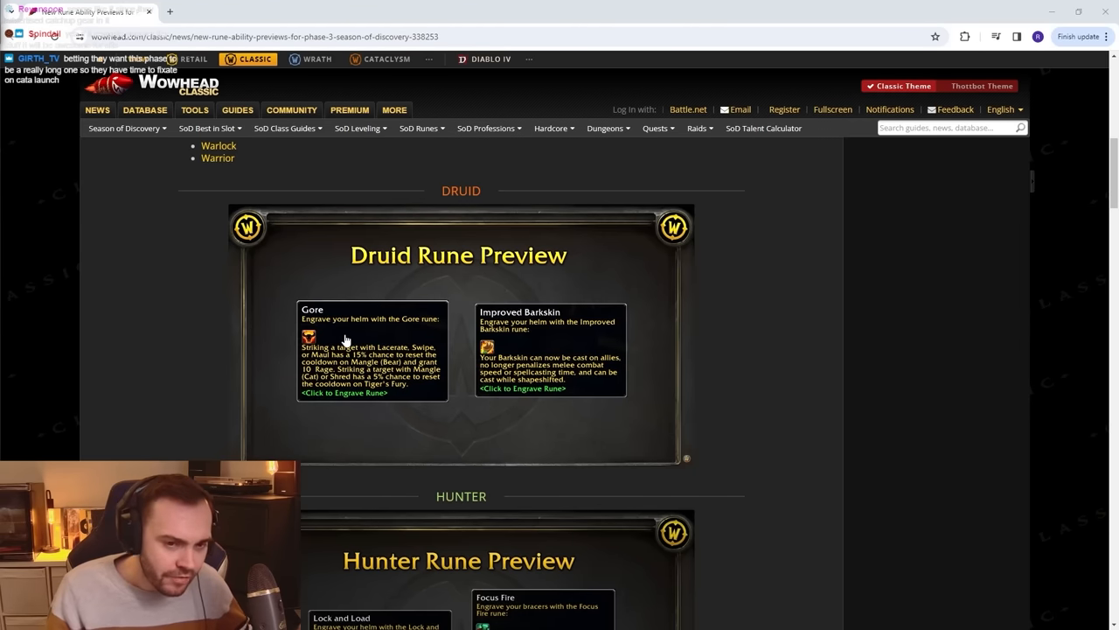
pyautogui.moveTo(466, 349)
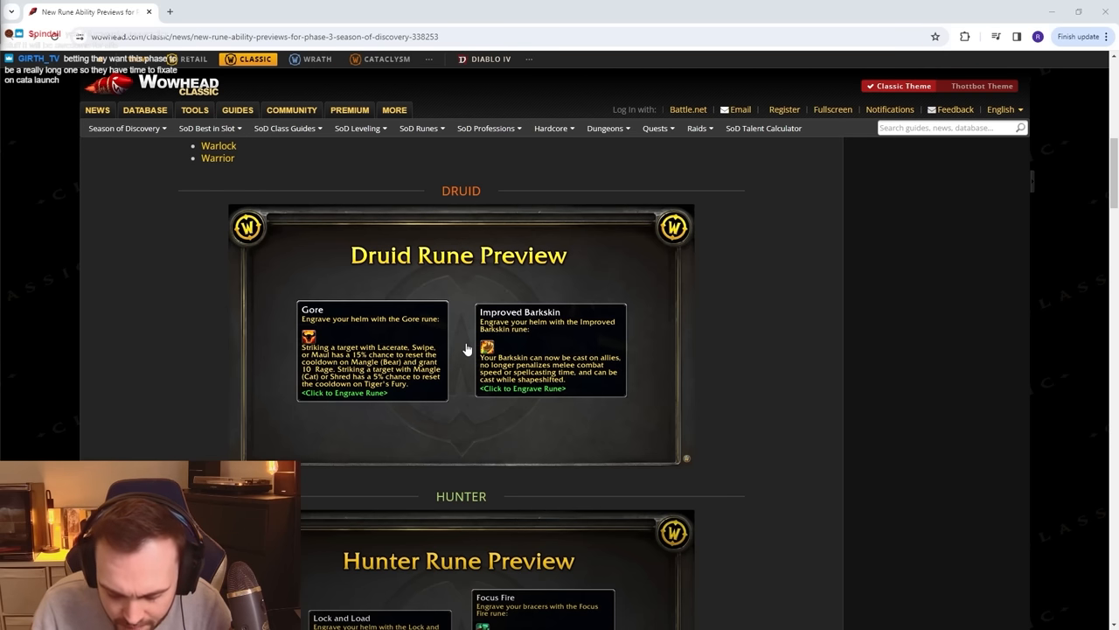
pyautogui.scroll(-3)
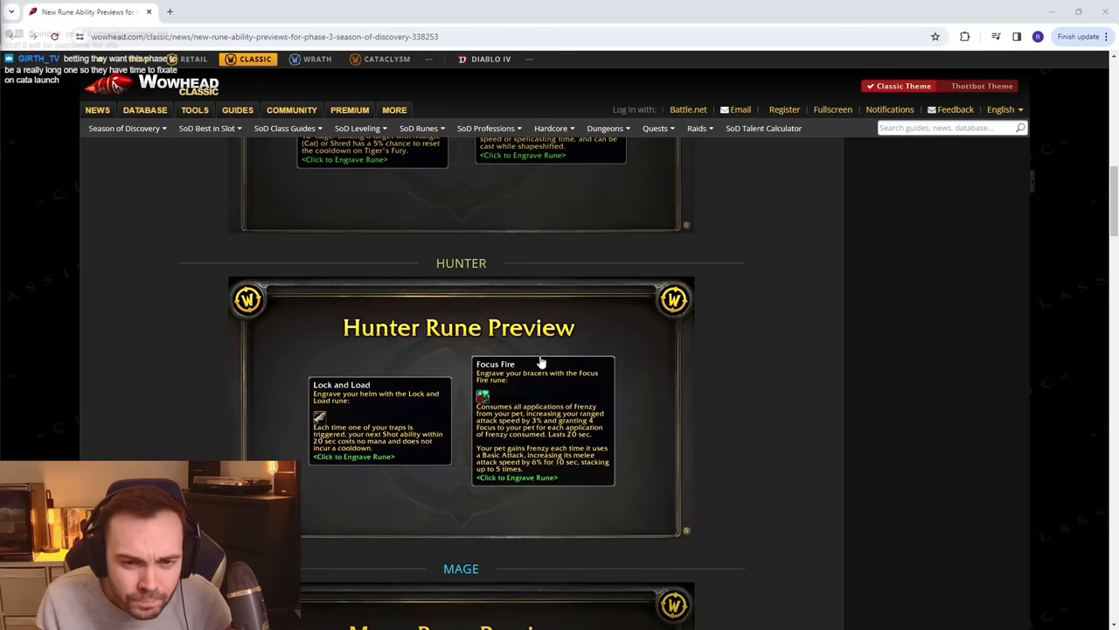
pyautogui.scroll(3)
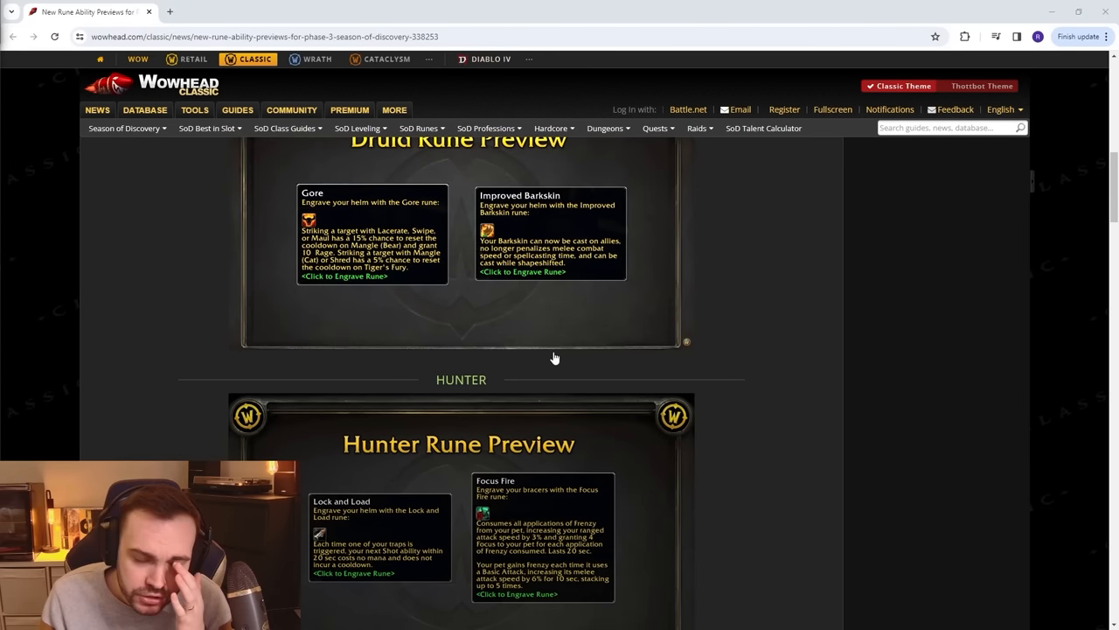
pyautogui.scroll(-3)
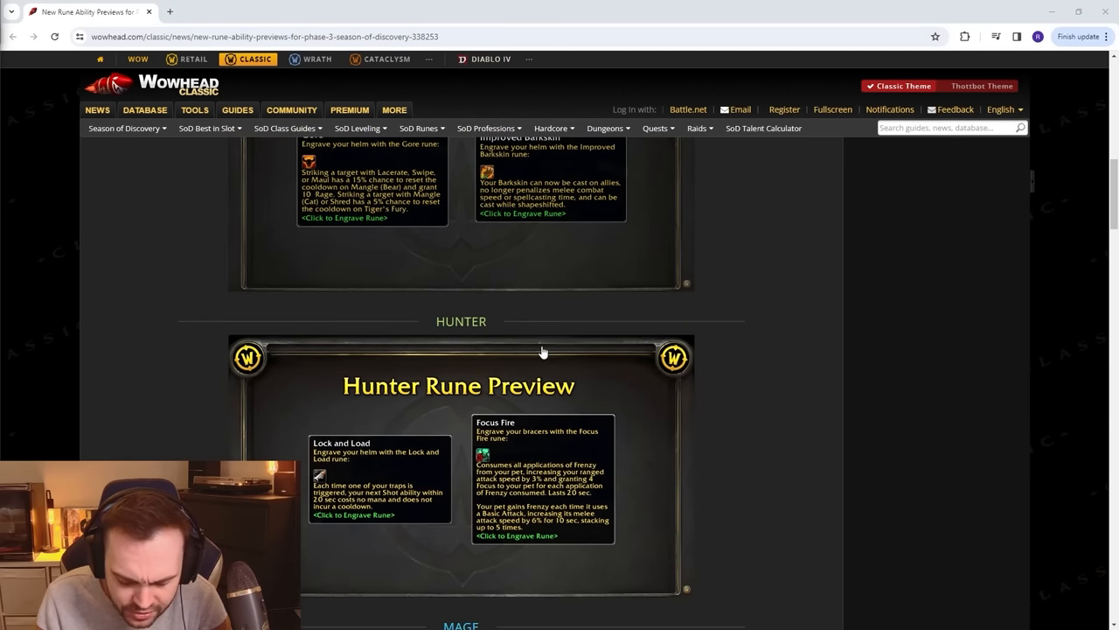
pyautogui.scroll(-3)
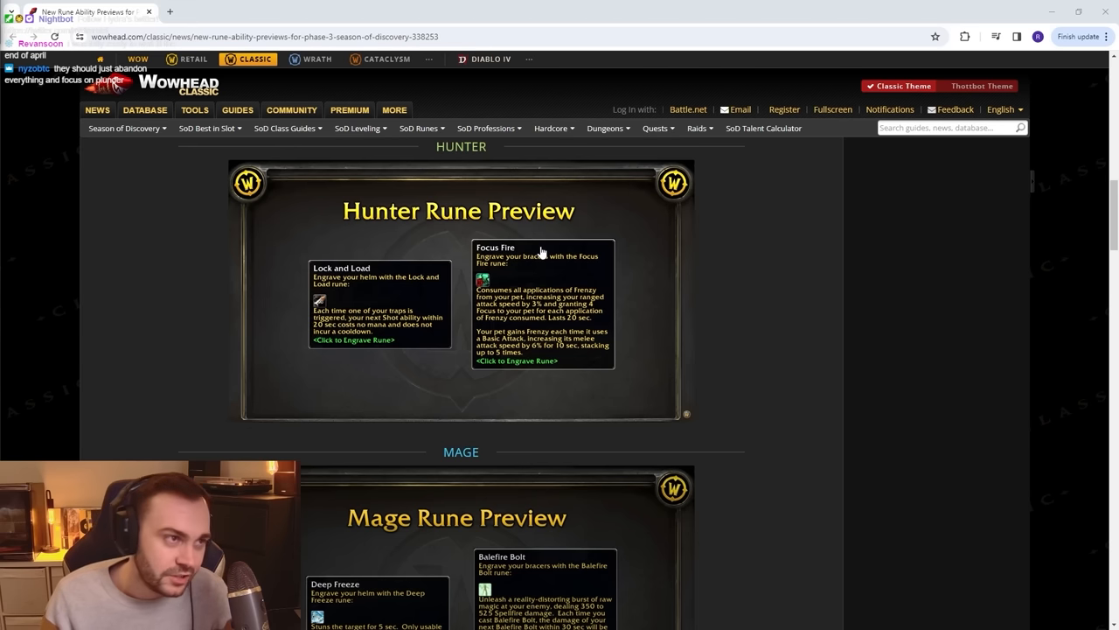
pyautogui.scroll(-3)
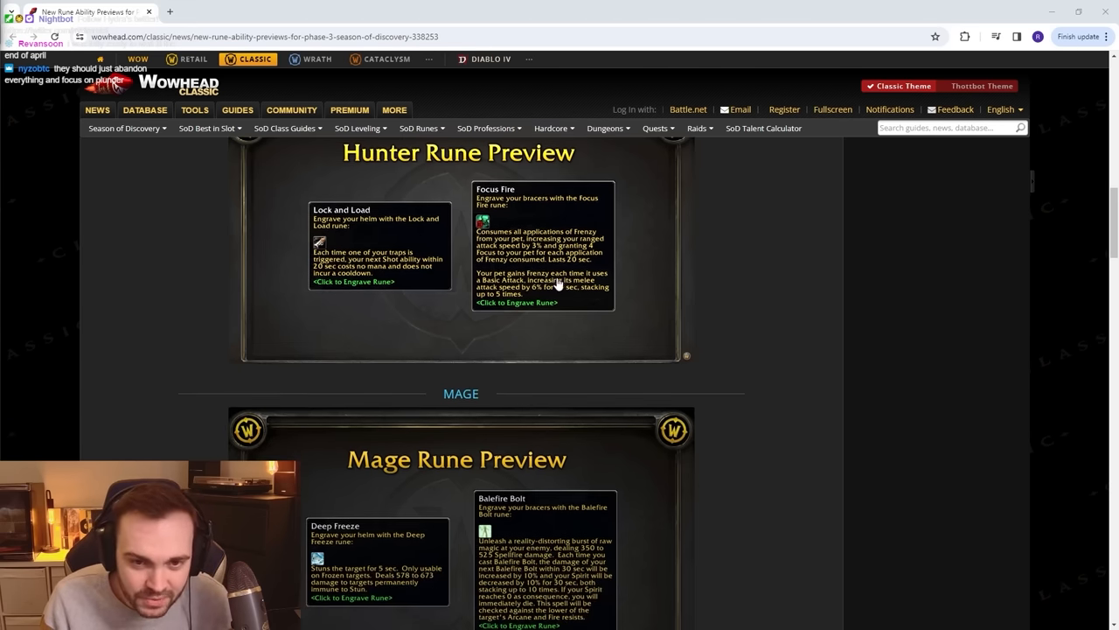
# Scroll down to the Mage runes Deep Freeze and Balefire Bolt.
pyautogui.scroll(-3)
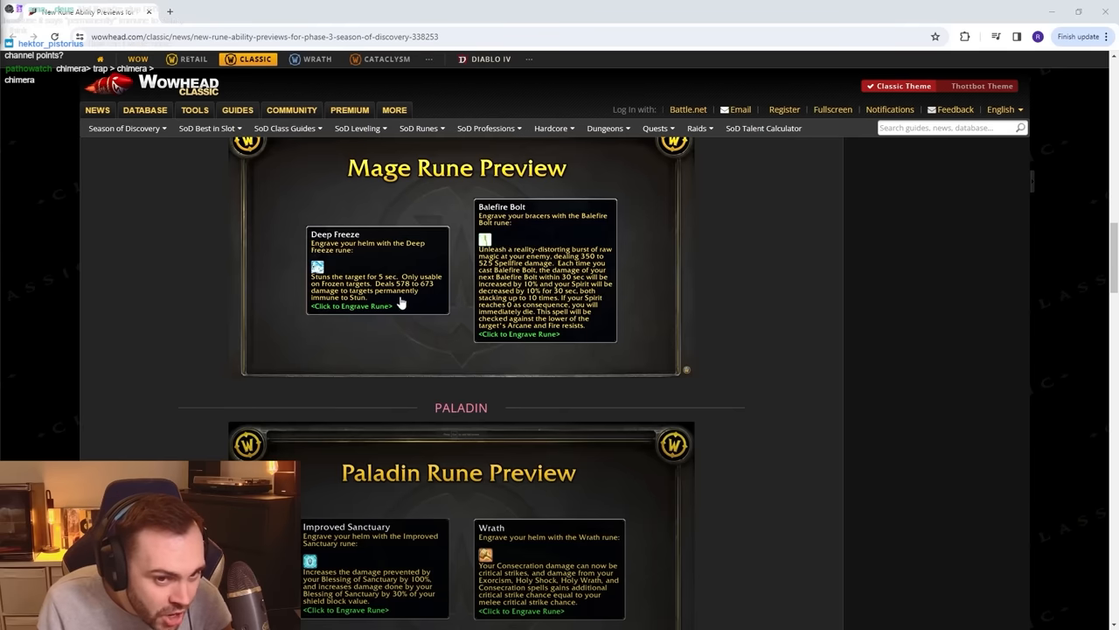
pyautogui.moveTo(525, 300)
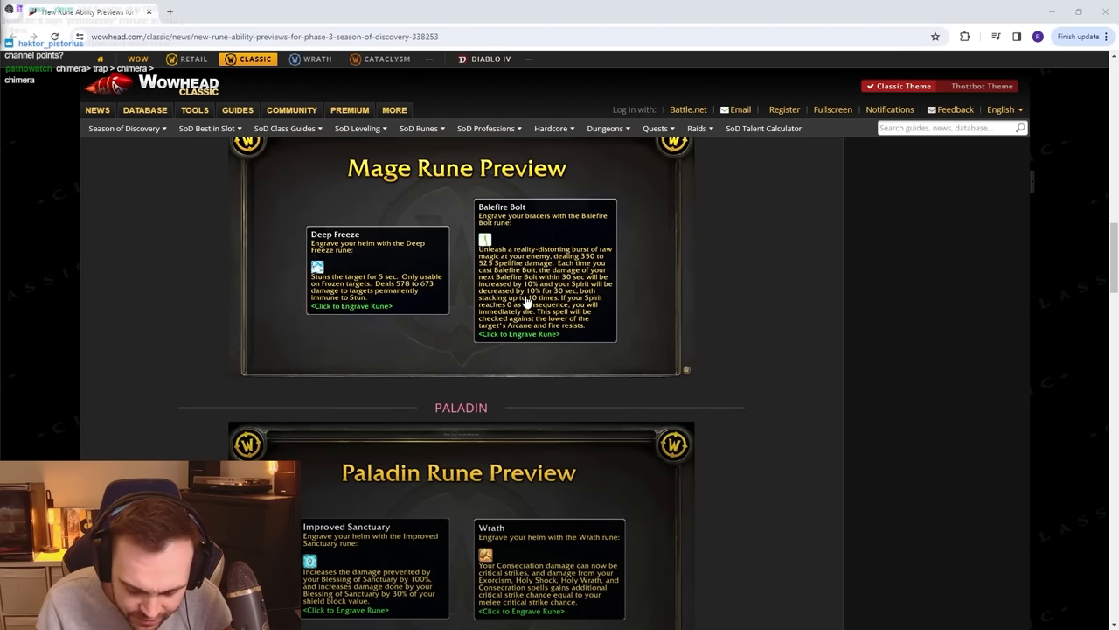
pyautogui.moveTo(520, 230)
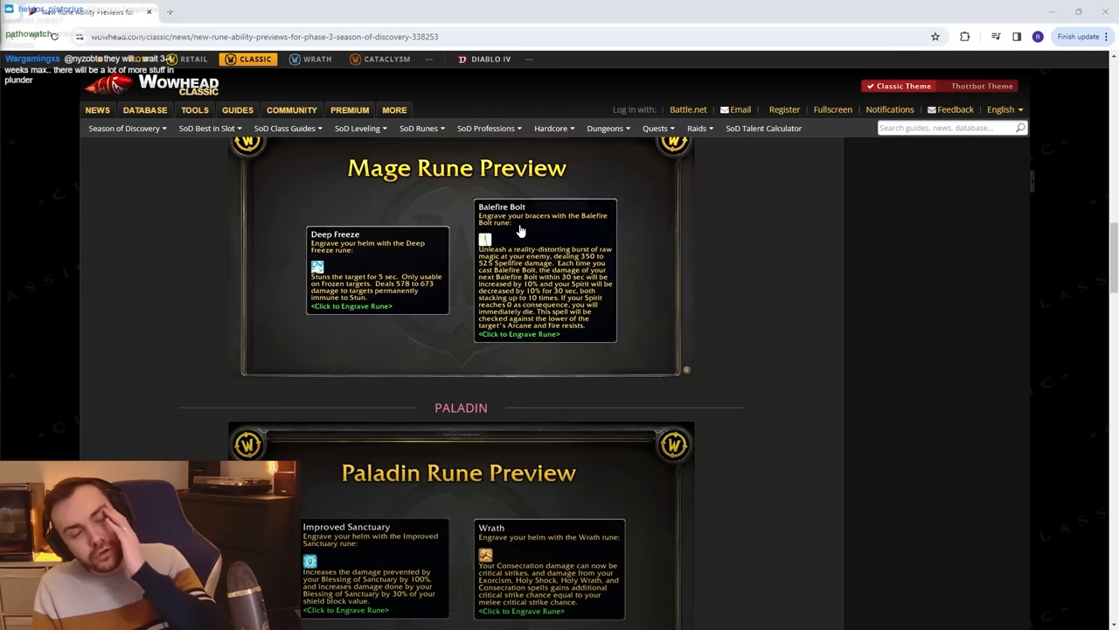
pyautogui.moveTo(556, 267)
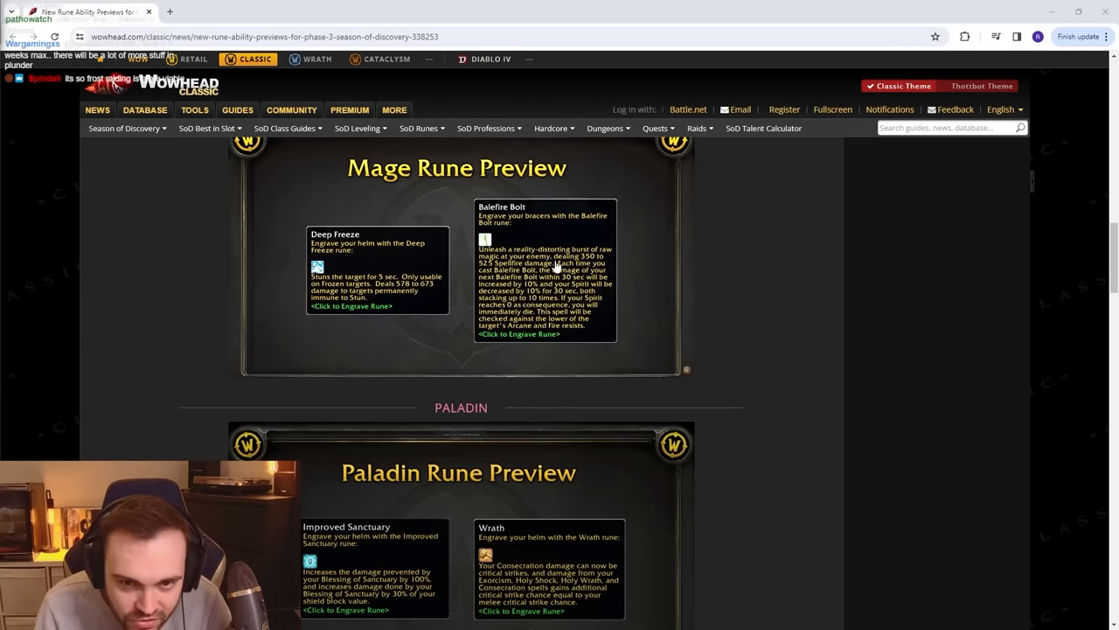
pyautogui.moveTo(575, 278)
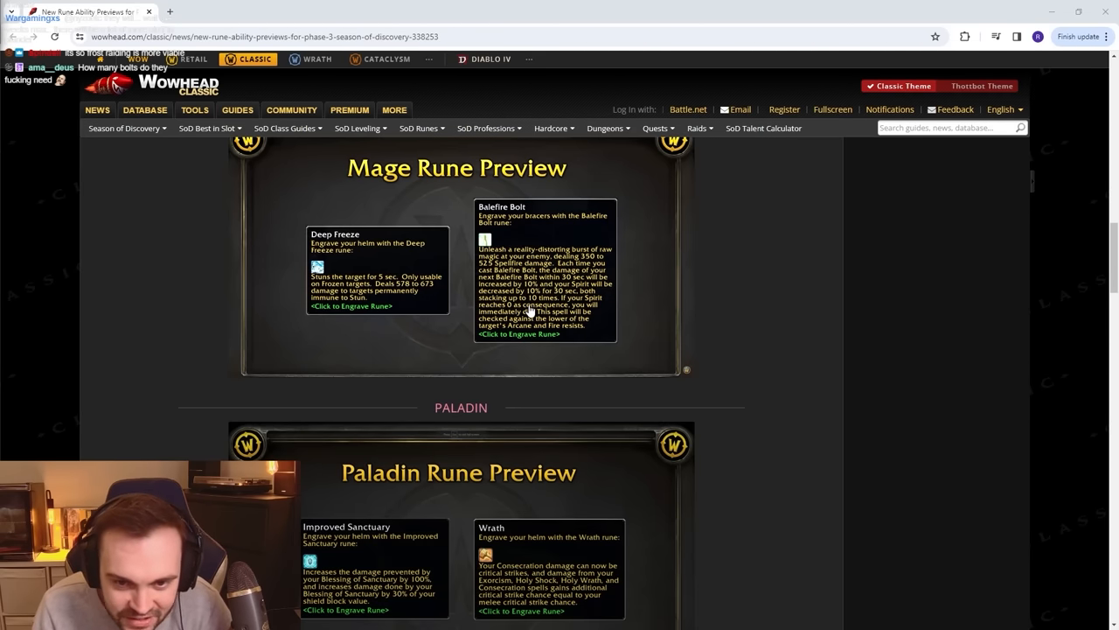
# Scroll down to the Paladin runes Improved Sanctuary and Wrath.
pyautogui.scroll(-3)
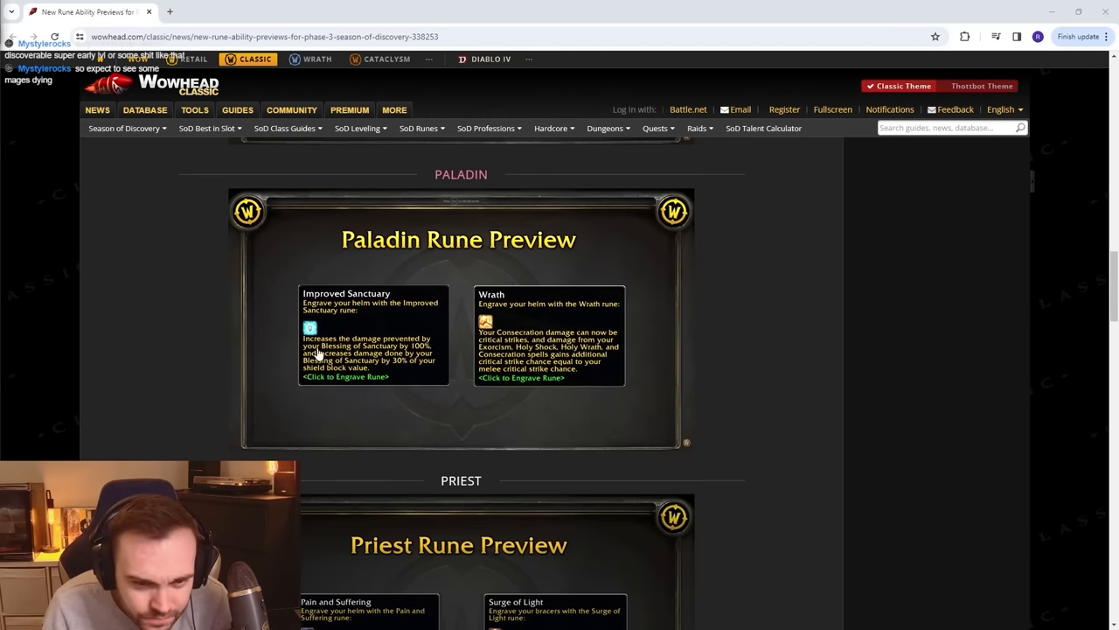
pyautogui.moveTo(400, 357)
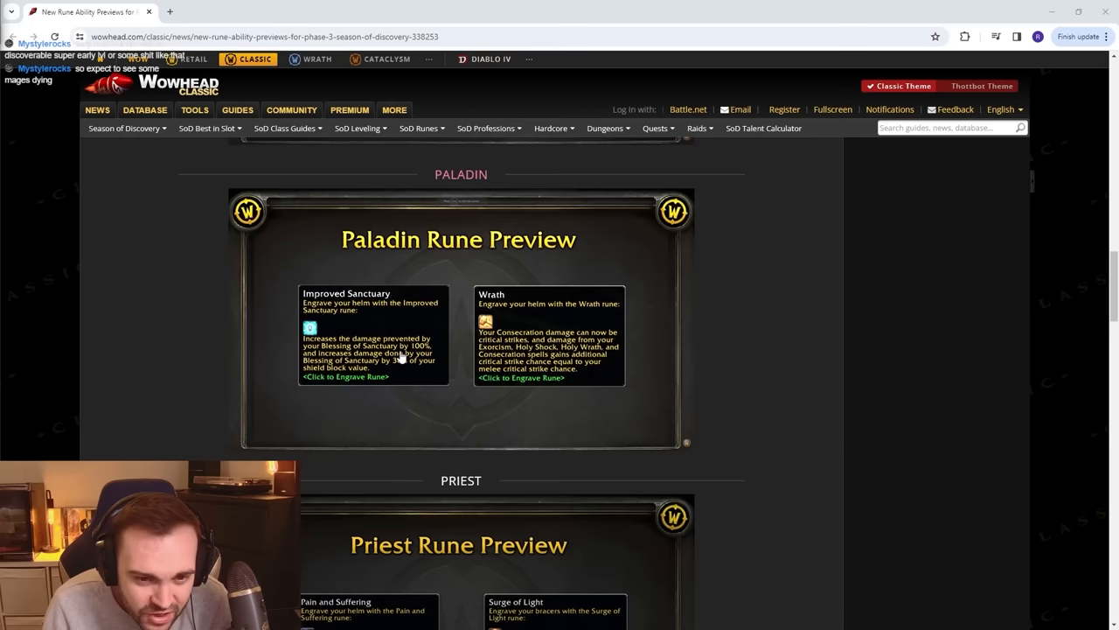
pyautogui.moveTo(406, 363)
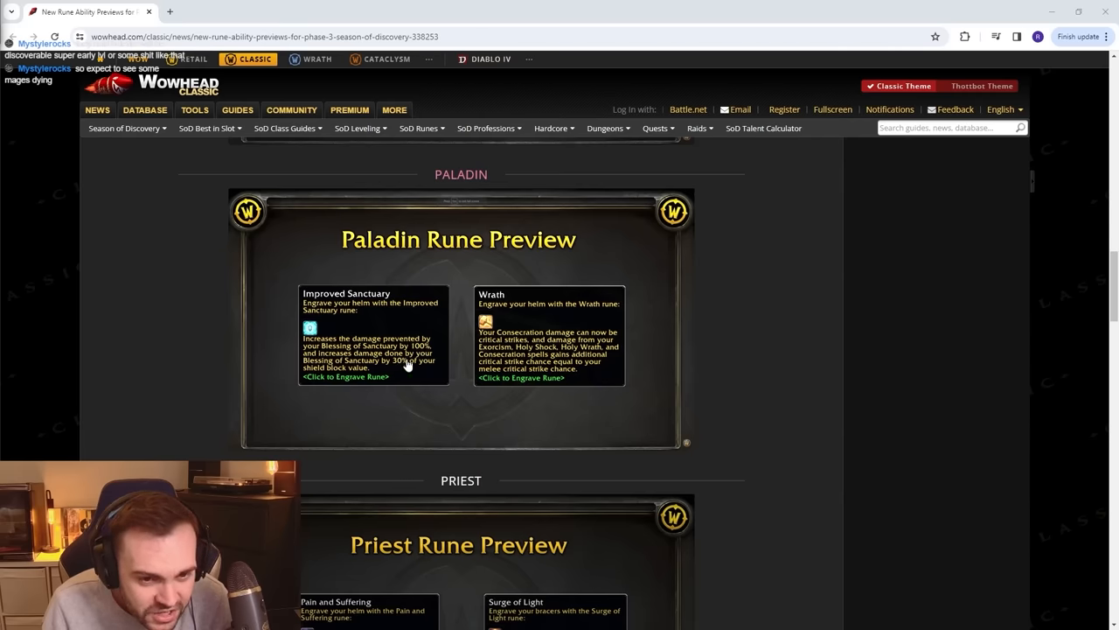
pyautogui.moveTo(330, 326)
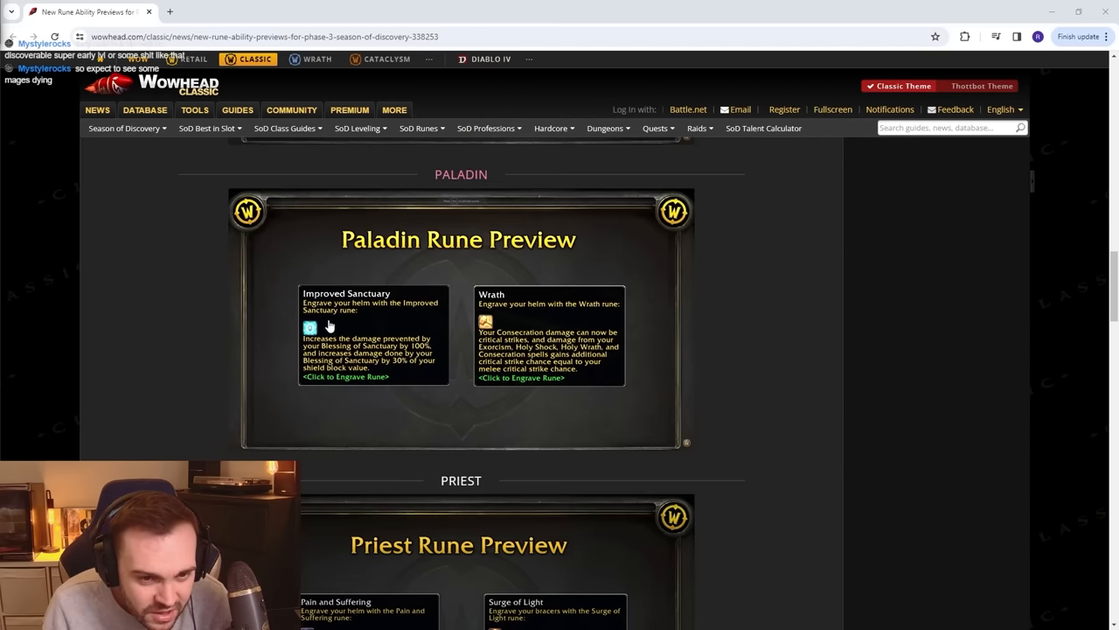
pyautogui.moveTo(427, 326)
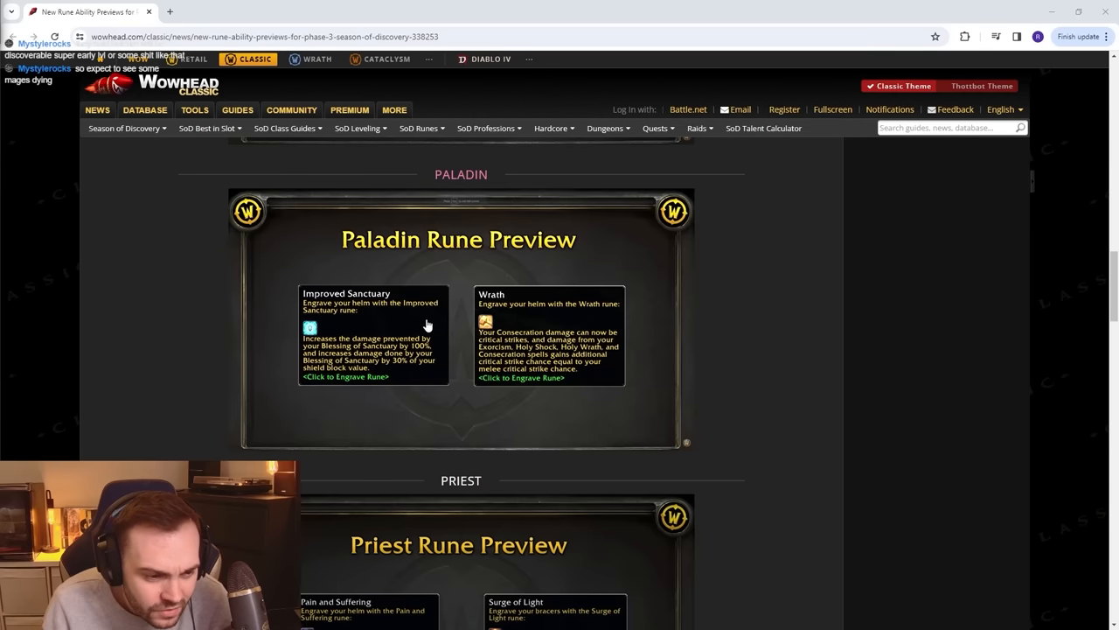
pyautogui.moveTo(559, 348)
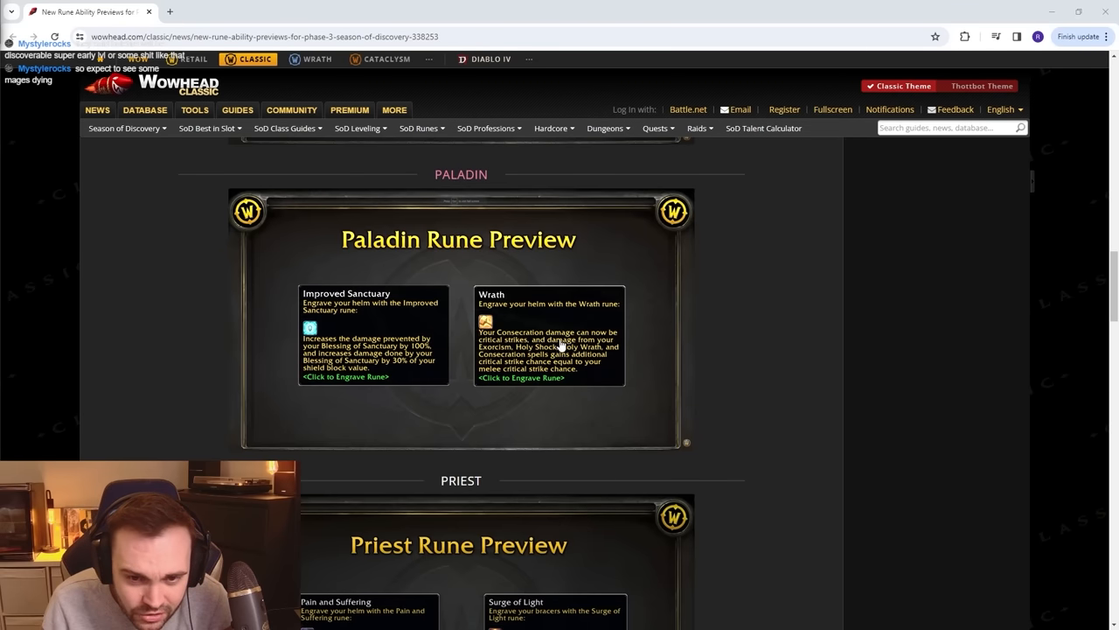
pyautogui.moveTo(547, 355)
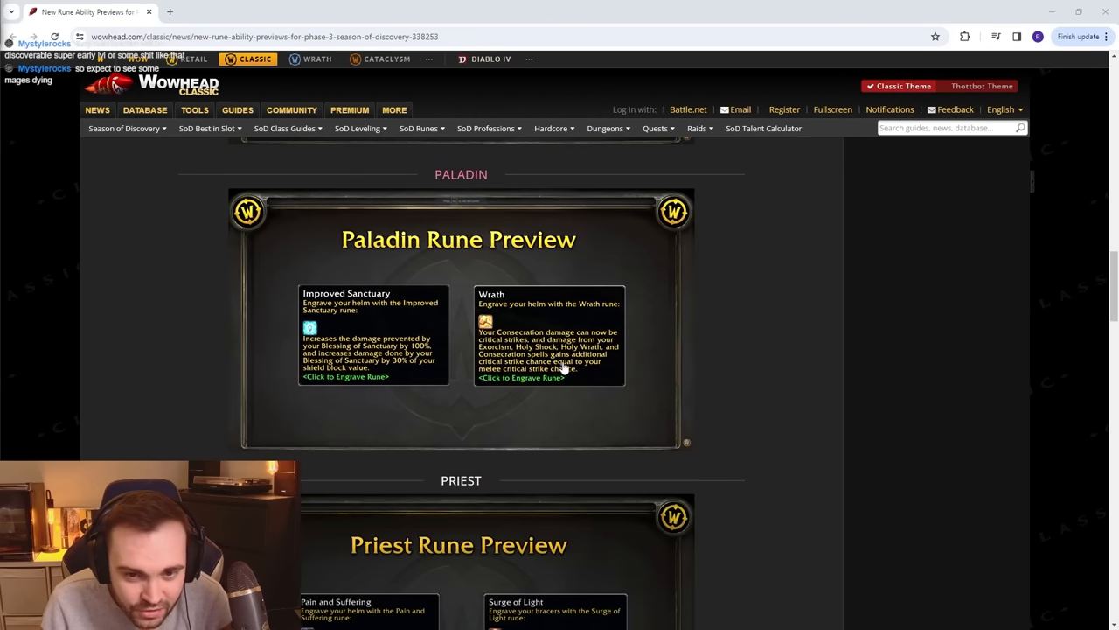
pyautogui.moveTo(508, 363)
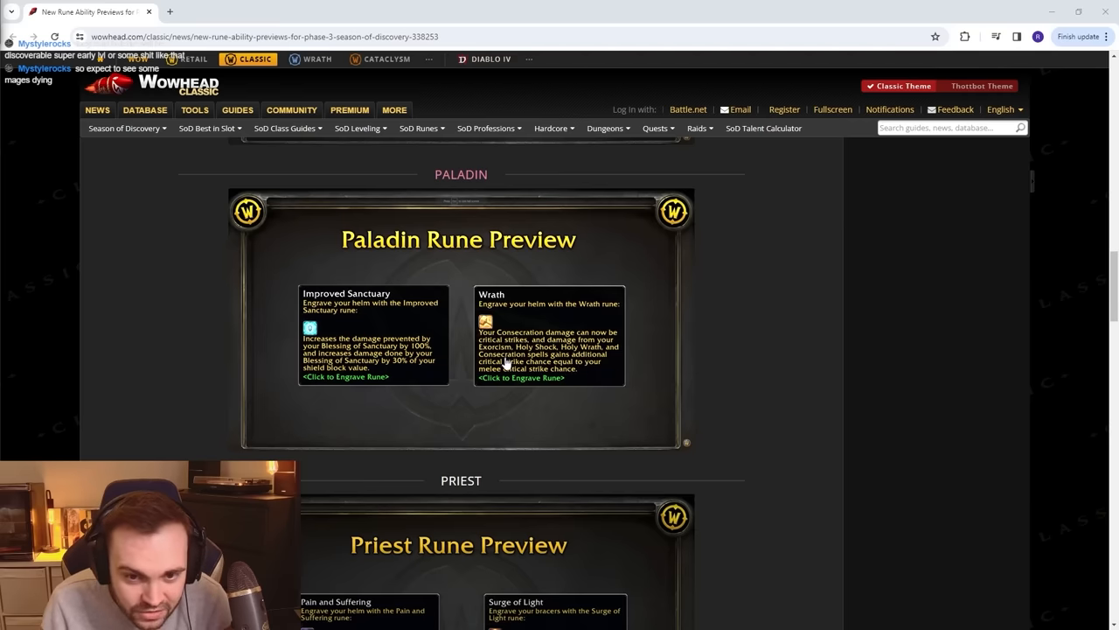
pyautogui.moveTo(544, 372)
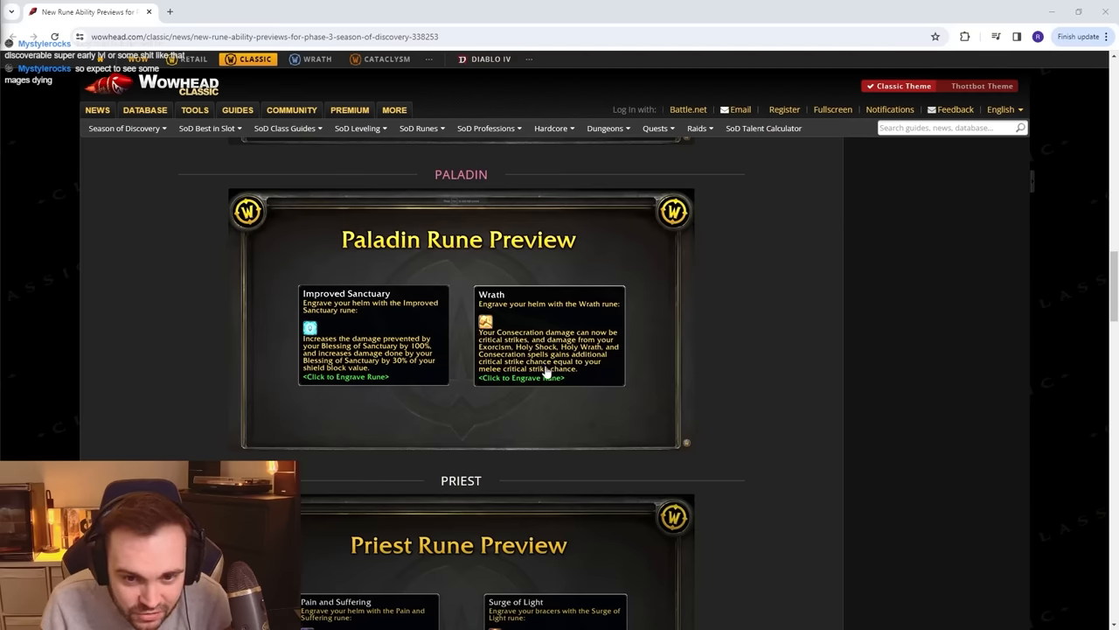
pyautogui.moveTo(610, 372)
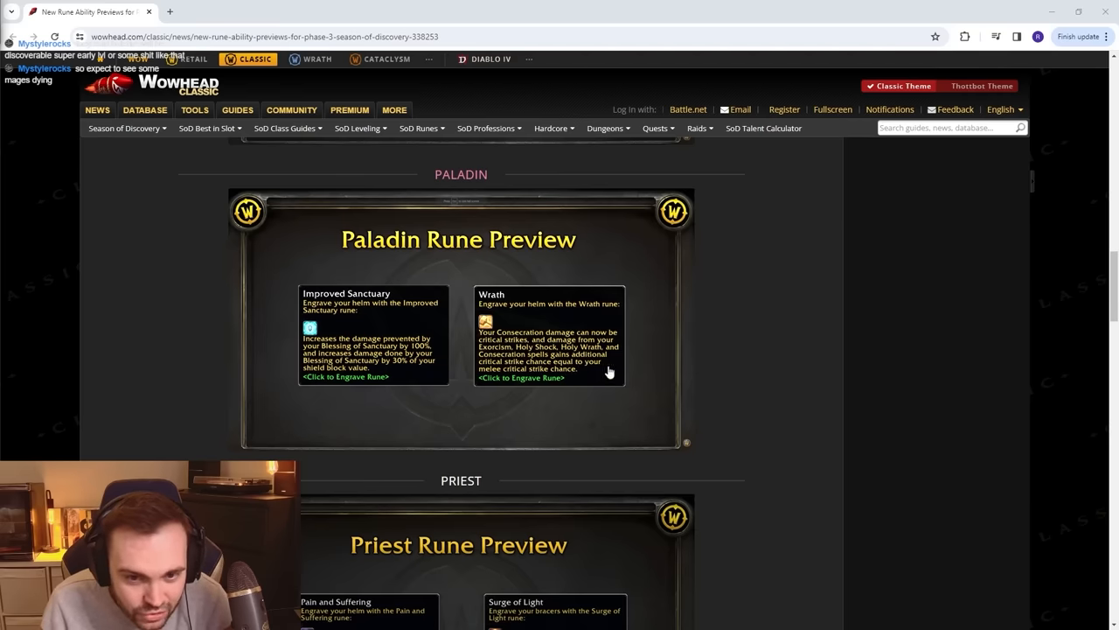
pyautogui.scroll(-3)
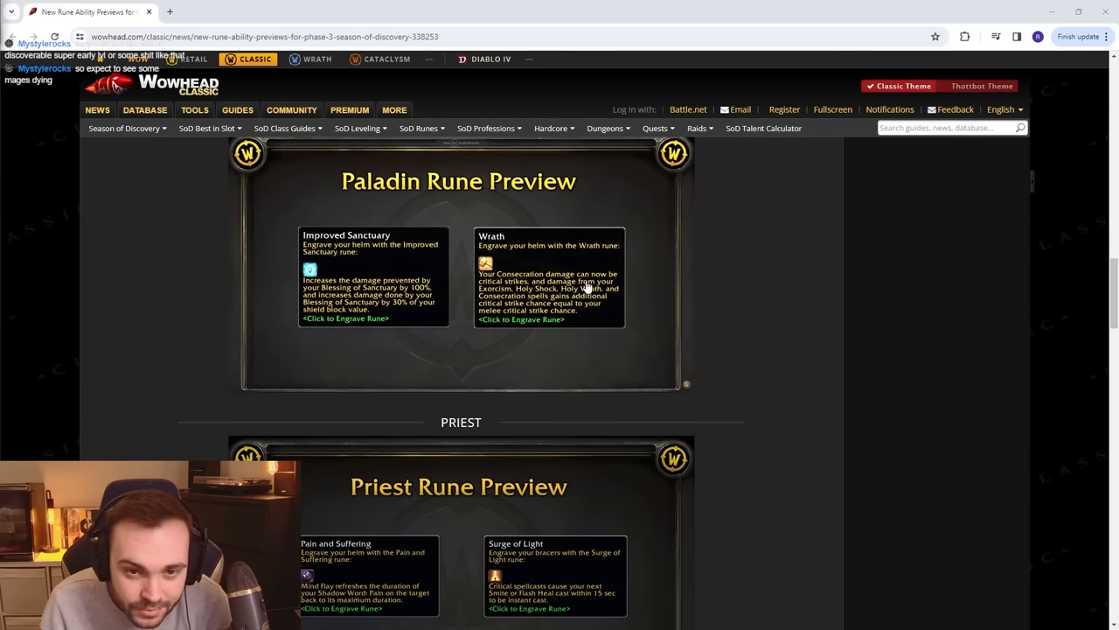
# Scroll past the Priest runes to the Rogue runes Honor Among Thieves and Cut to the Chase.
pyautogui.scroll(-3)
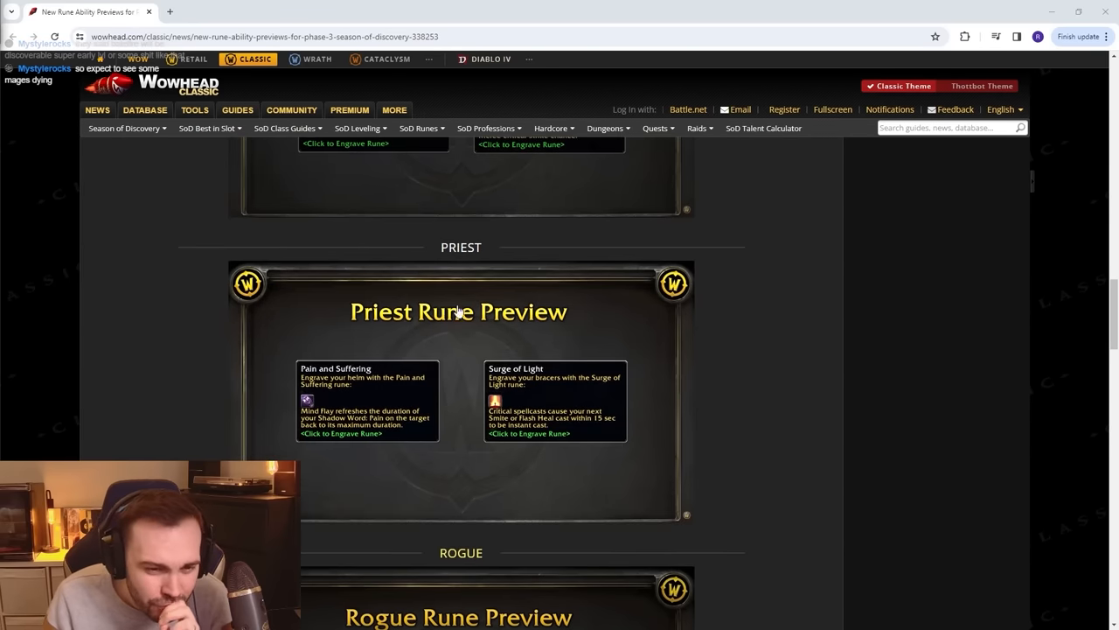
pyautogui.scroll(-3)
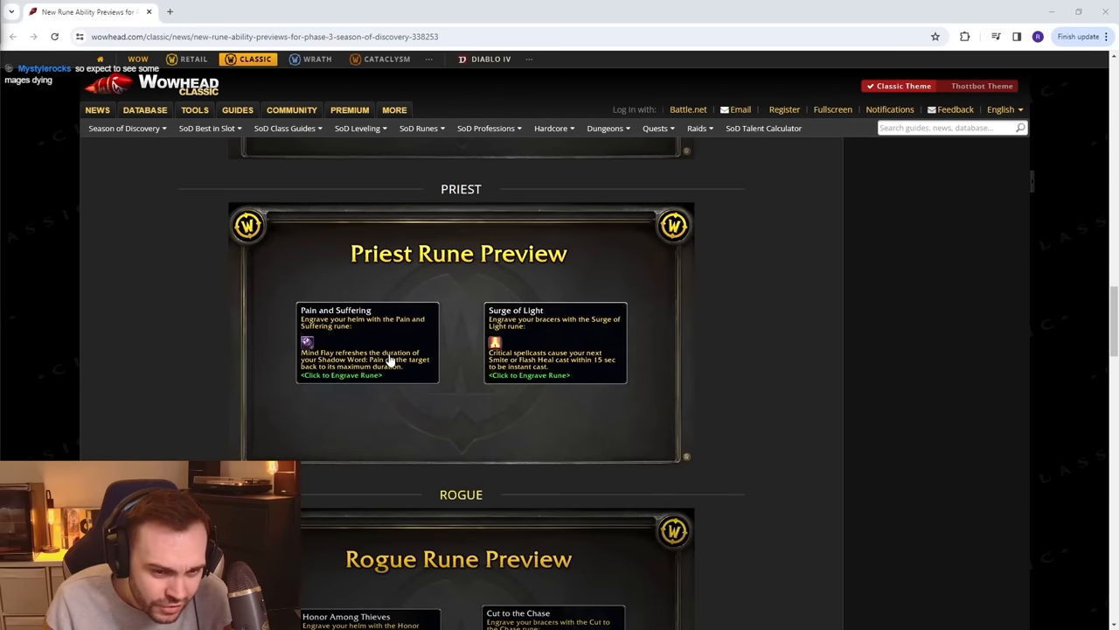
pyautogui.moveTo(578, 365)
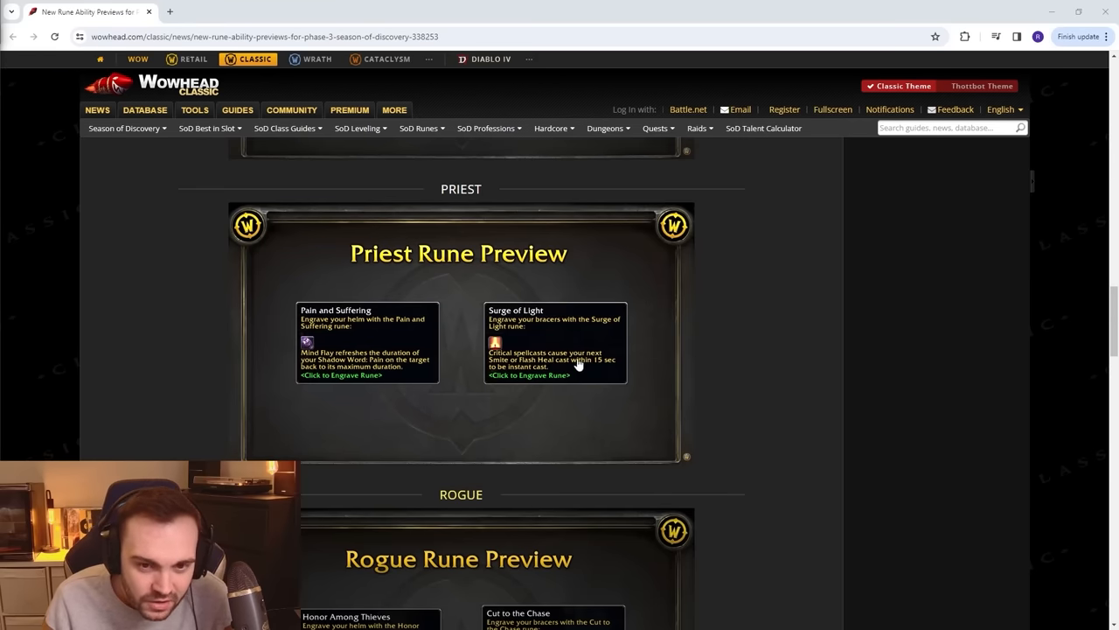
pyautogui.moveTo(562, 367)
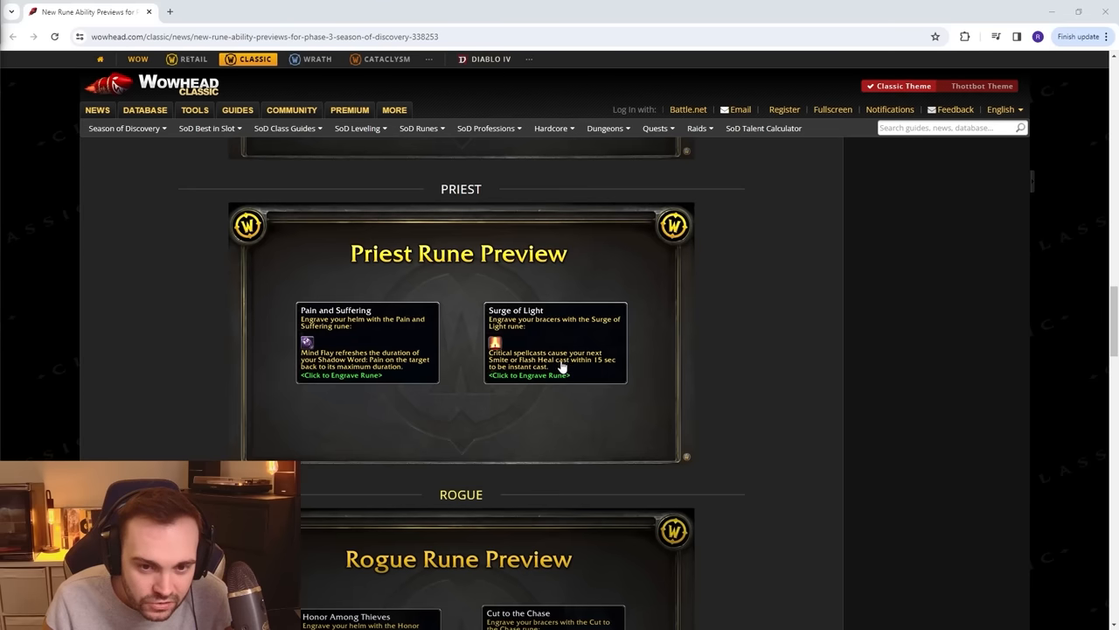
pyautogui.moveTo(621, 378)
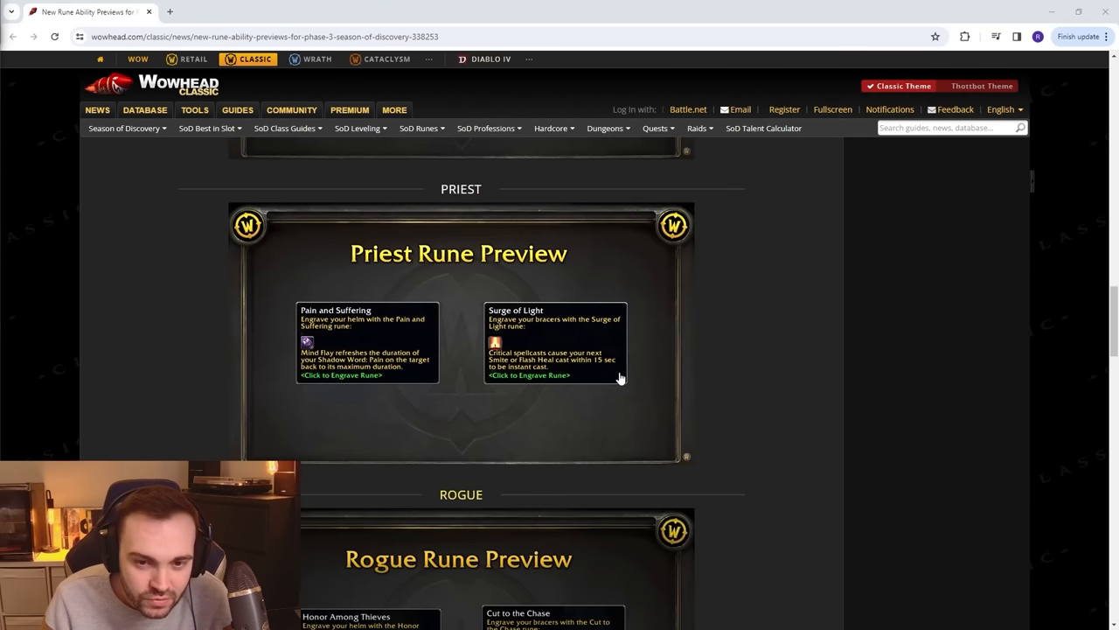
pyautogui.moveTo(482, 341)
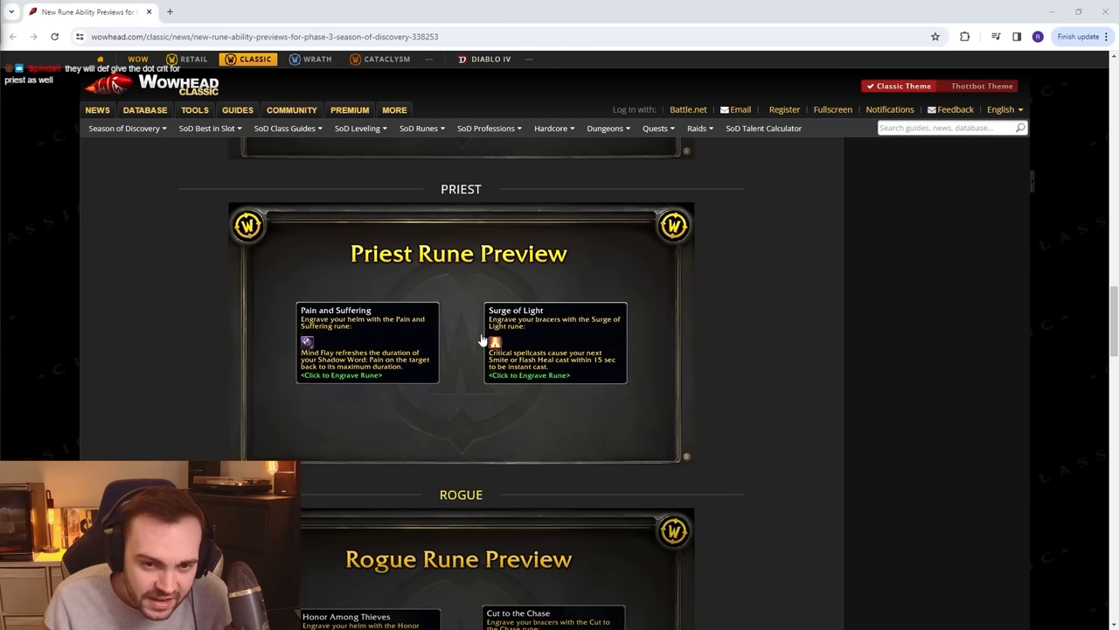
pyautogui.moveTo(553, 348)
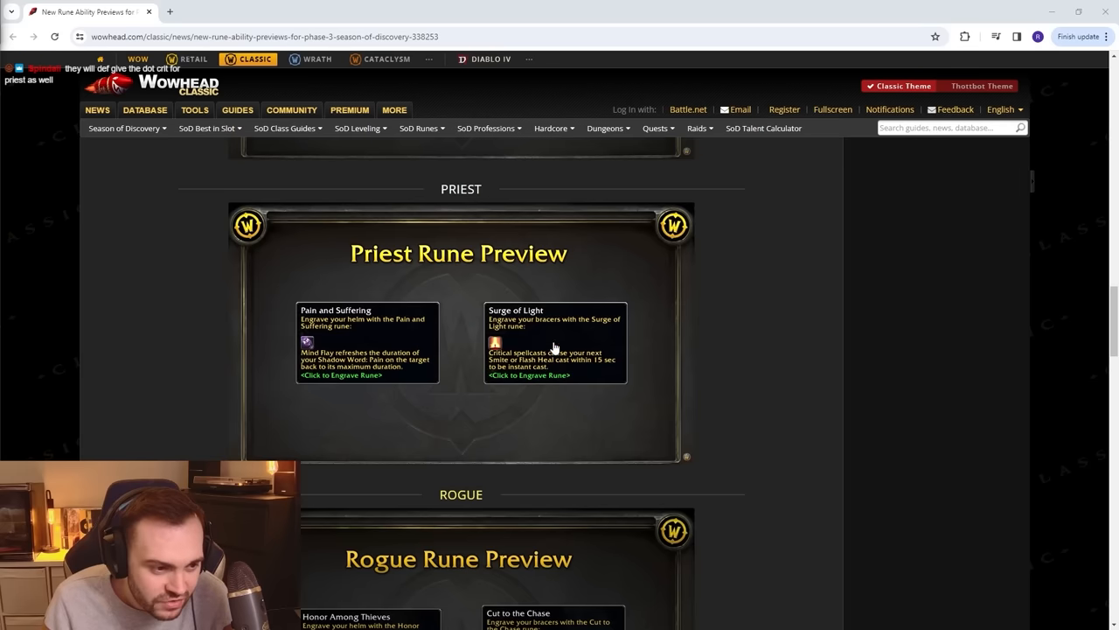
pyautogui.moveTo(694, 376)
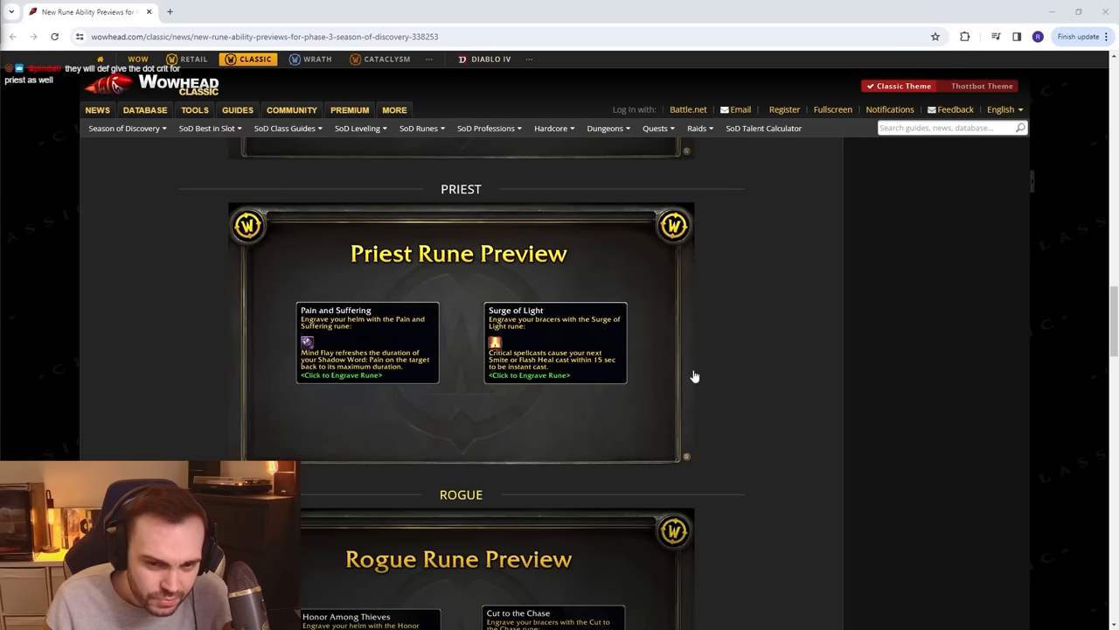
pyautogui.scroll(-3)
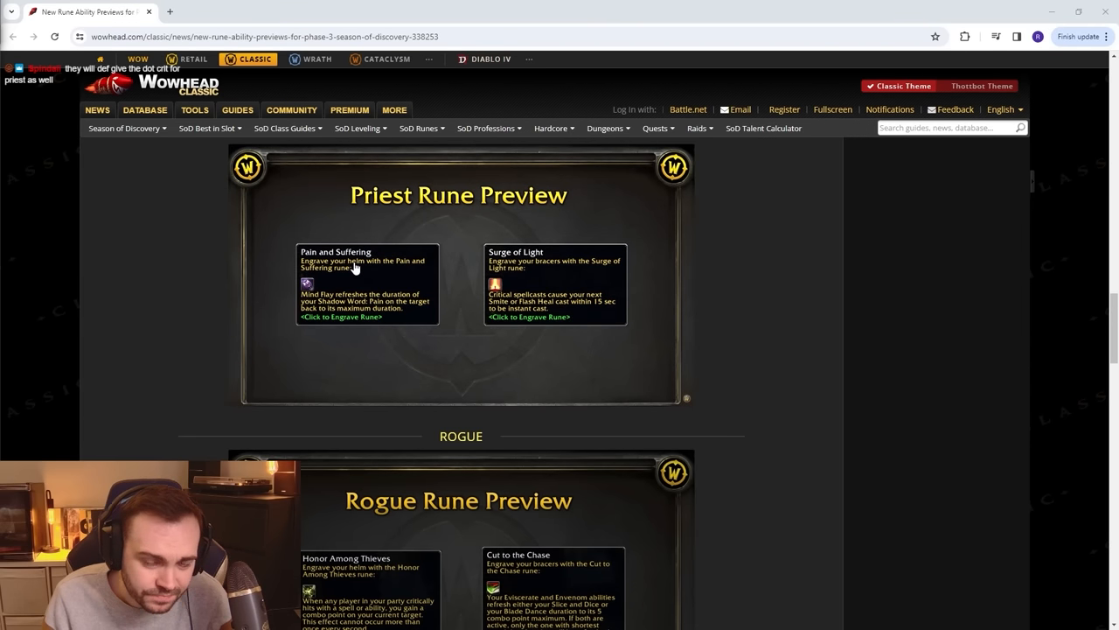
pyautogui.moveTo(573, 333)
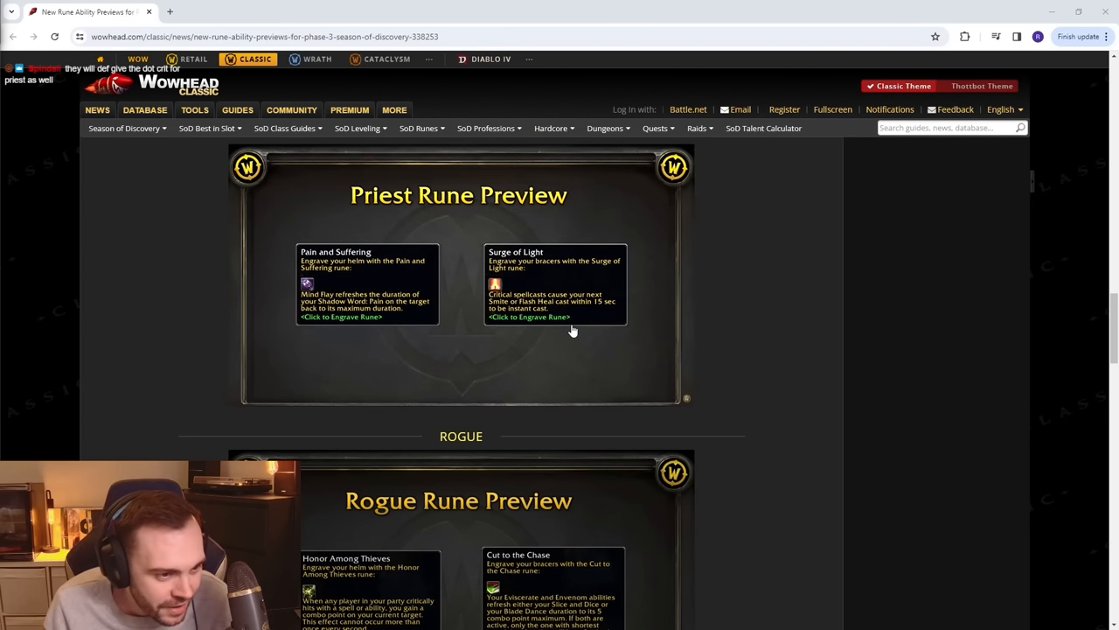
pyautogui.moveTo(580, 319)
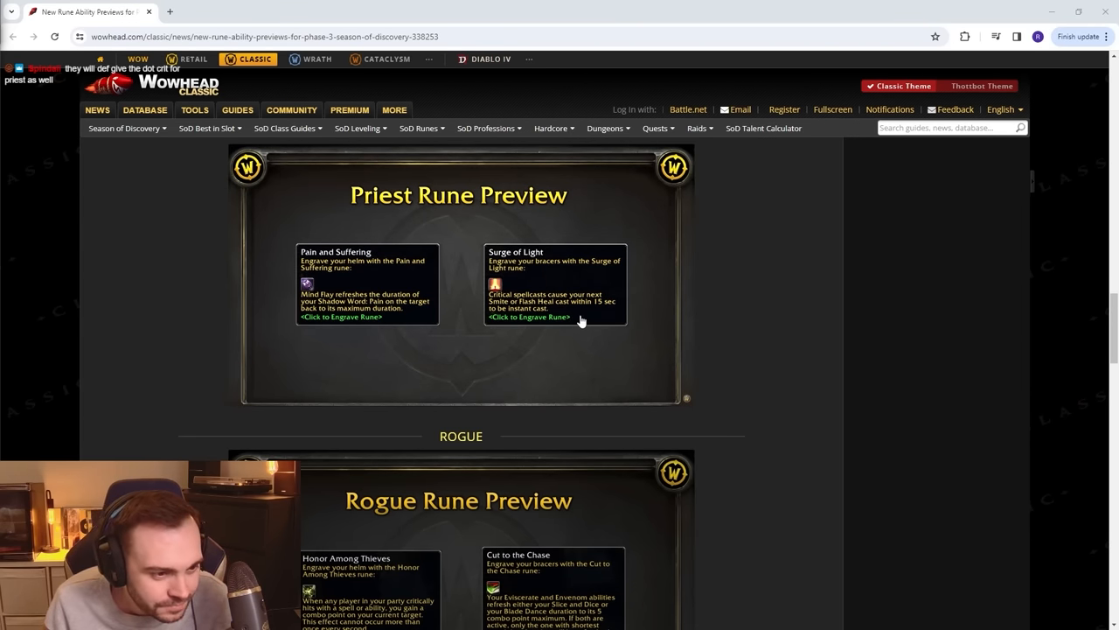
pyautogui.moveTo(612, 360)
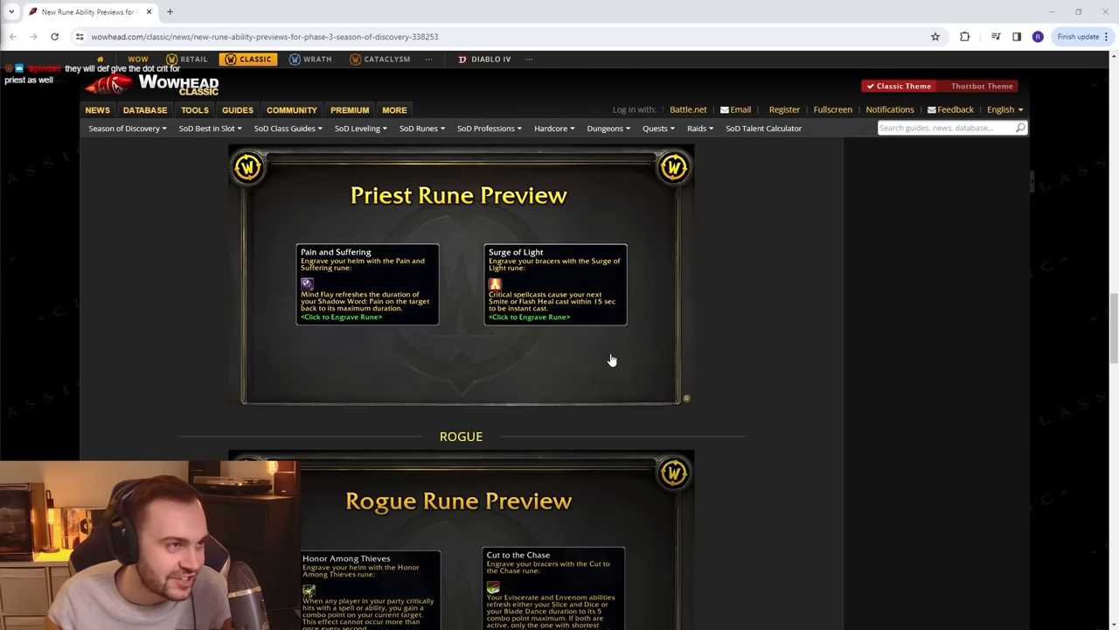
pyautogui.moveTo(659, 332)
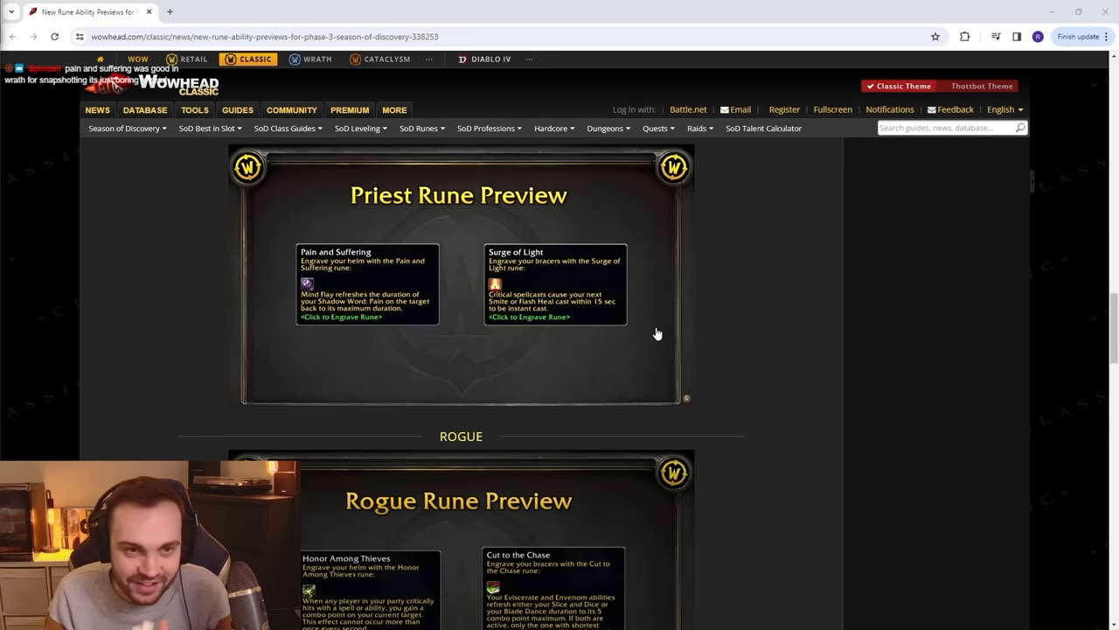
pyautogui.scroll(-3)
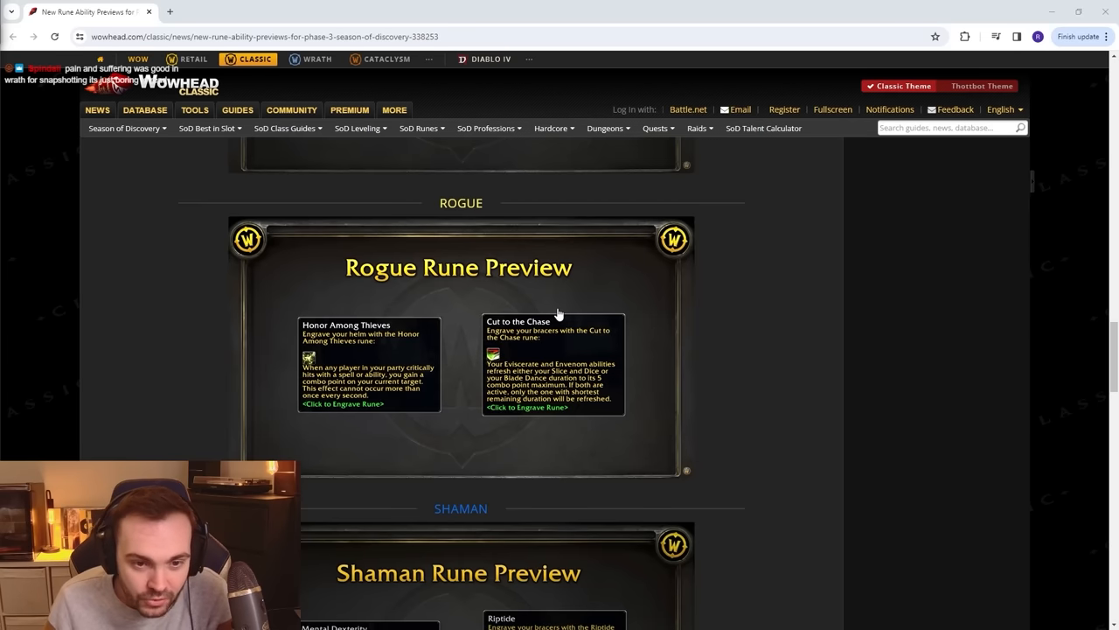
pyautogui.moveTo(368, 340)
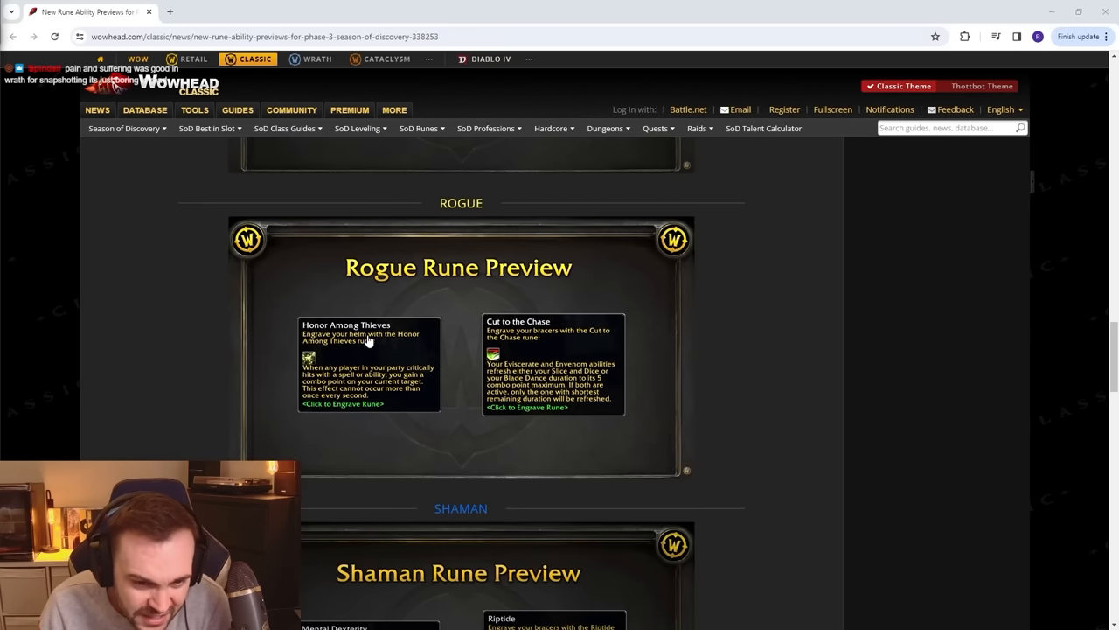
pyautogui.moveTo(564, 389)
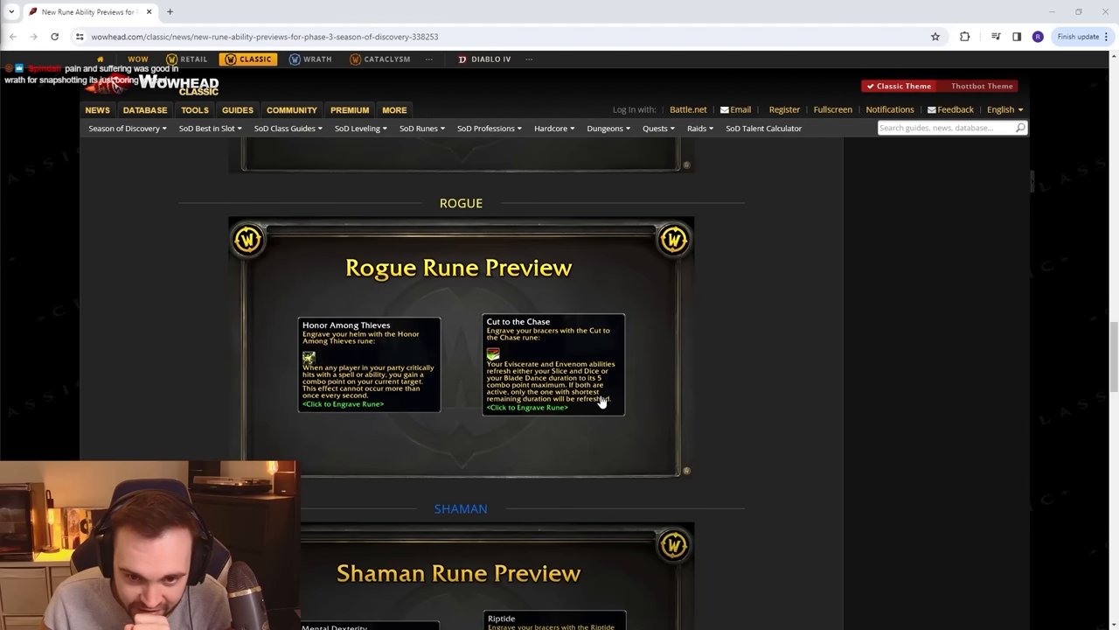
pyautogui.moveTo(532, 406)
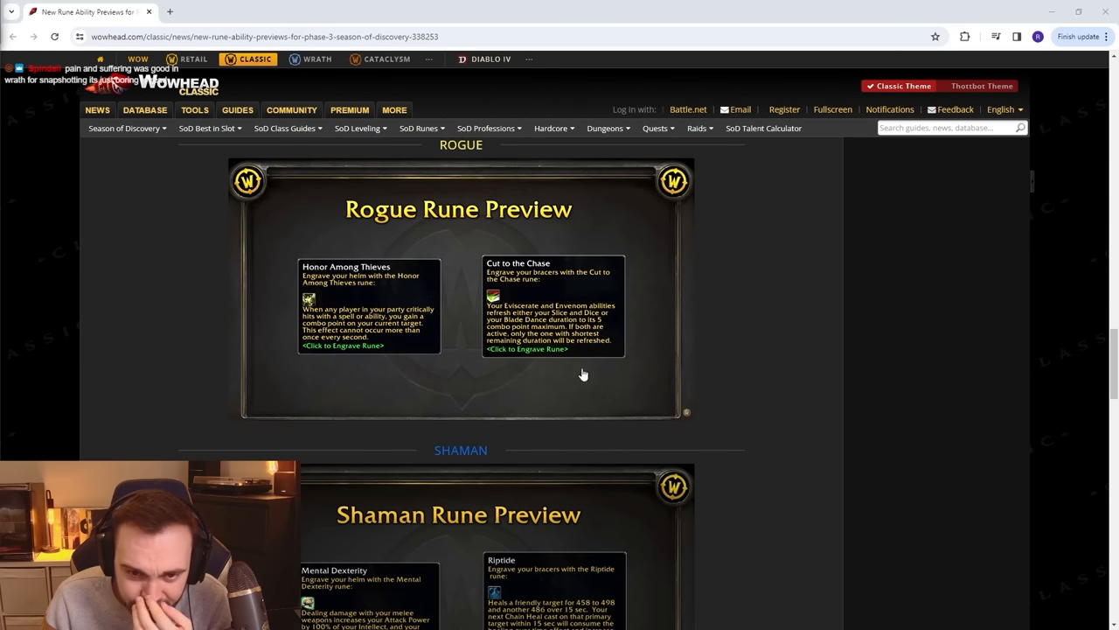
pyautogui.moveTo(611, 315)
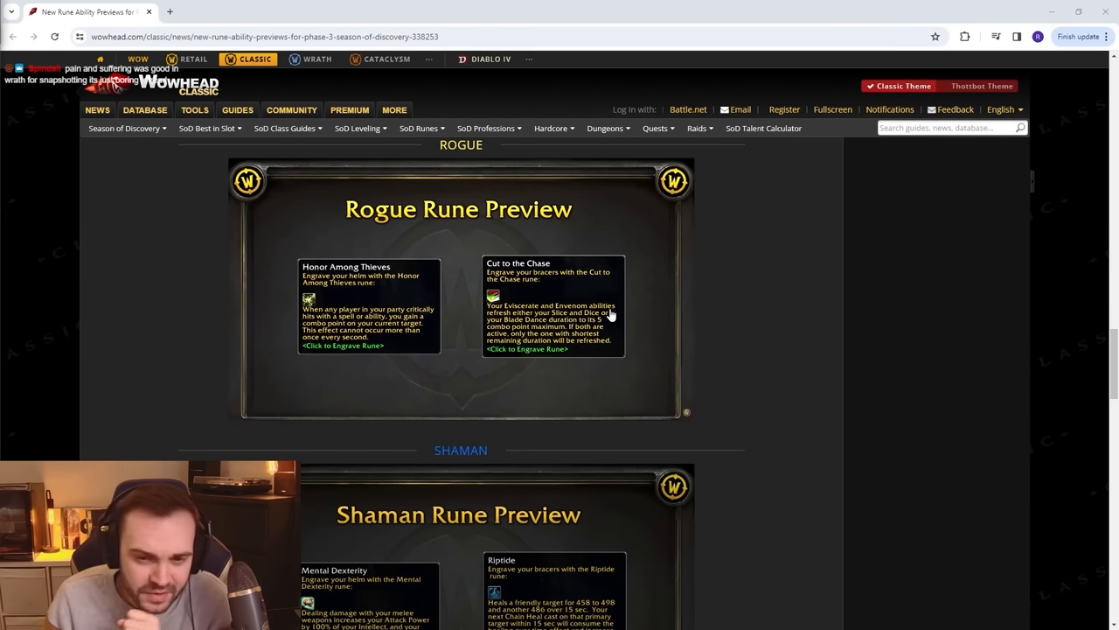
# Scroll down to the Shaman runes Mental Dexterity and Riptide.
pyautogui.scroll(-3)
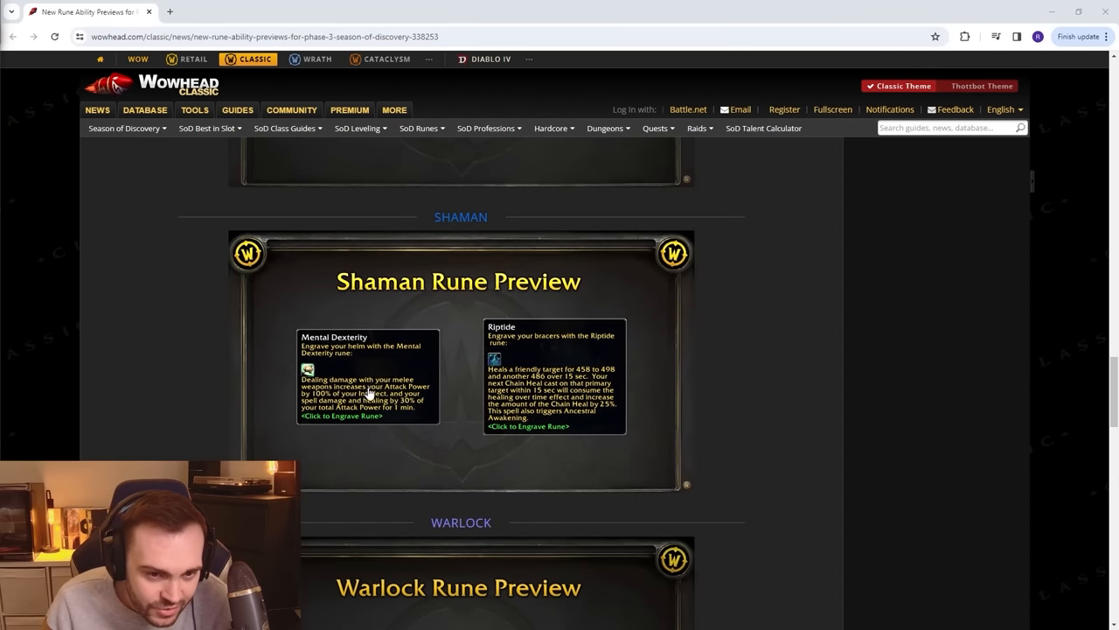
pyautogui.moveTo(304, 407)
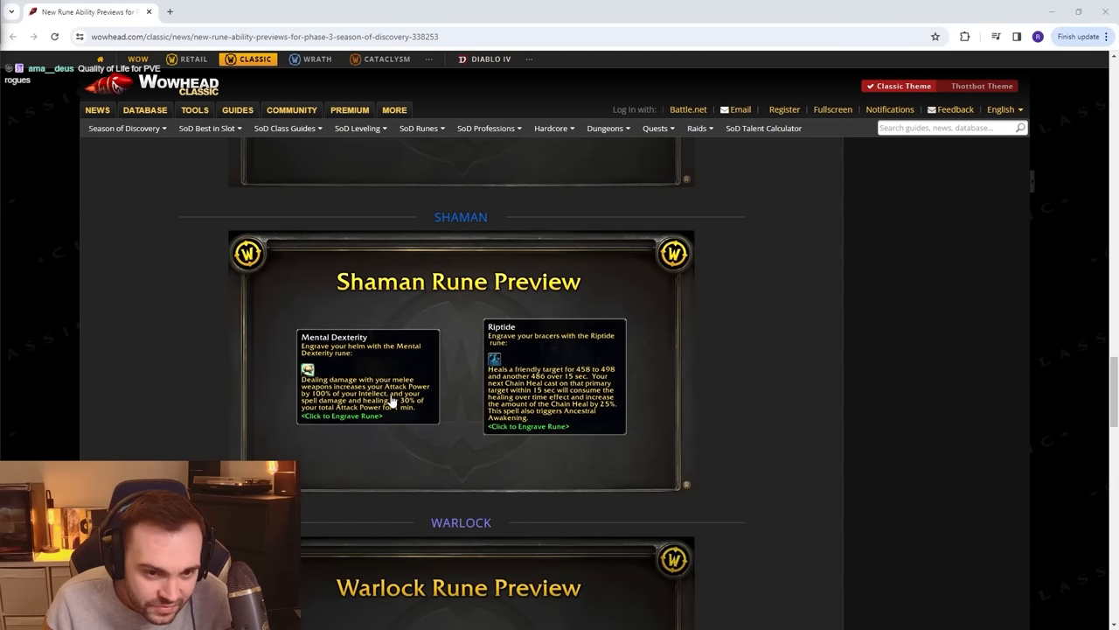
pyautogui.moveTo(389, 408)
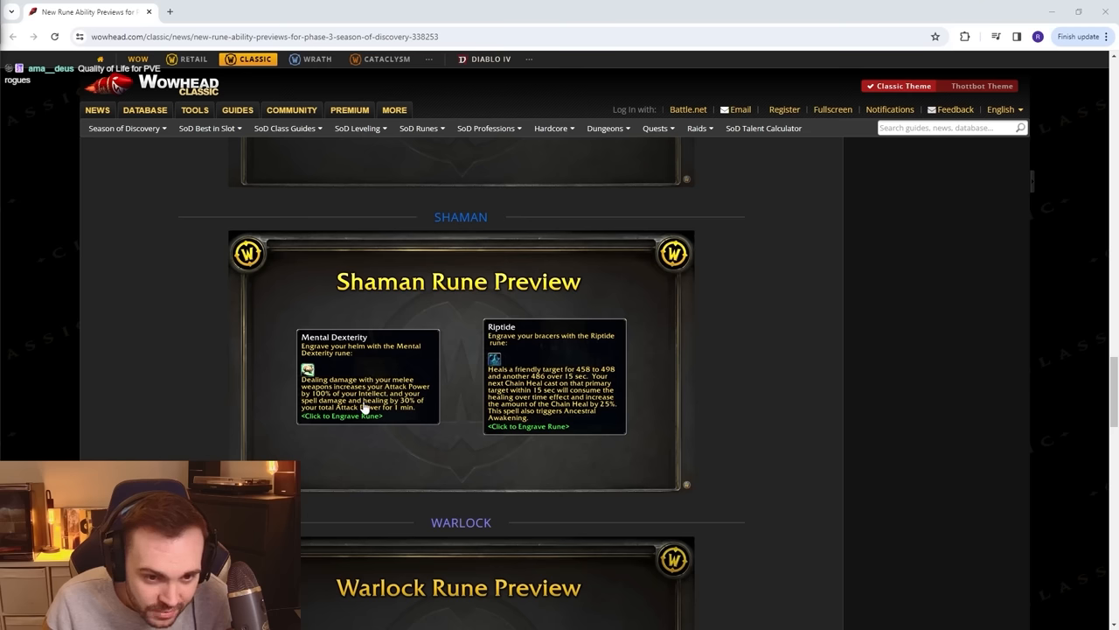
pyautogui.moveTo(390, 421)
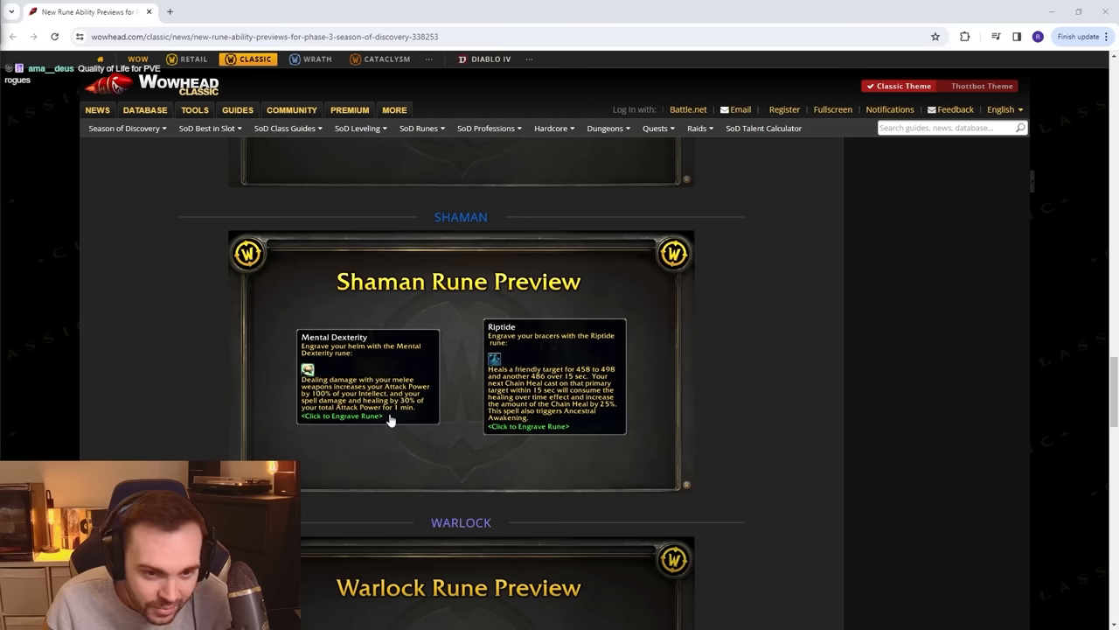
pyautogui.scroll(-3)
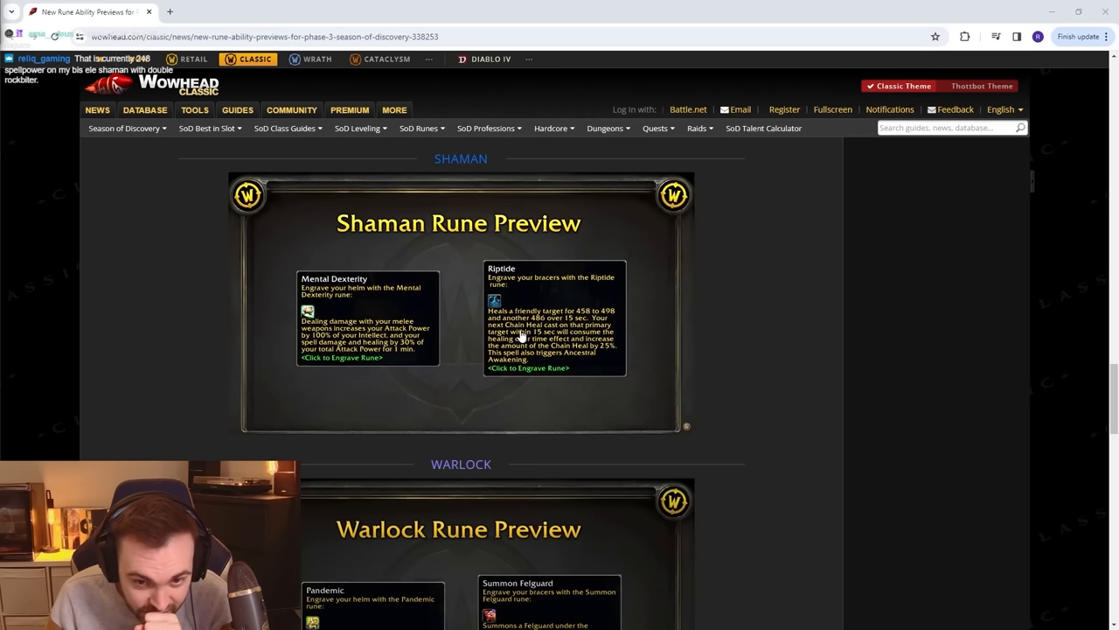
pyautogui.moveTo(564, 345)
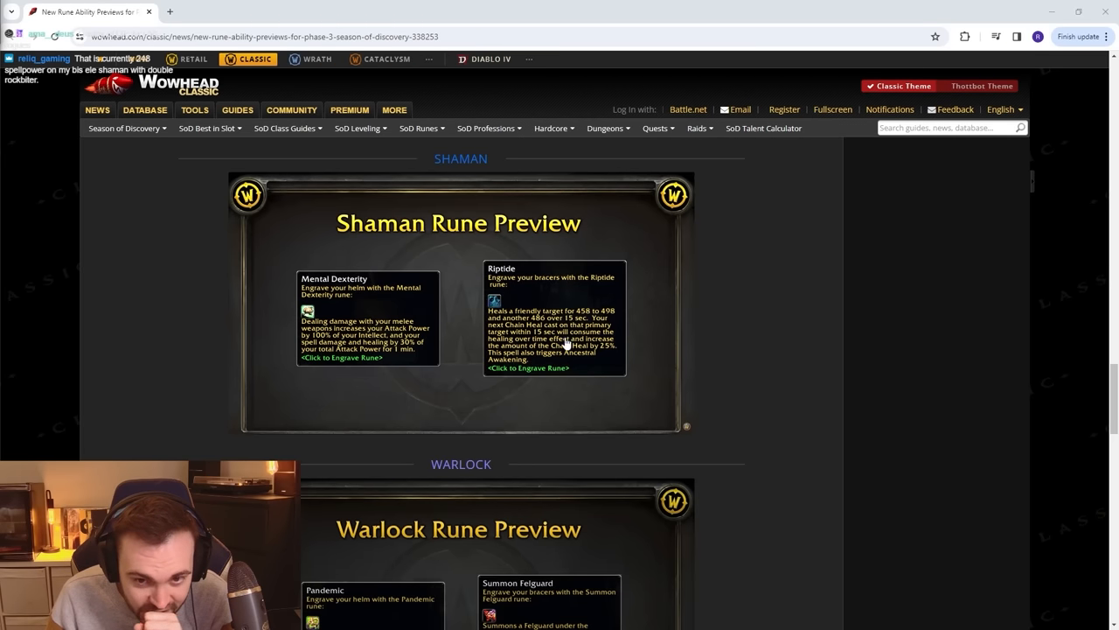
pyautogui.moveTo(625, 353)
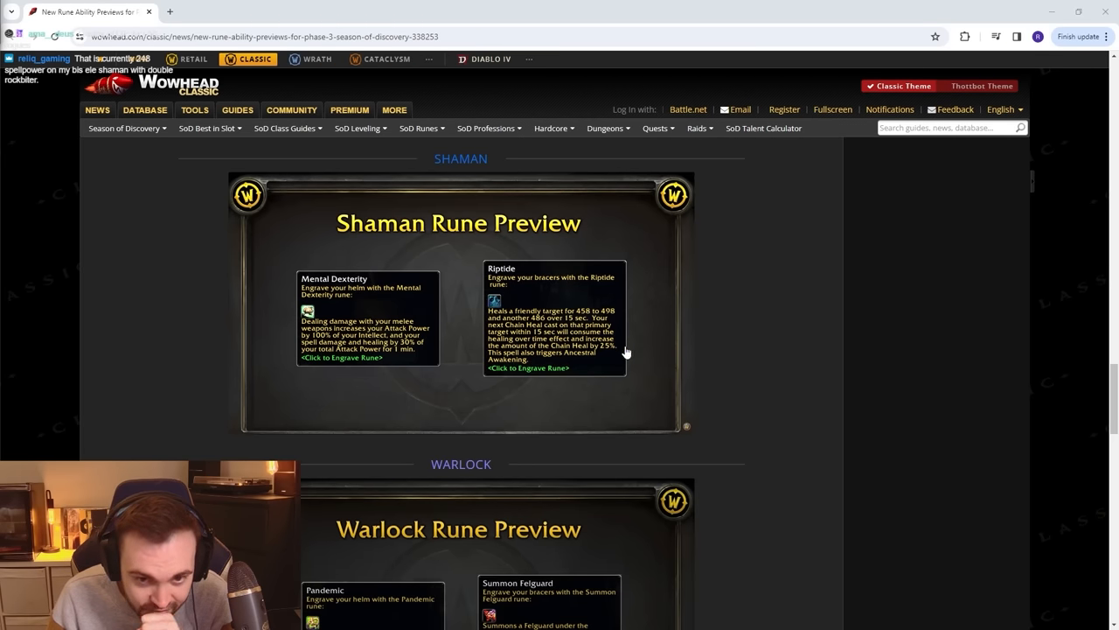
pyautogui.moveTo(520, 364)
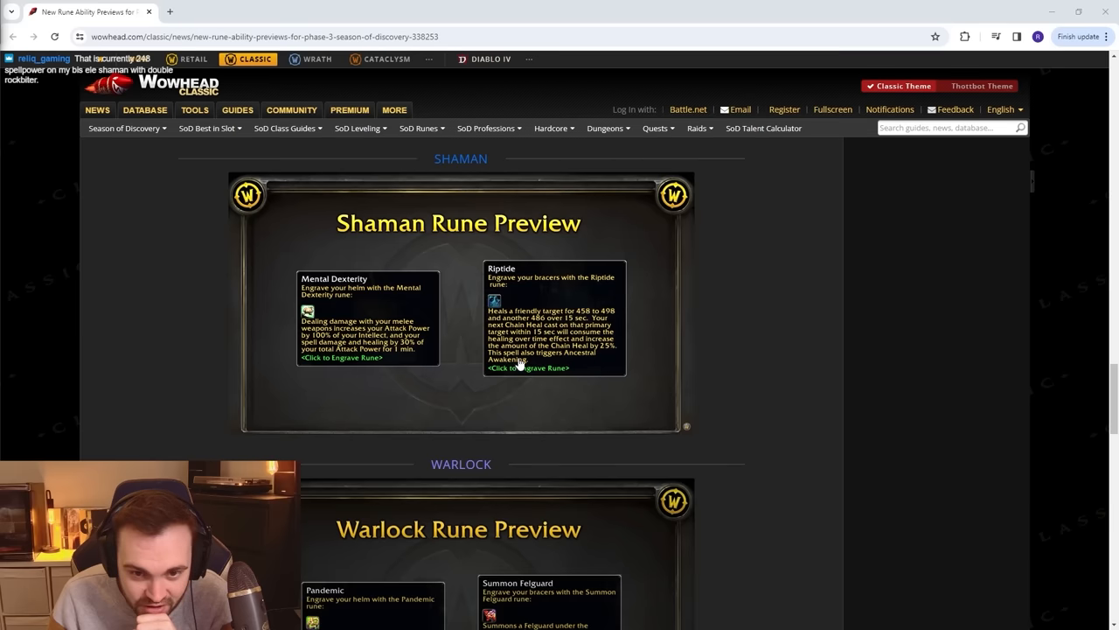
pyautogui.moveTo(623, 365)
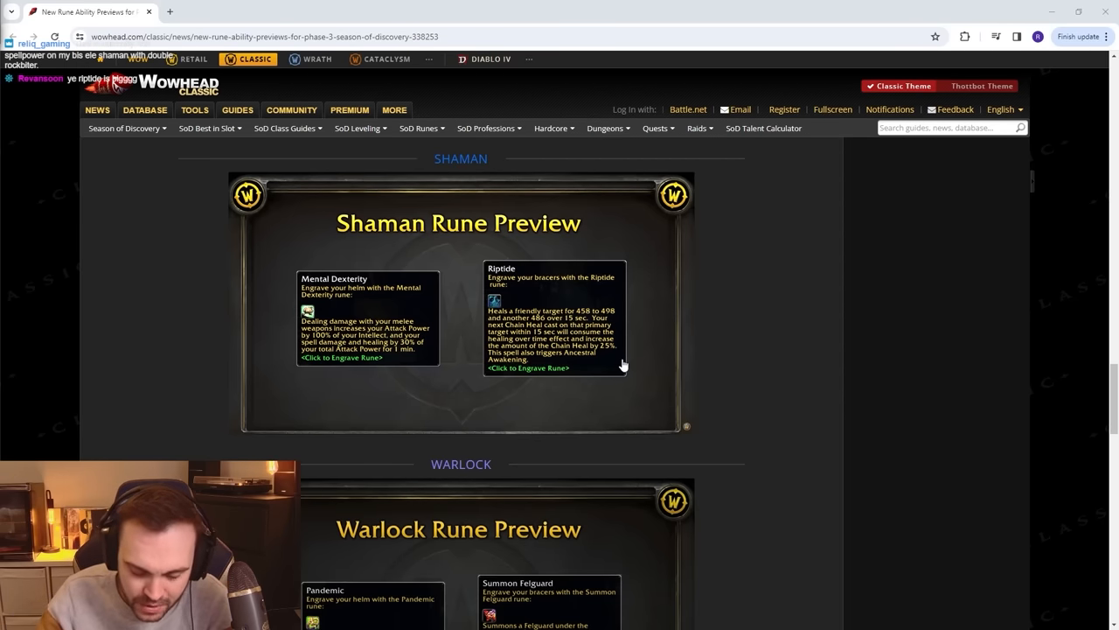
pyautogui.moveTo(370, 354)
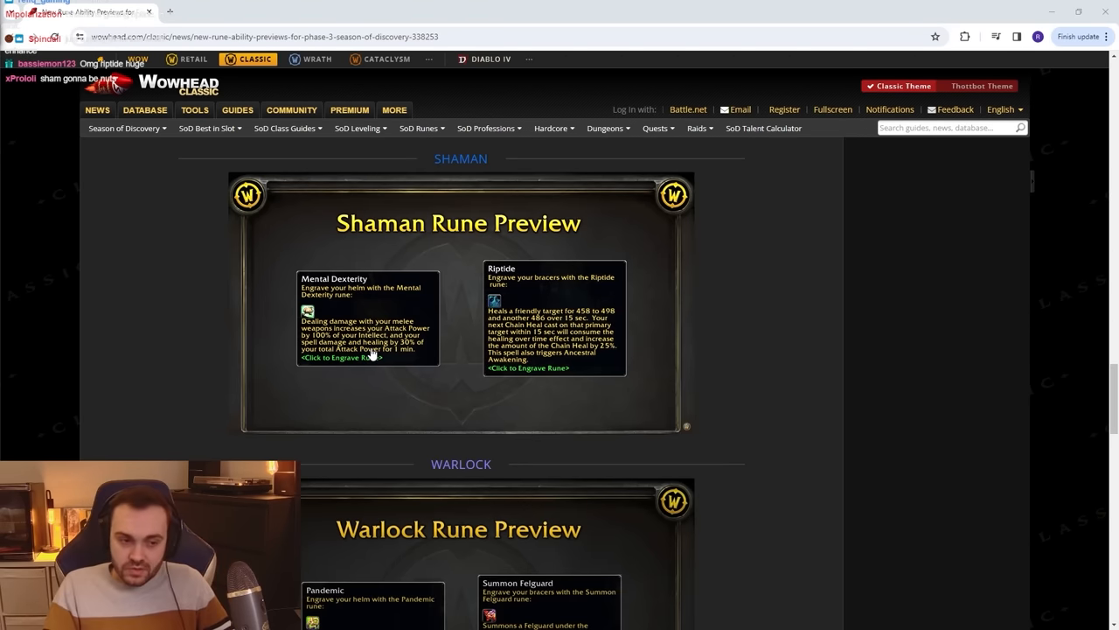
pyautogui.scroll(-3)
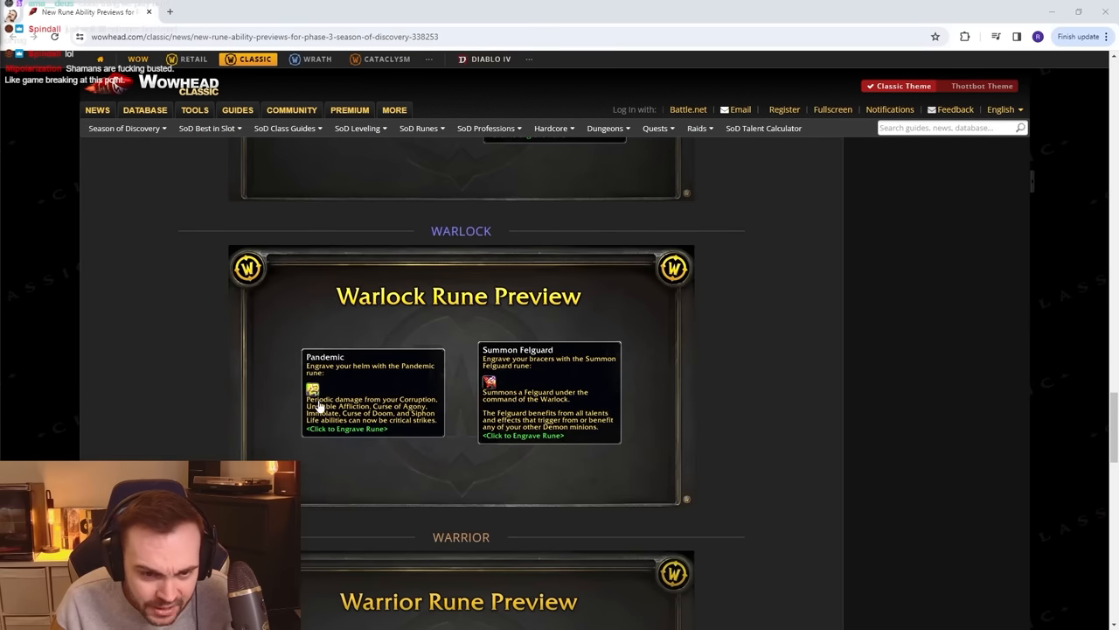
pyautogui.moveTo(391, 417)
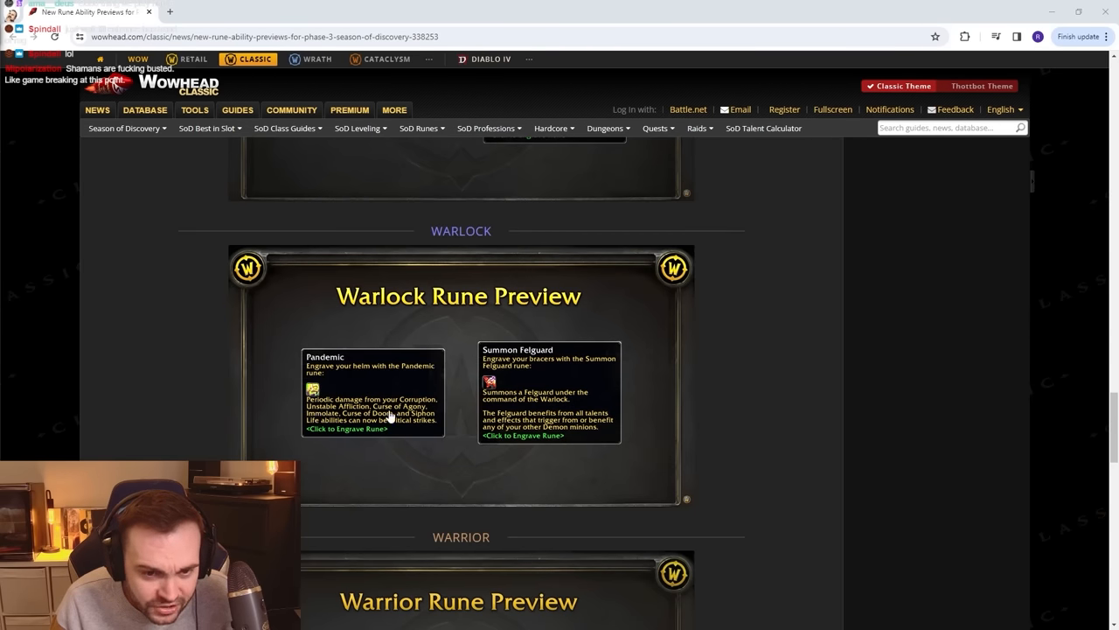
pyautogui.moveTo(428, 425)
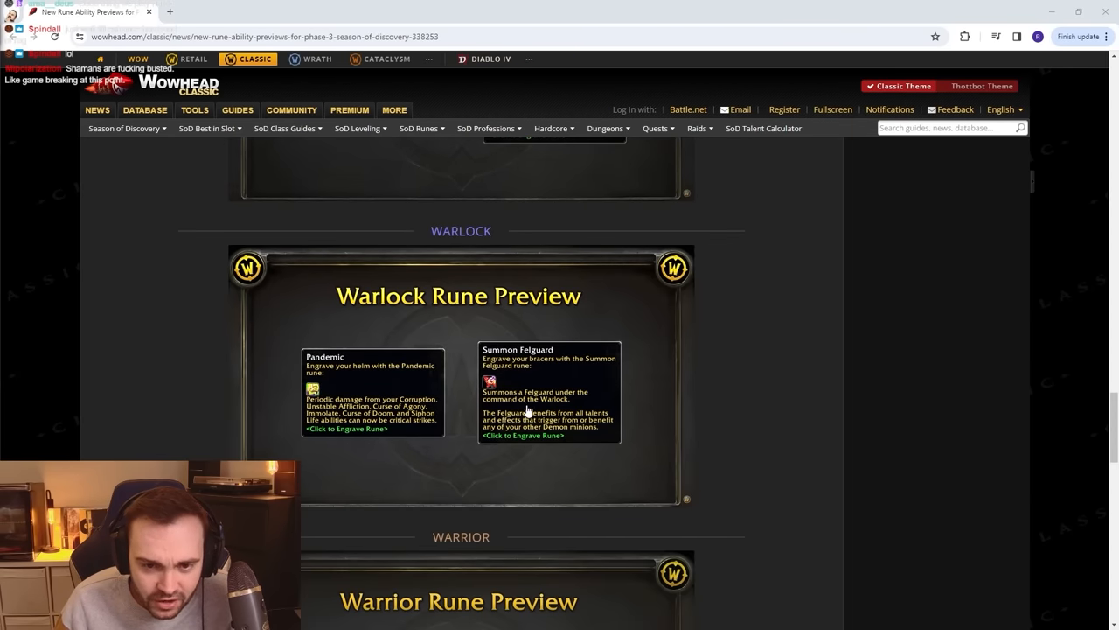
pyautogui.moveTo(532, 429)
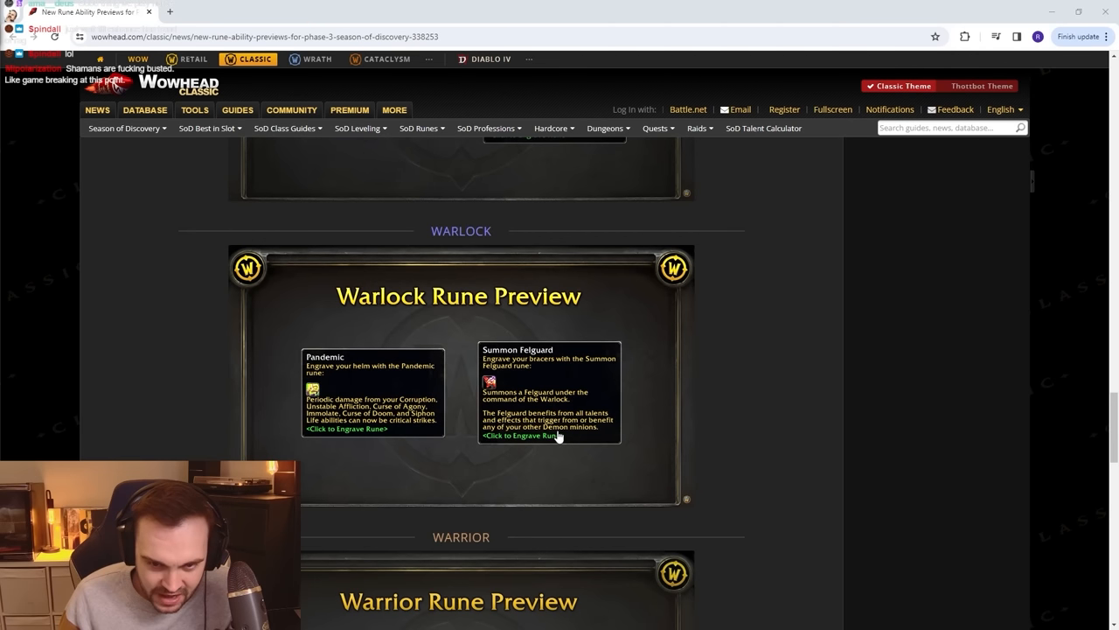
pyautogui.moveTo(630, 417)
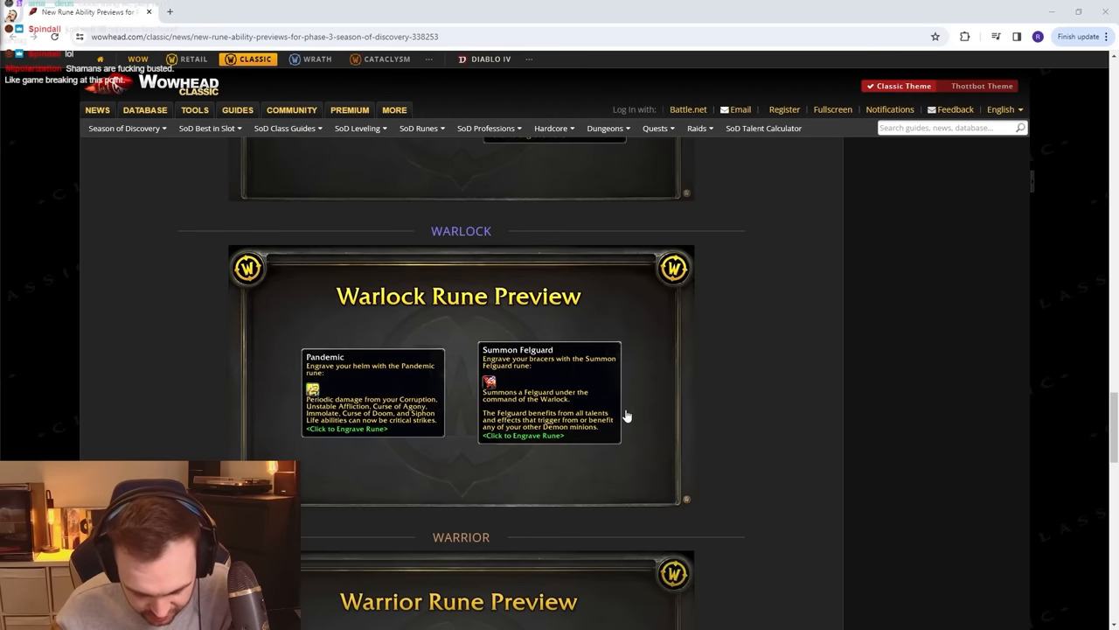
pyautogui.scroll(-3)
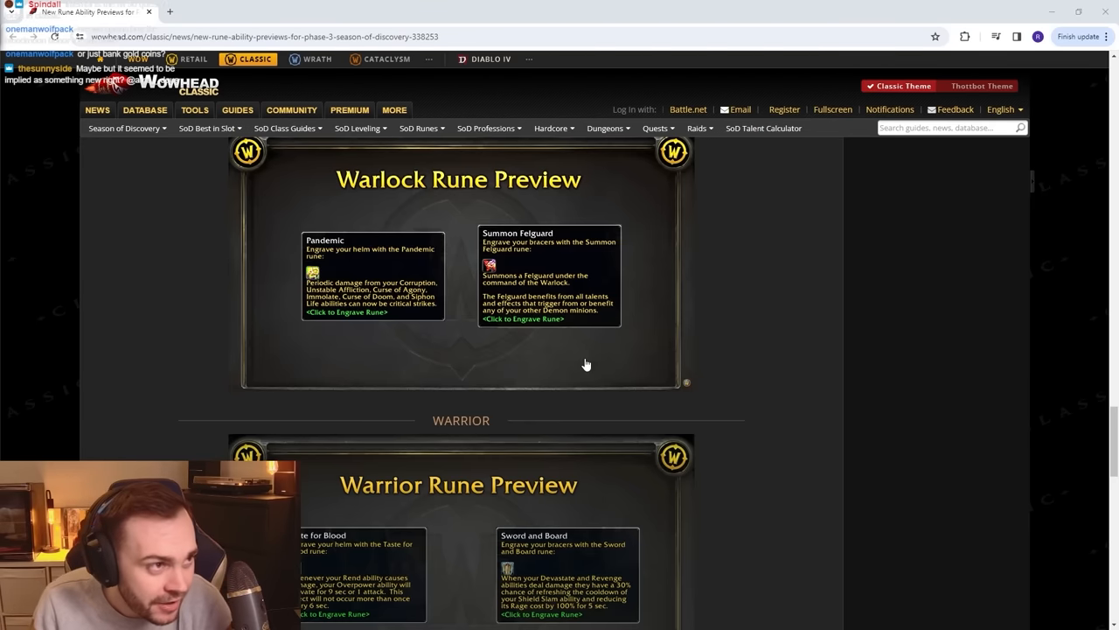
pyautogui.moveTo(669, 316)
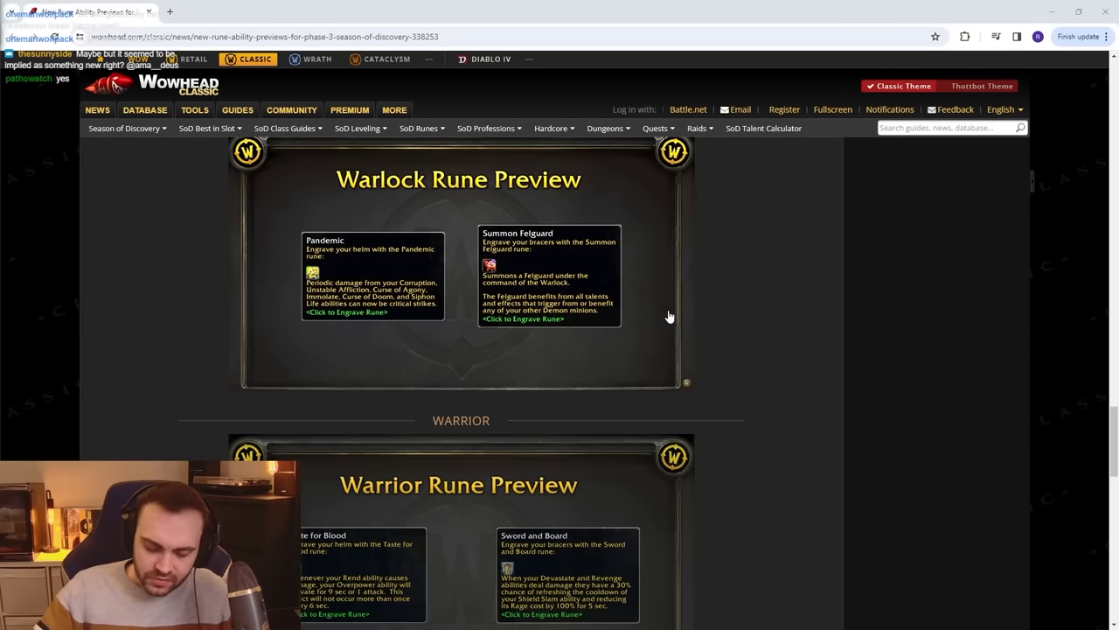
pyautogui.moveTo(836, 346)
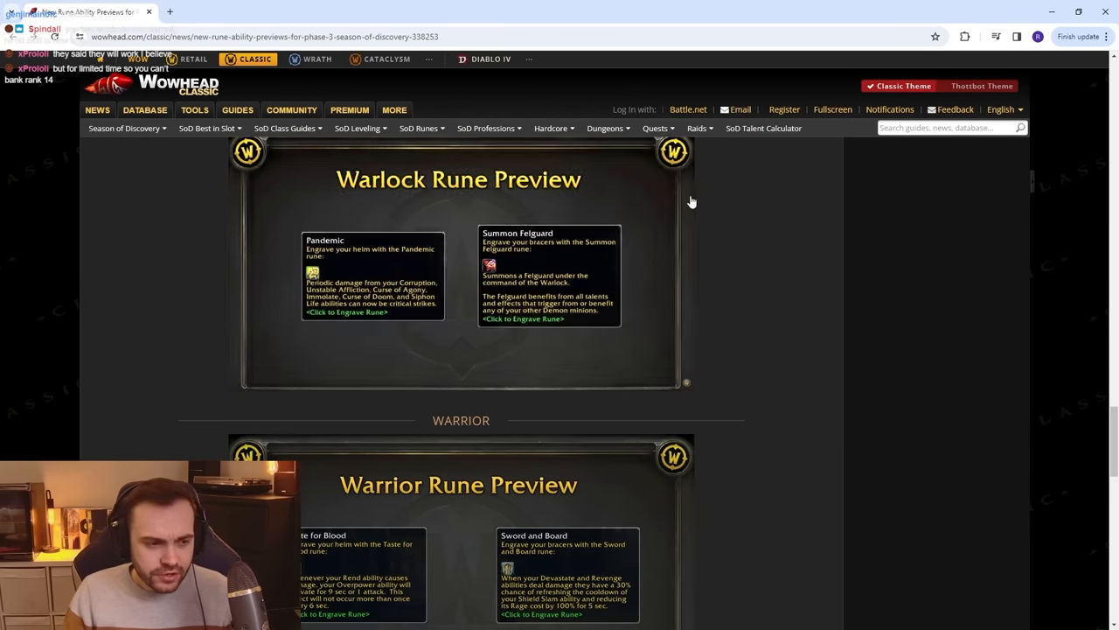
# Scroll through the Warrior rune preview toward the raid release schedule and lockouts article.
pyautogui.scroll(-3)
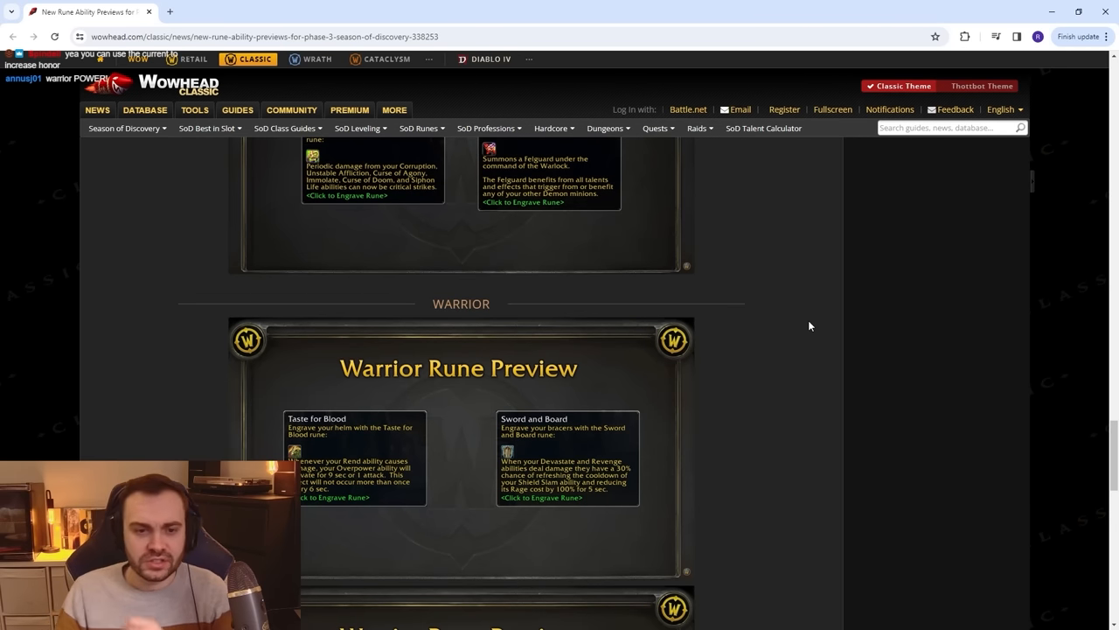
pyautogui.moveTo(799, 369)
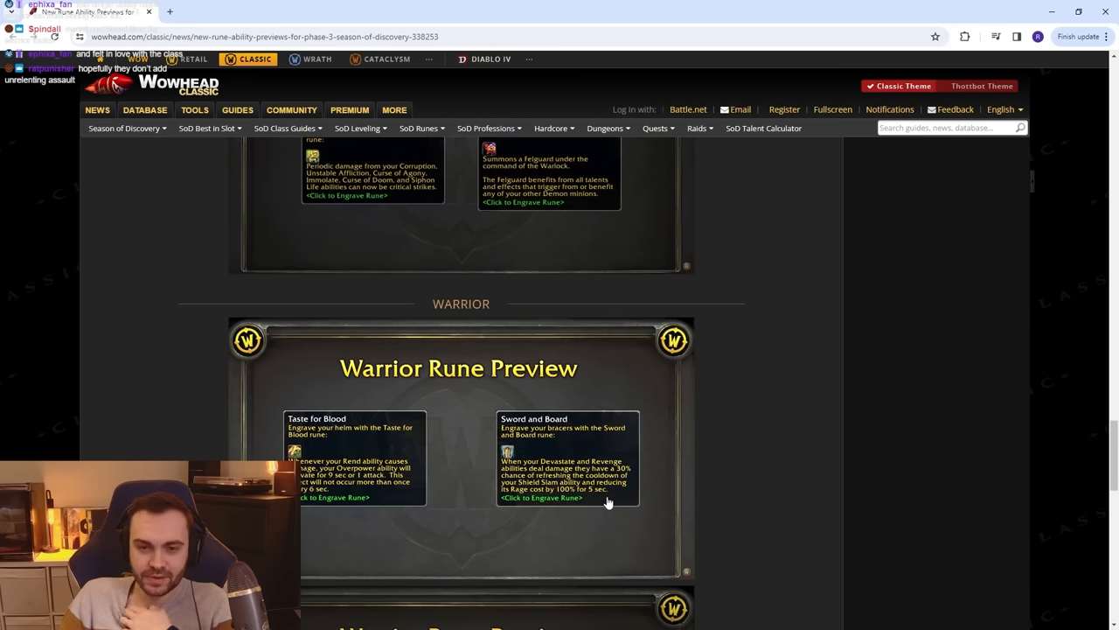
pyautogui.scroll(-3)
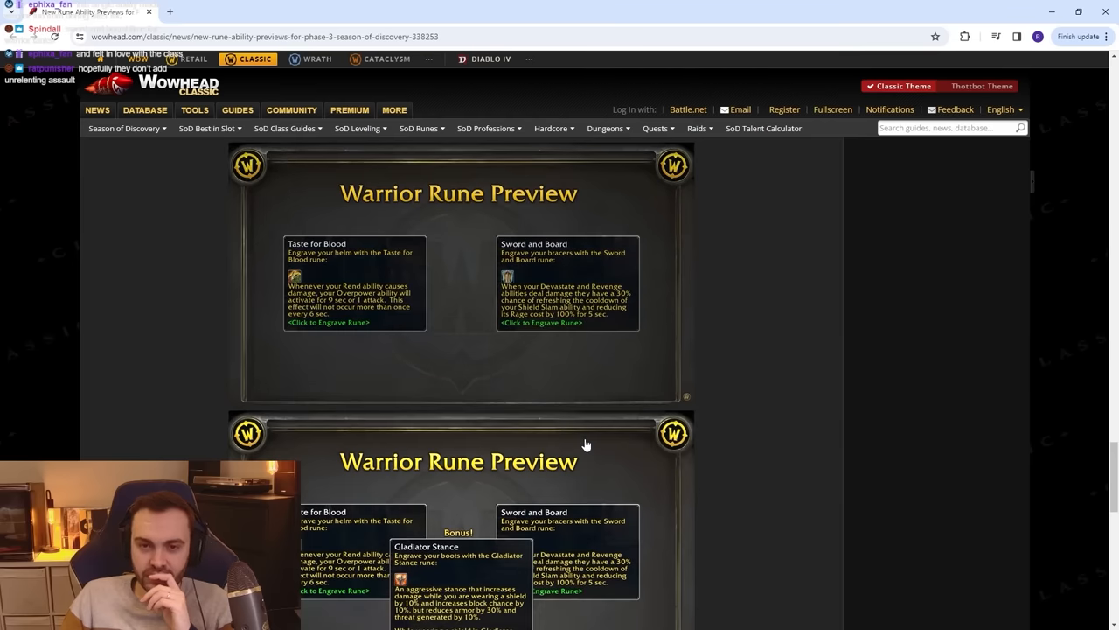
pyautogui.scroll(-3)
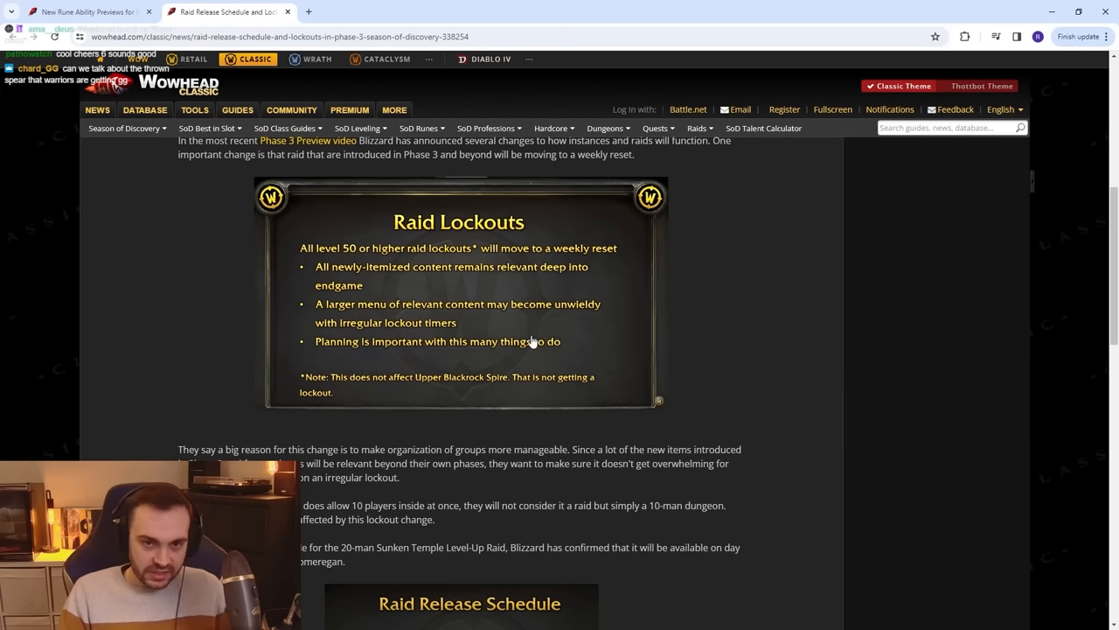
pyautogui.scroll(3)
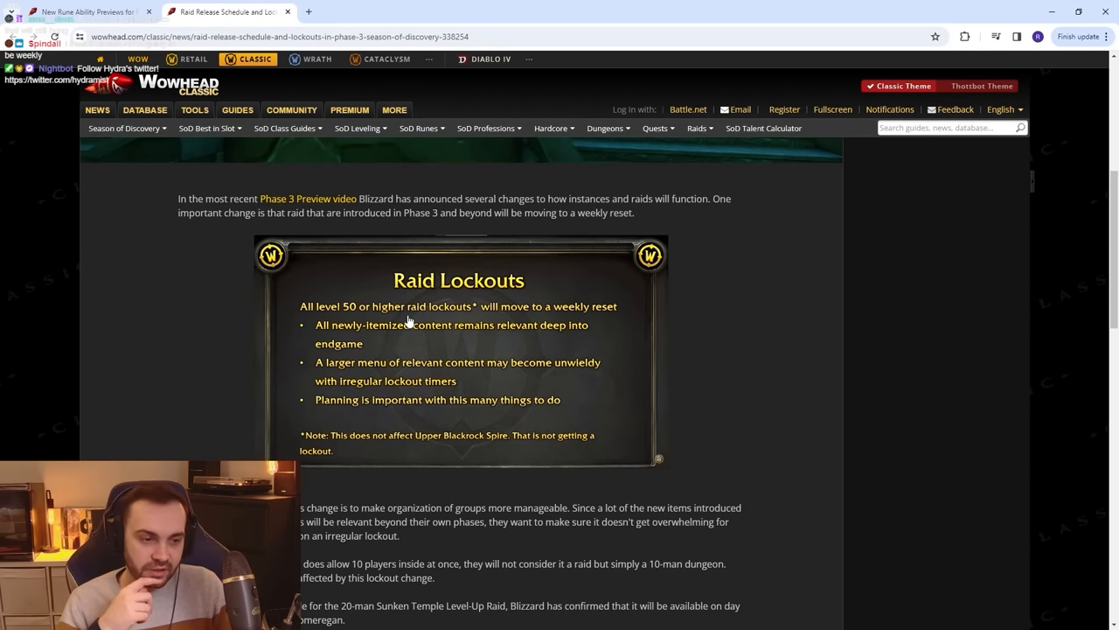
pyautogui.scroll(-3)
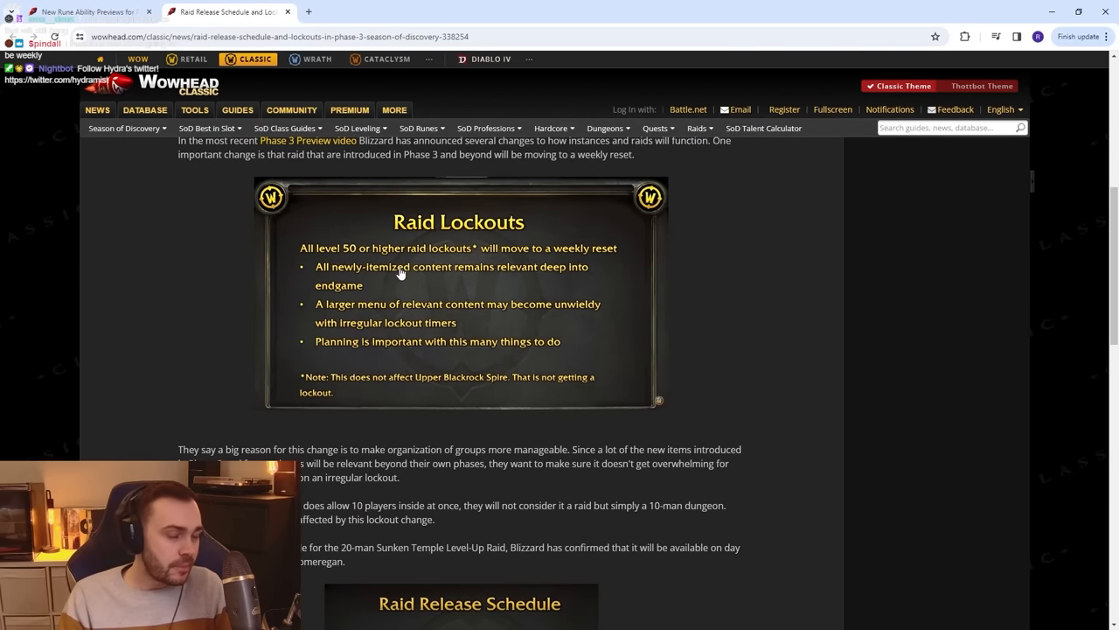
pyautogui.moveTo(390, 460)
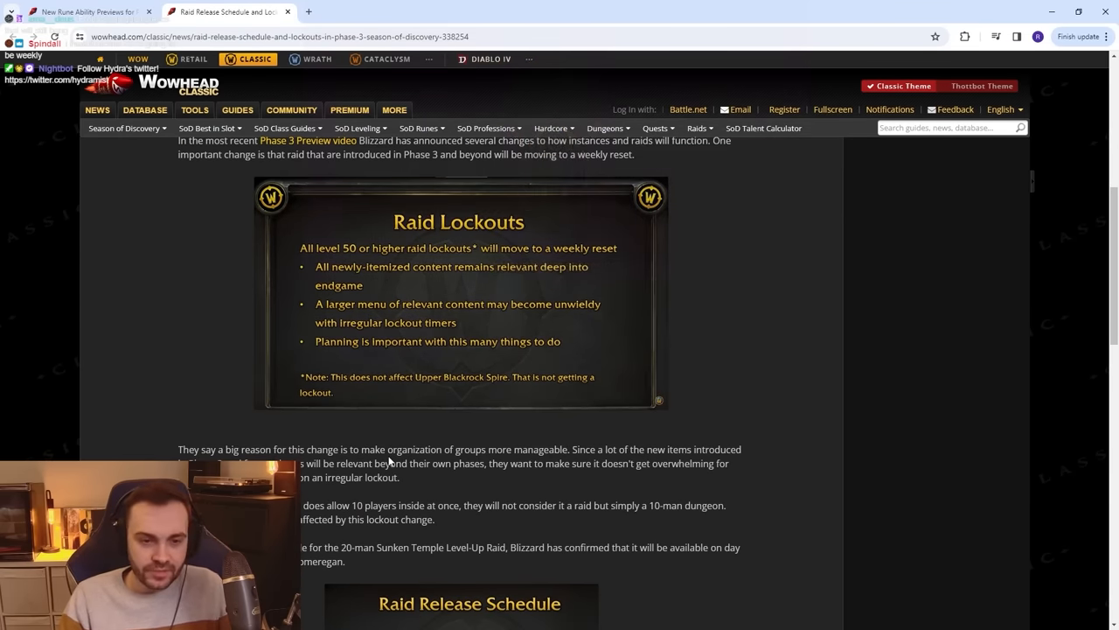
pyautogui.scroll(-3)
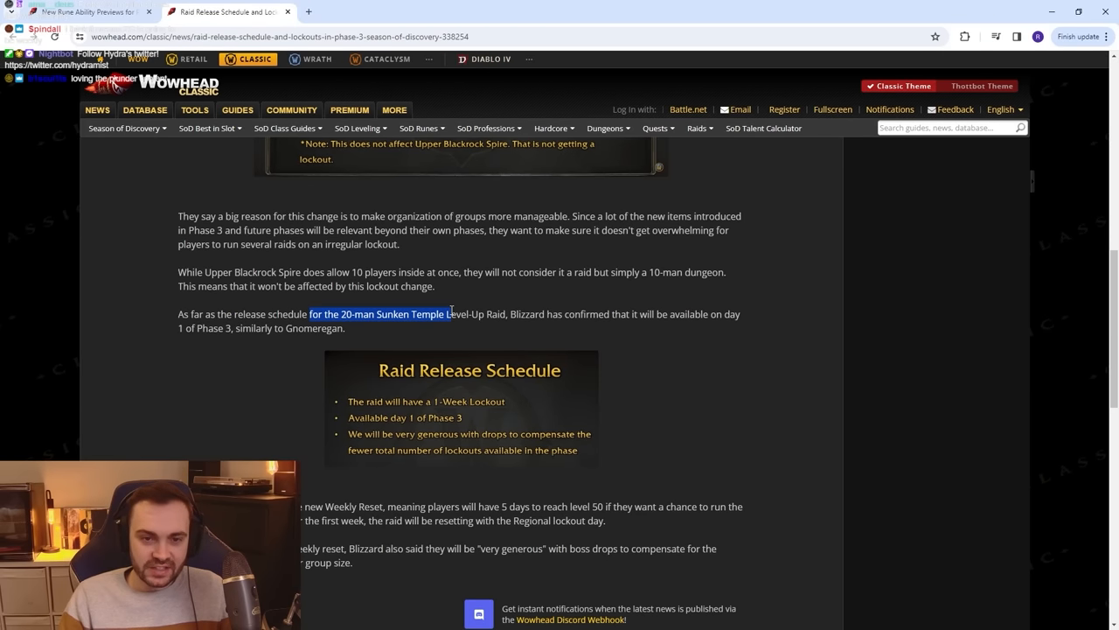
pyautogui.moveTo(449, 284)
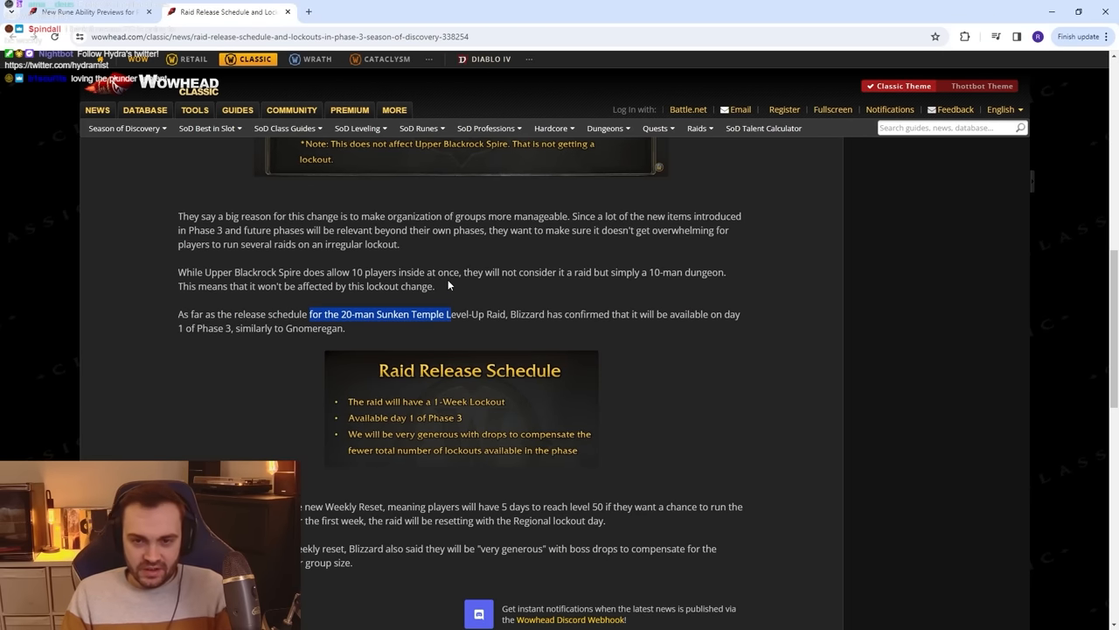
pyautogui.moveTo(455, 263)
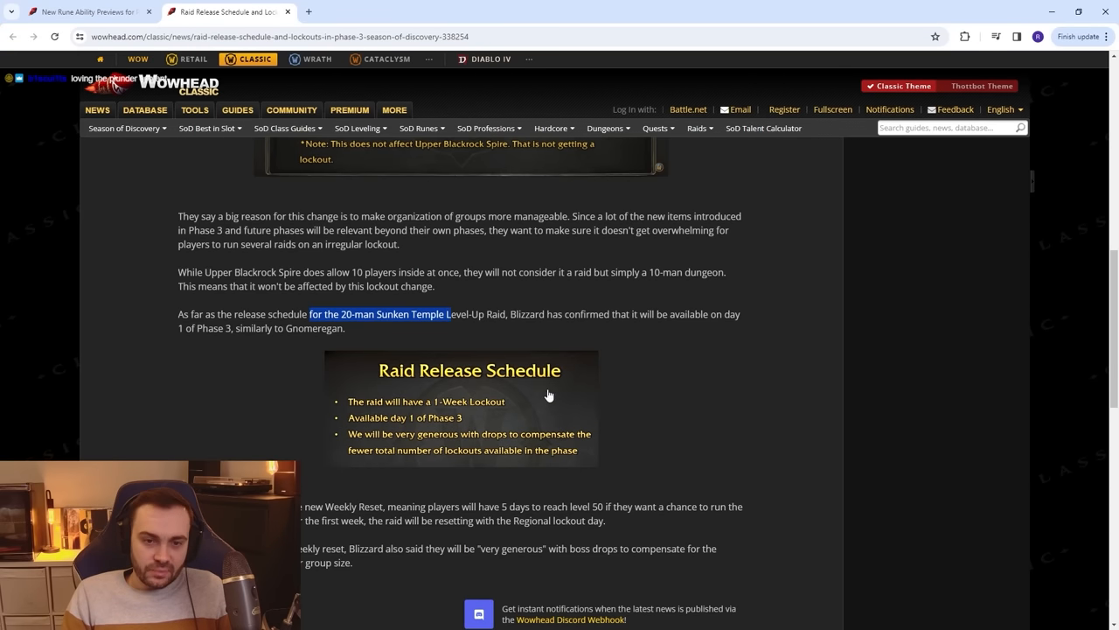
pyautogui.moveTo(575, 464)
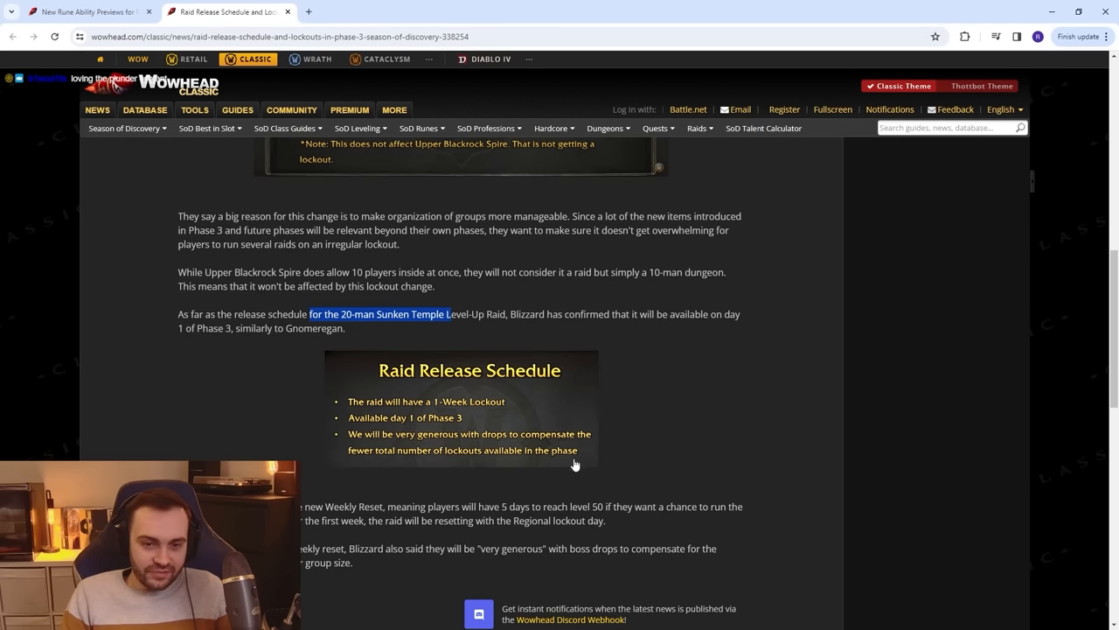
pyautogui.scroll(-3)
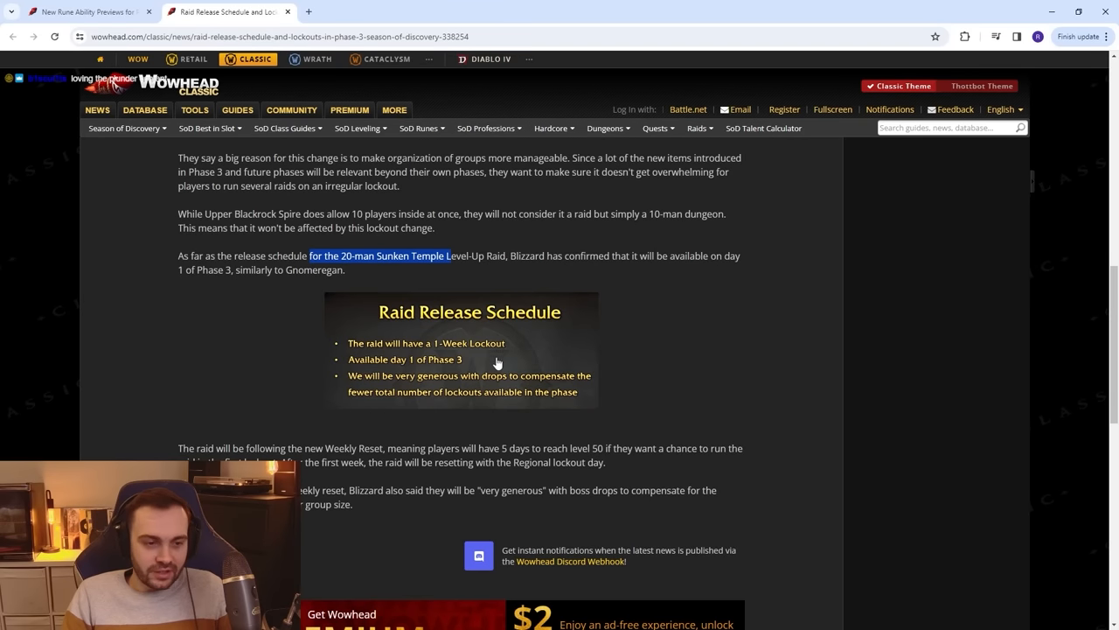
pyautogui.scroll(-3)
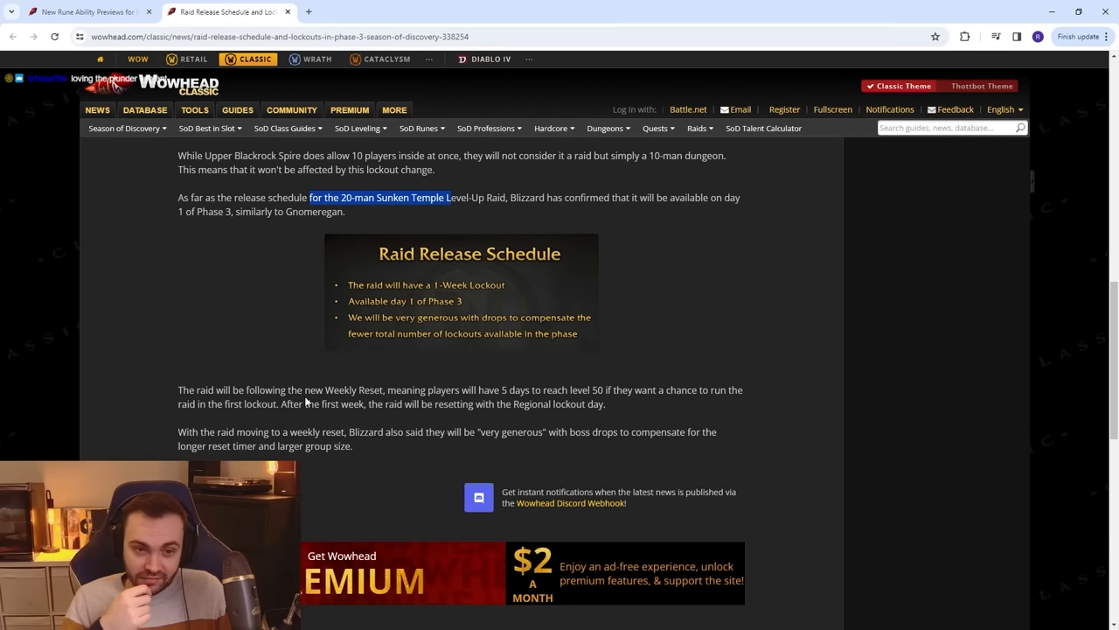
pyautogui.click(368, 12)
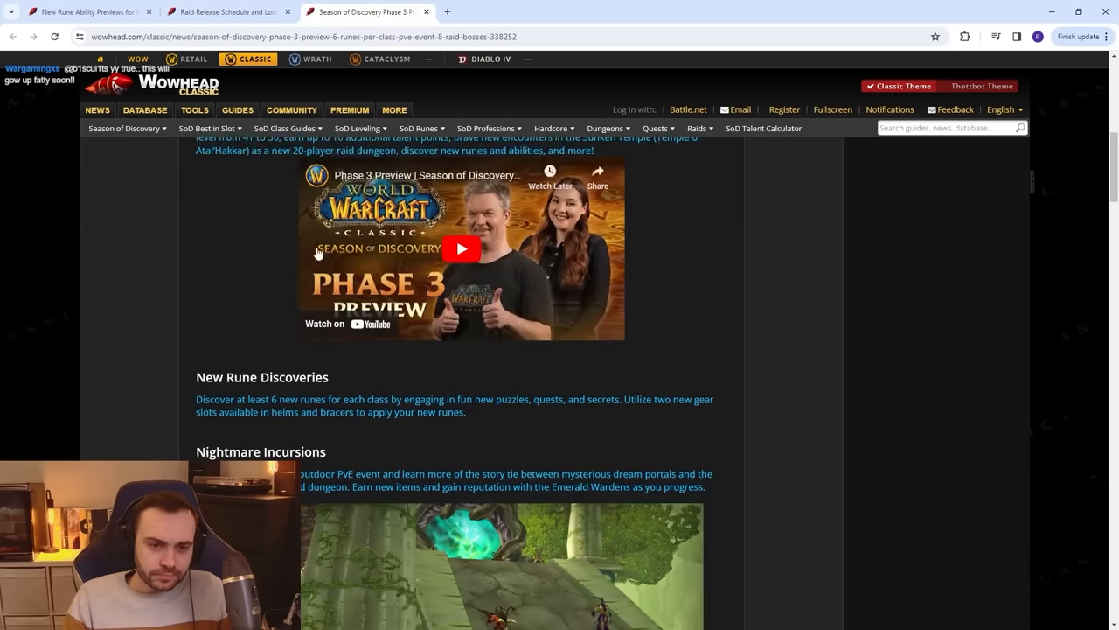
pyautogui.scroll(-3)
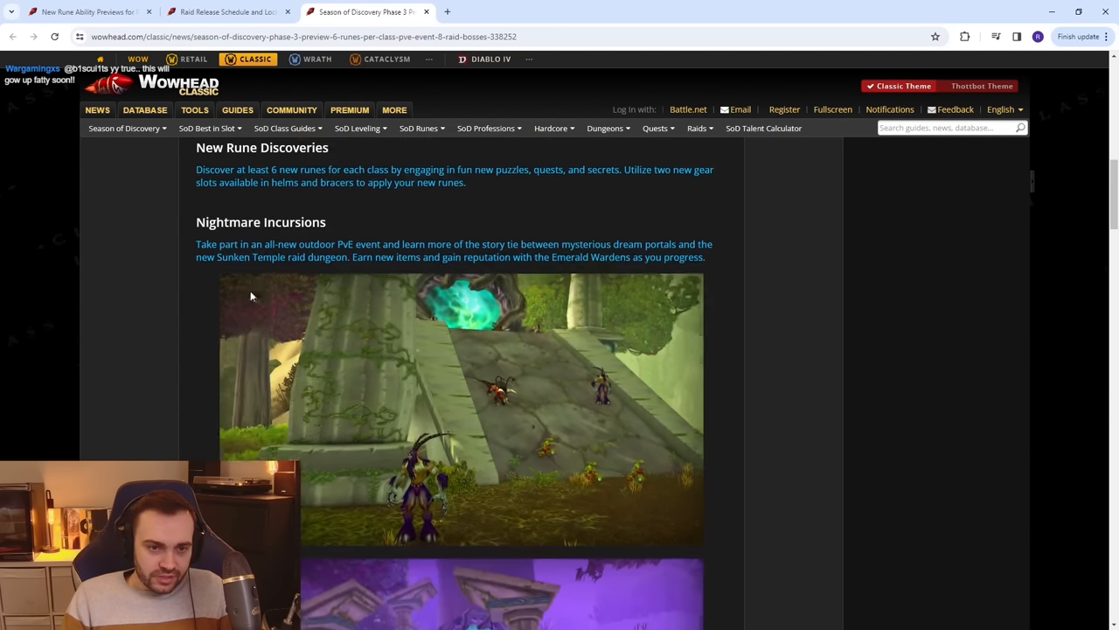
pyautogui.scroll(-3)
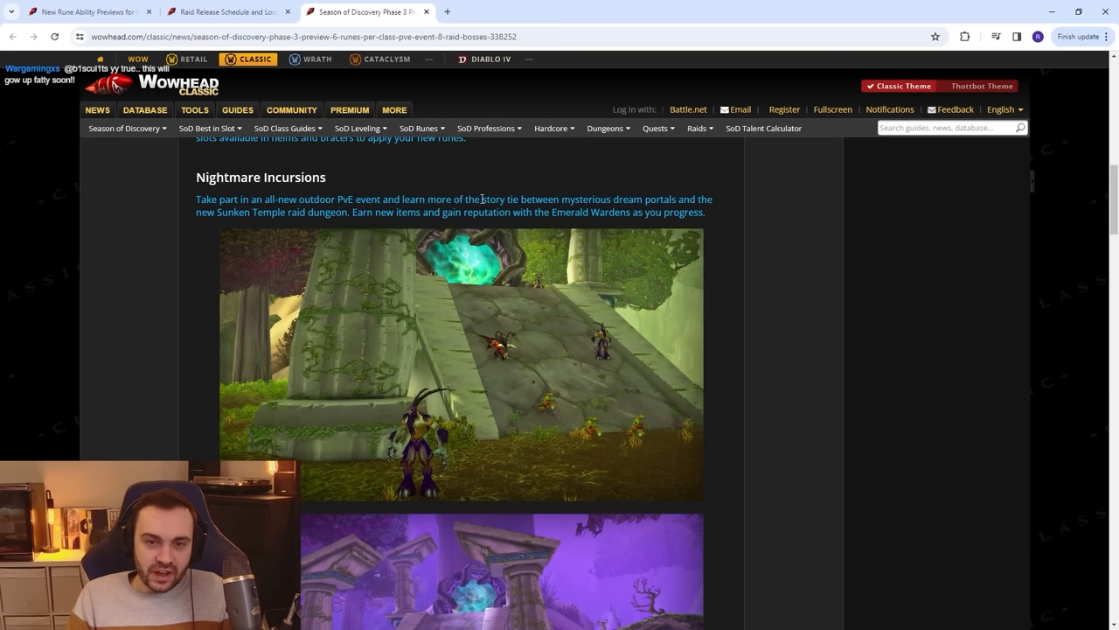
pyautogui.moveTo(249, 212)
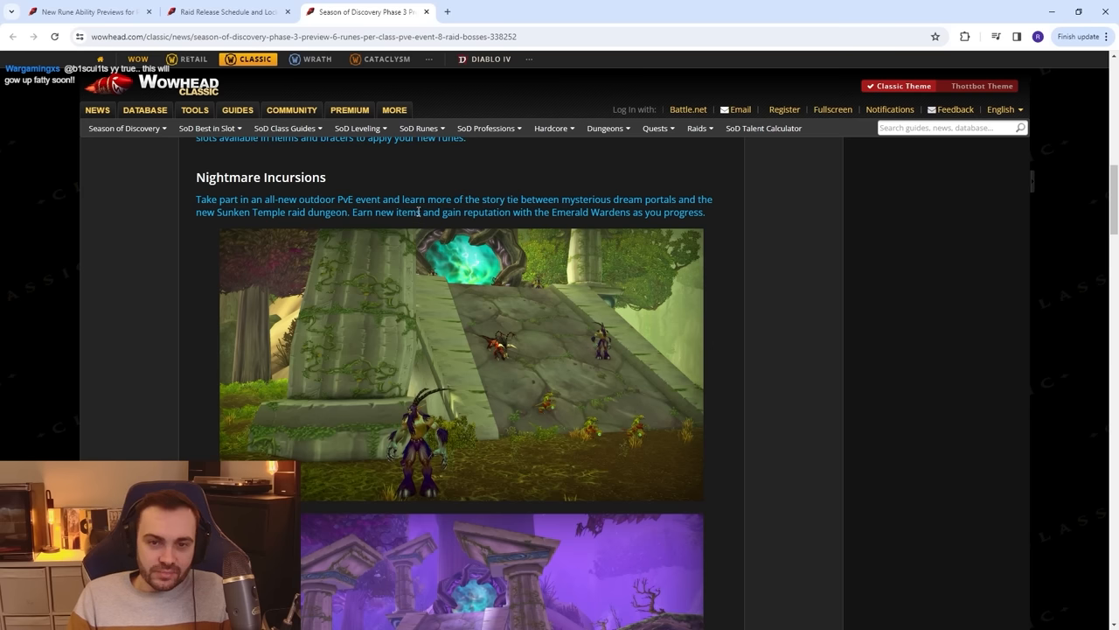
pyautogui.moveTo(568, 217)
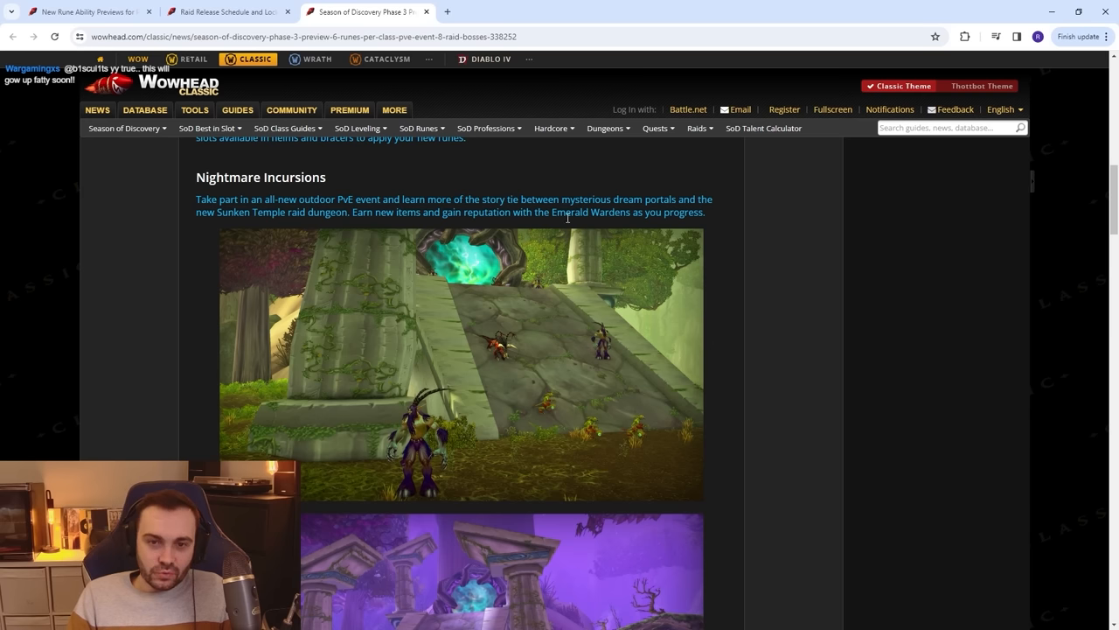
pyautogui.scroll(-3)
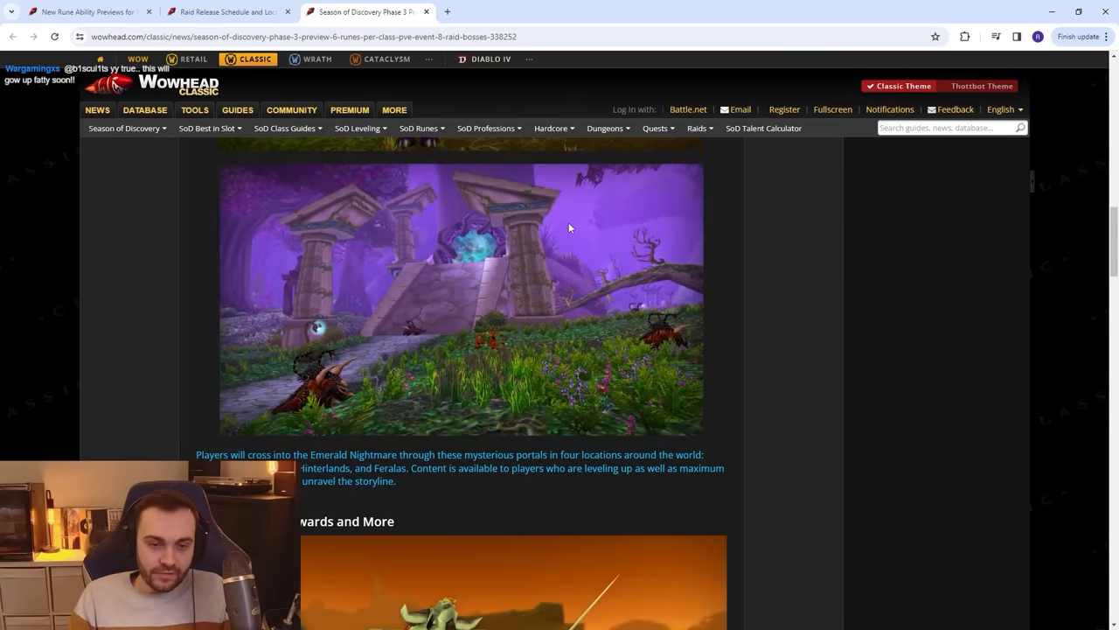
pyautogui.moveTo(369, 456)
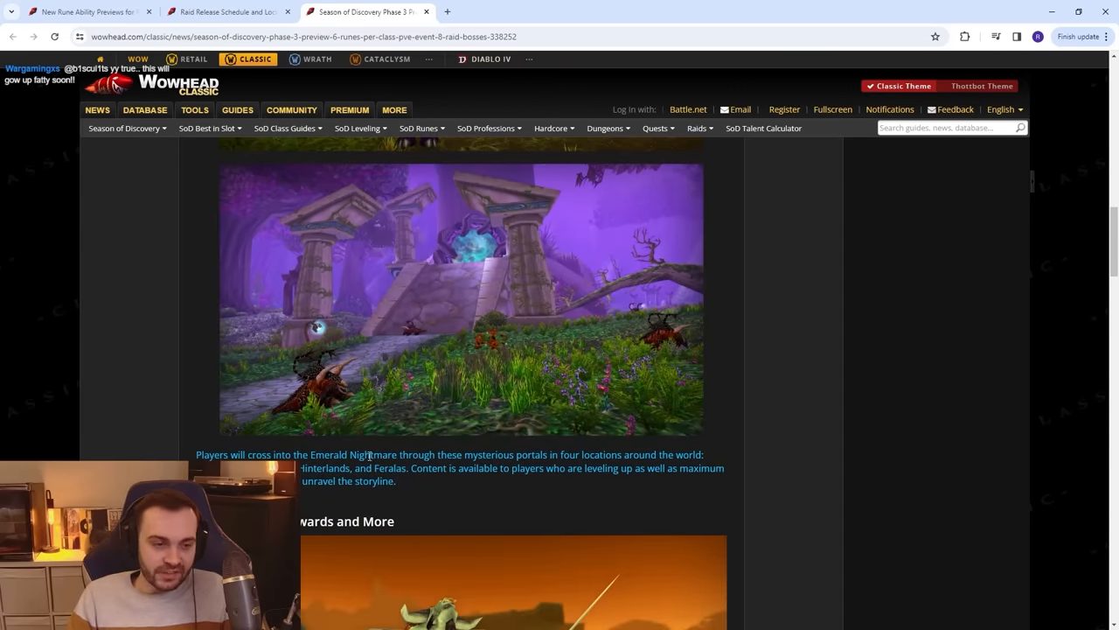
pyautogui.scroll(-3)
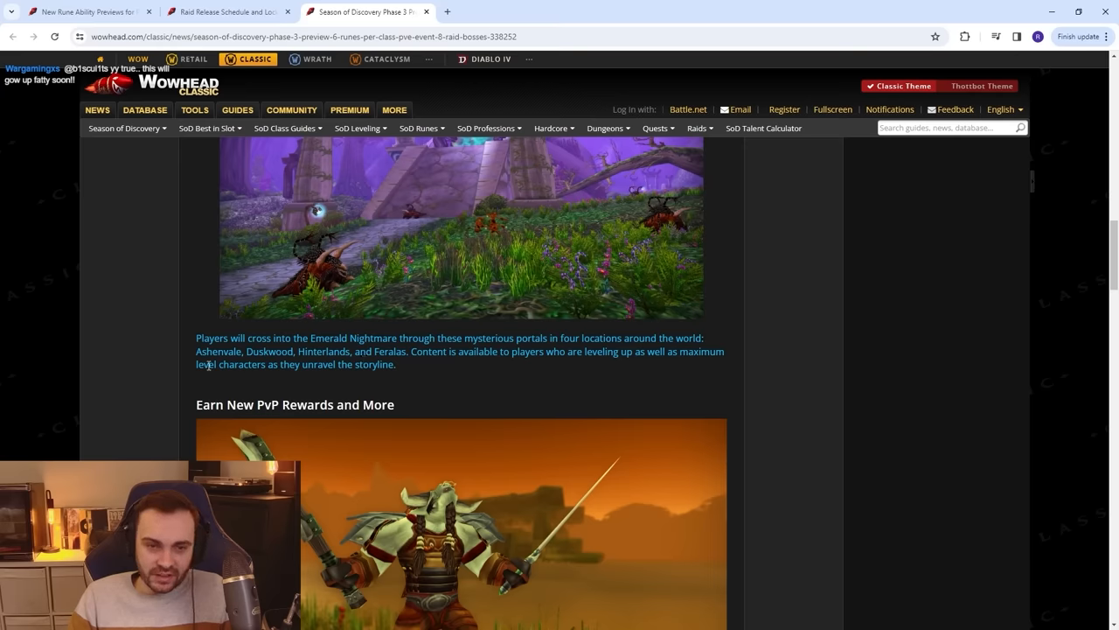
pyautogui.scroll(-3)
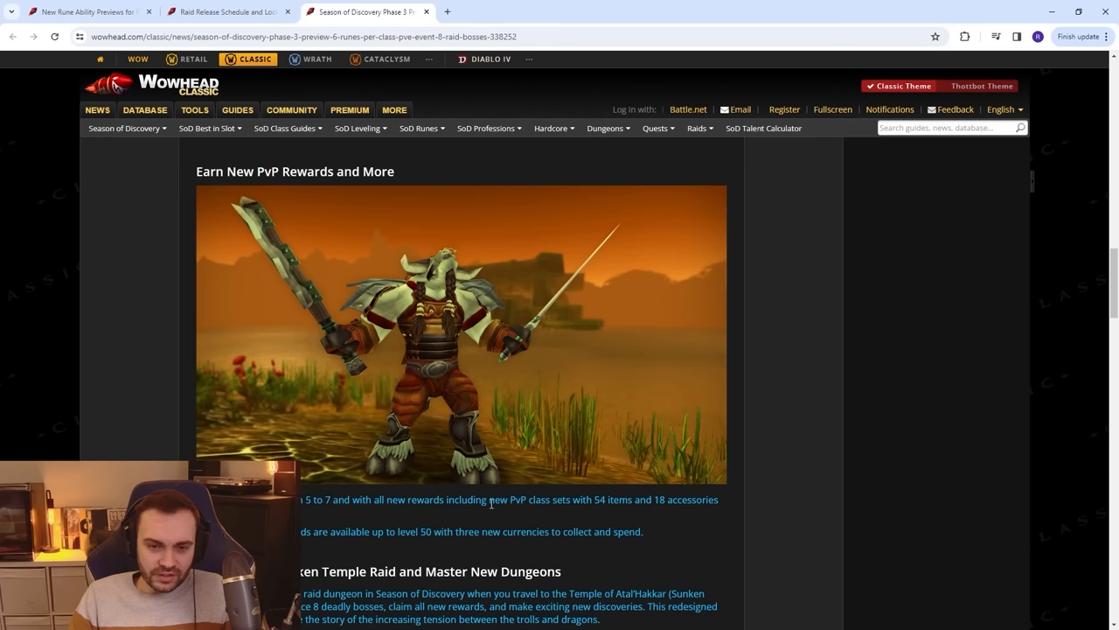
pyautogui.moveTo(642, 512)
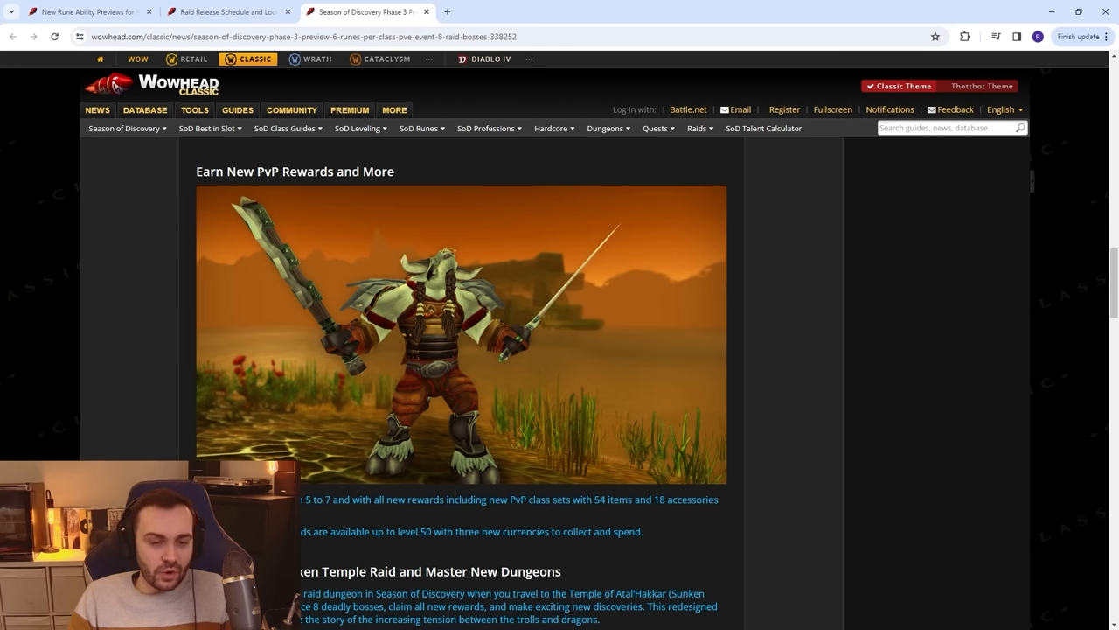
pyautogui.scroll(-3)
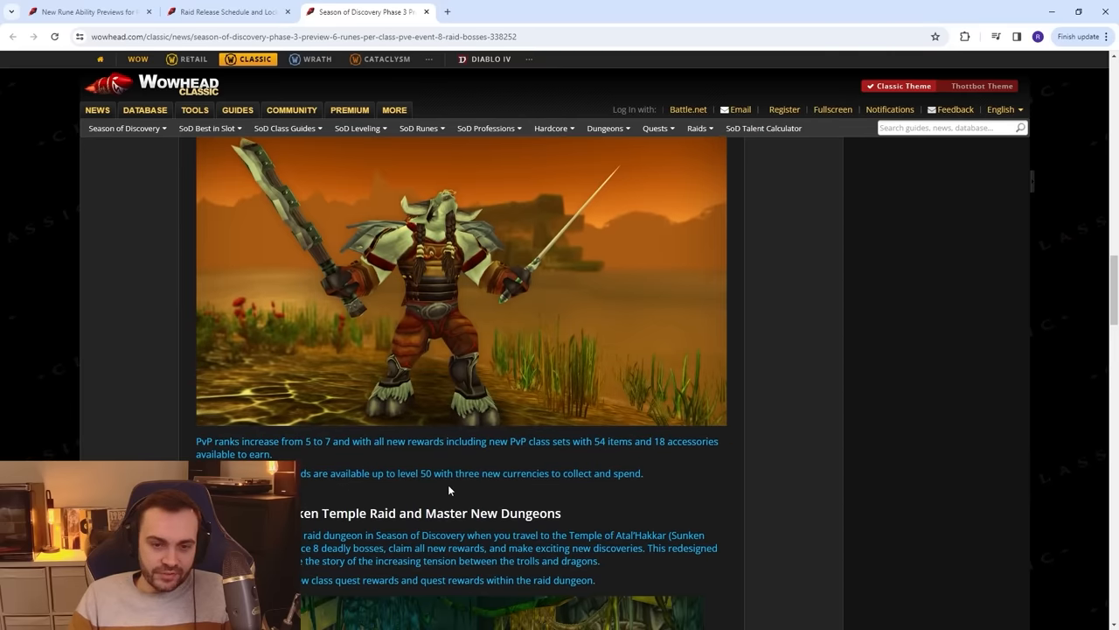
pyautogui.moveTo(519, 499)
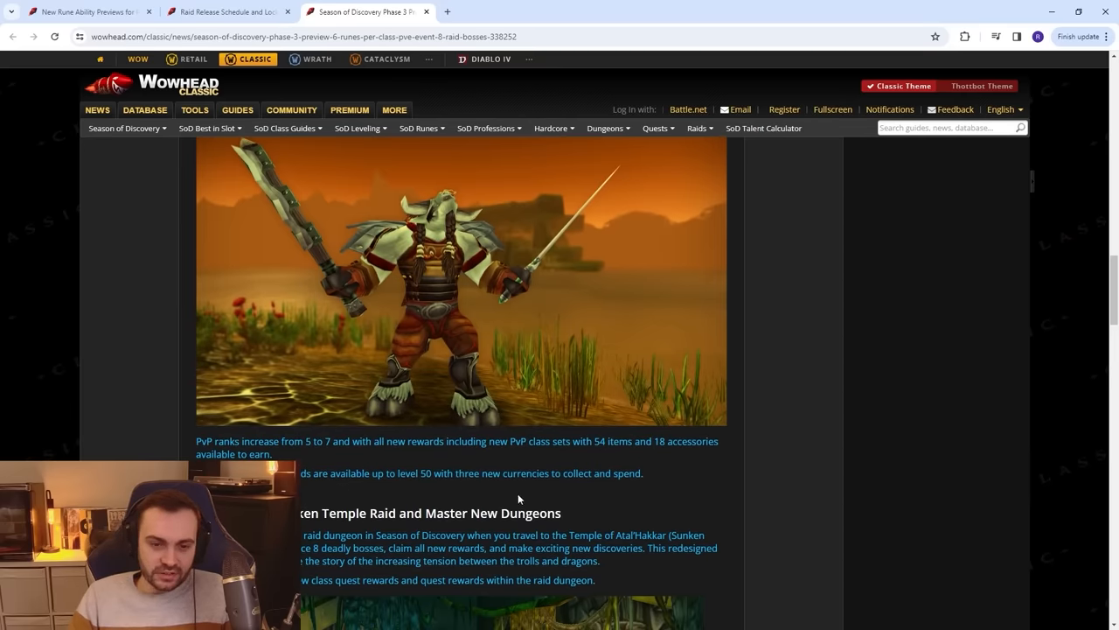
pyautogui.scroll(-3)
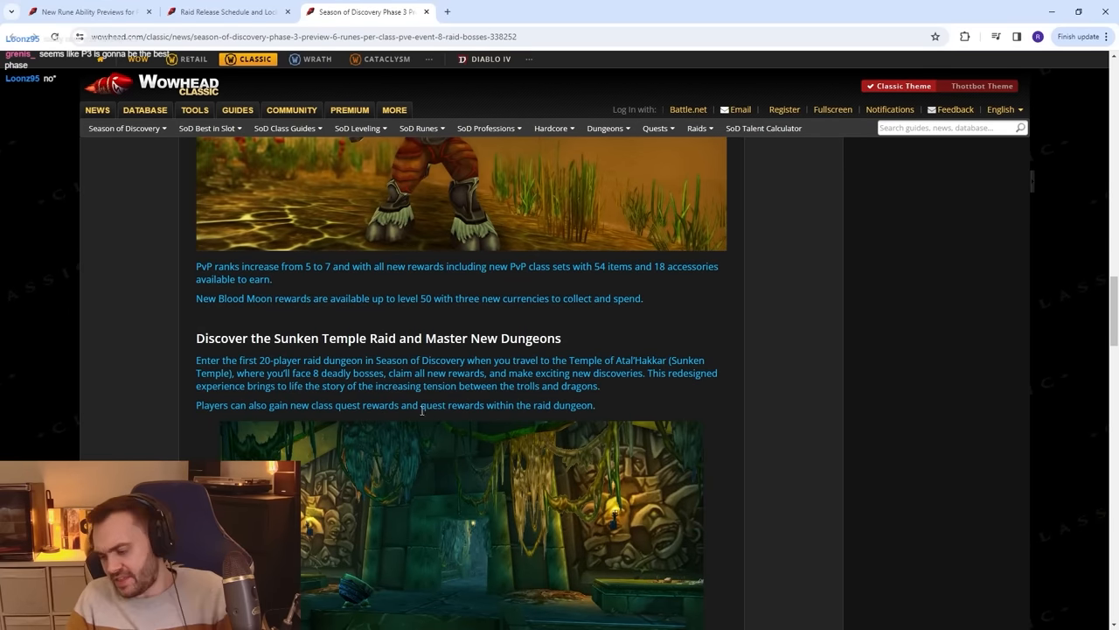
pyautogui.moveTo(366, 322)
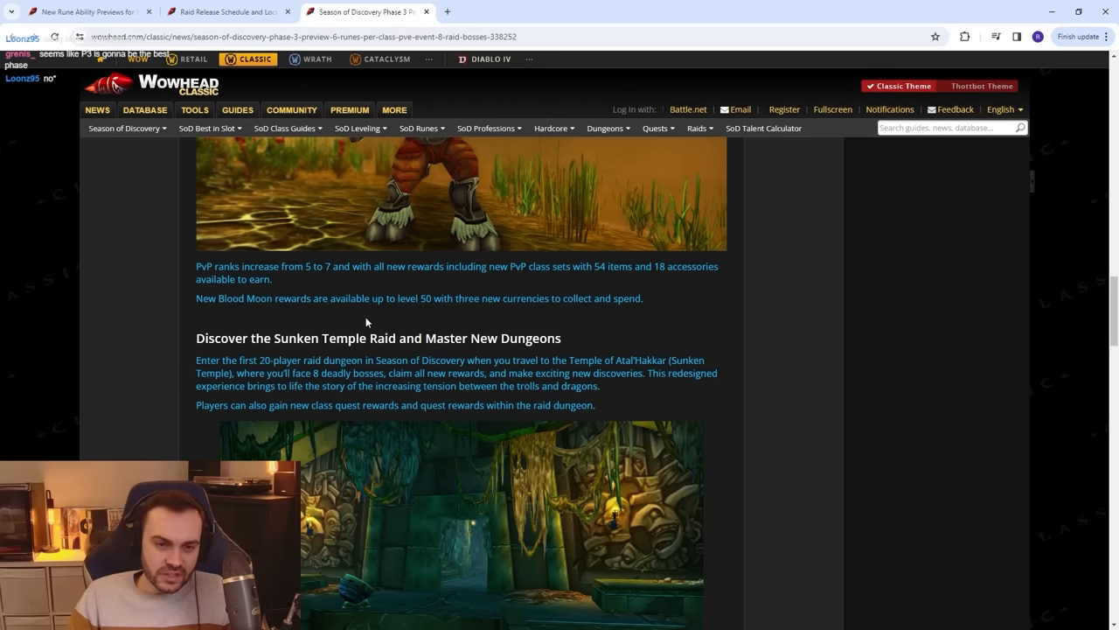
pyautogui.scroll(-3)
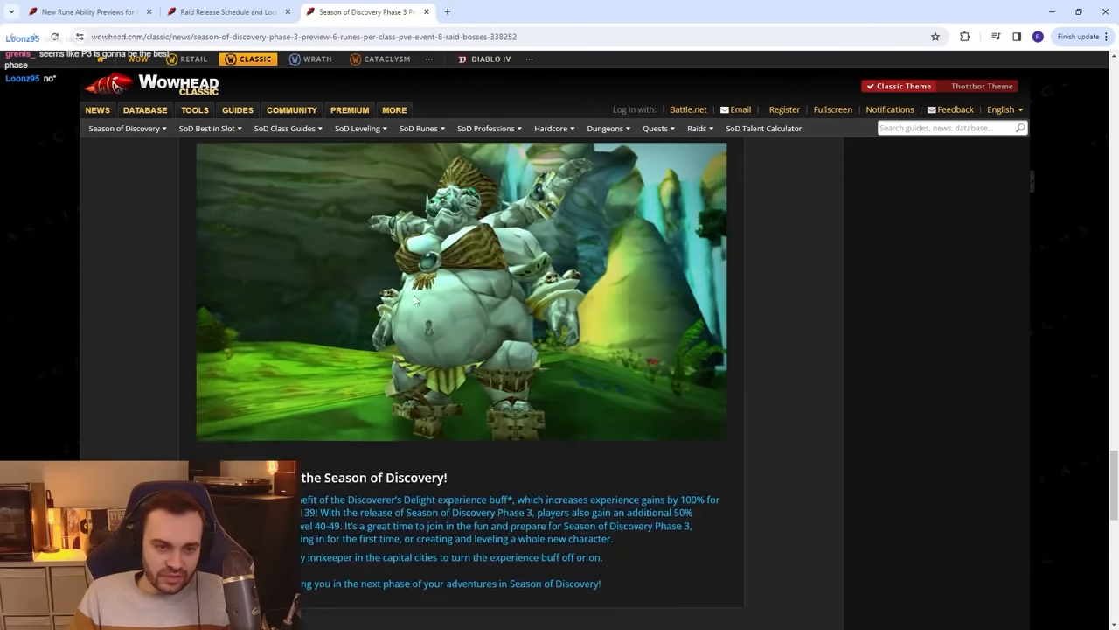
pyautogui.scroll(3)
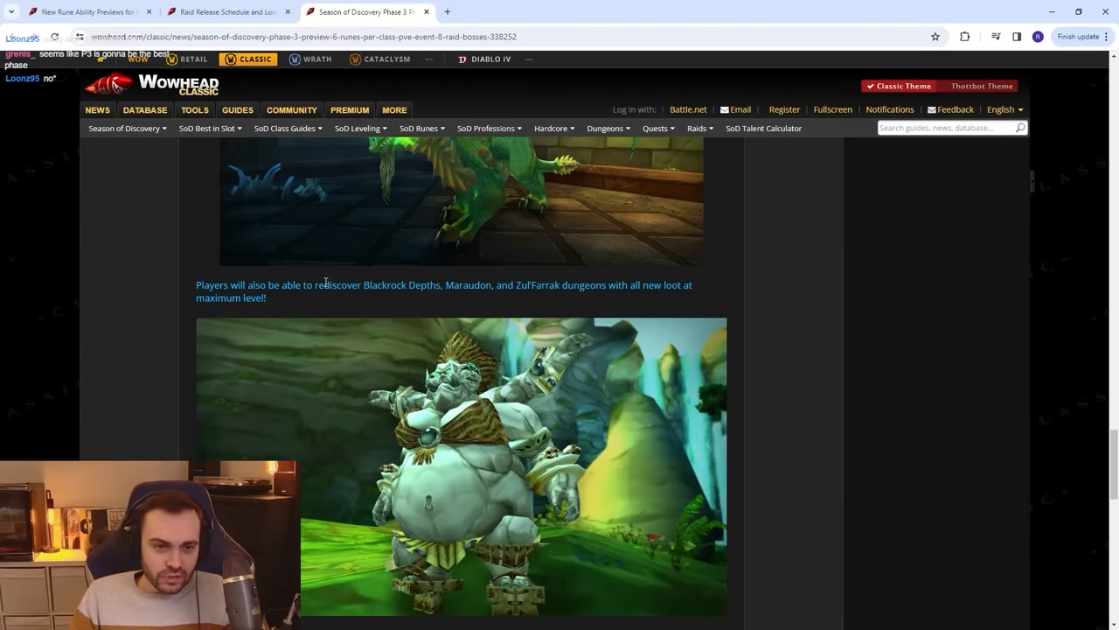
pyautogui.moveTo(523, 285)
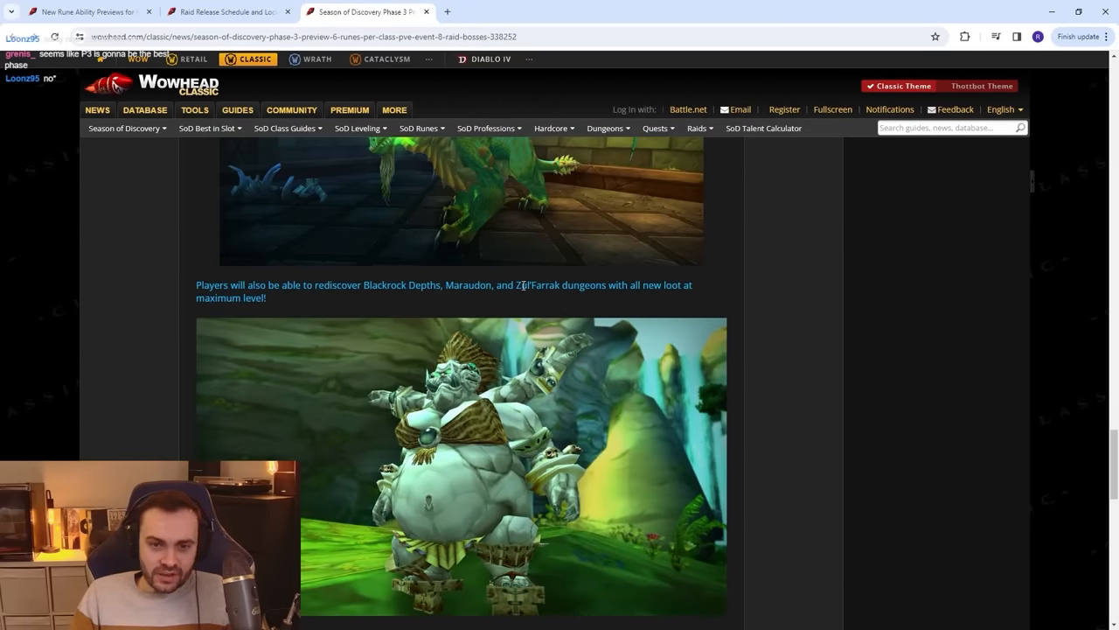
pyautogui.scroll(-3)
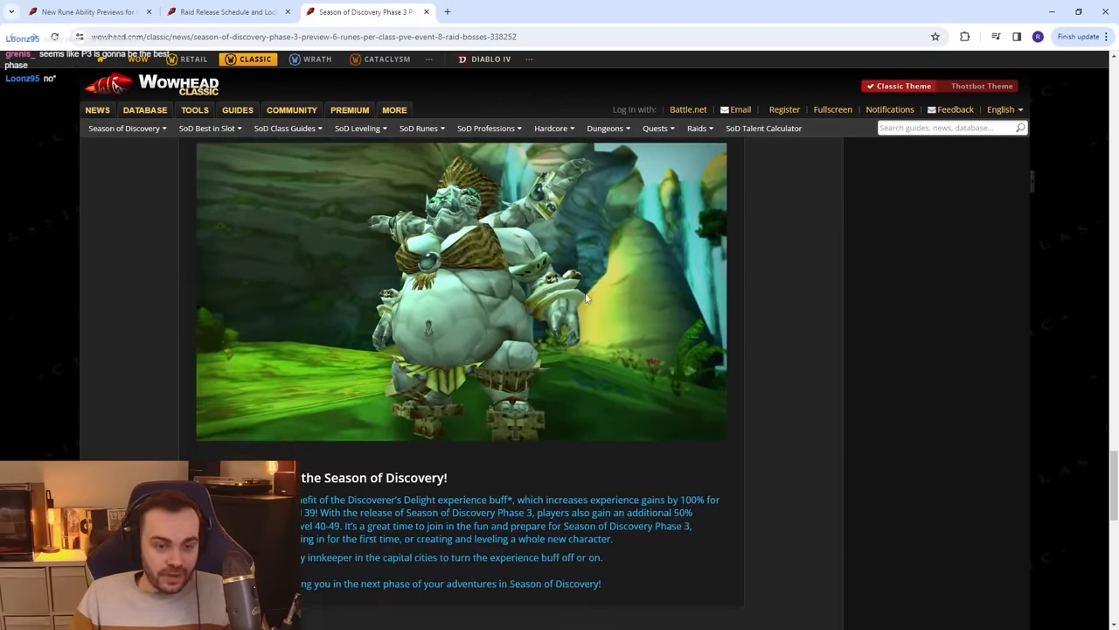
pyautogui.scroll(-3)
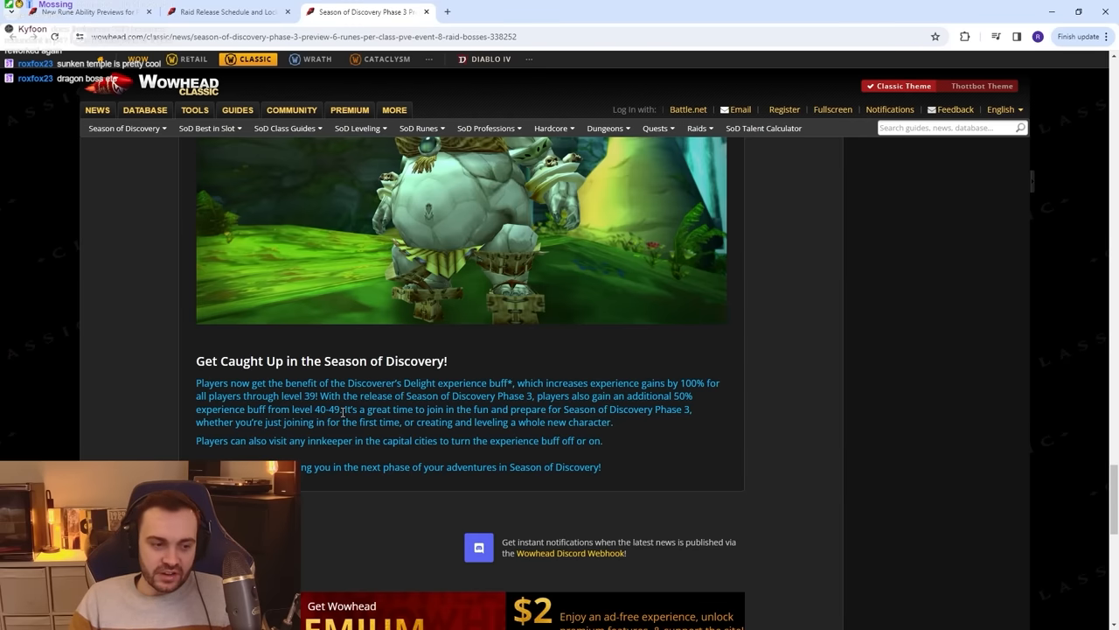
pyautogui.moveTo(343, 412)
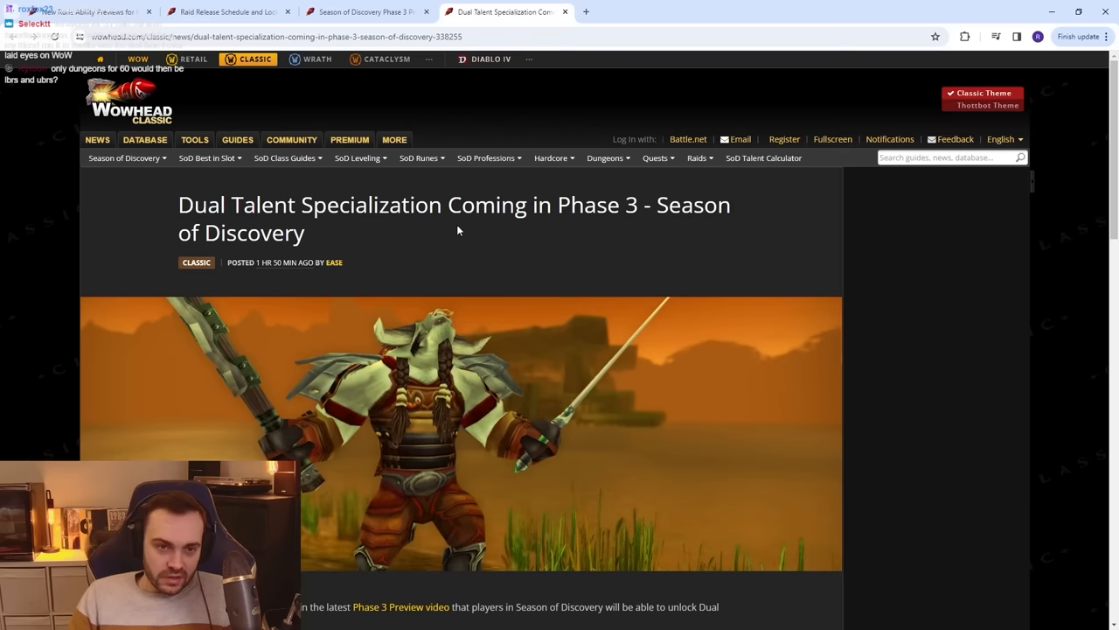
# Scroll the Dual Talent Specialization article down to its System Updates image.
pyautogui.scroll(-3)
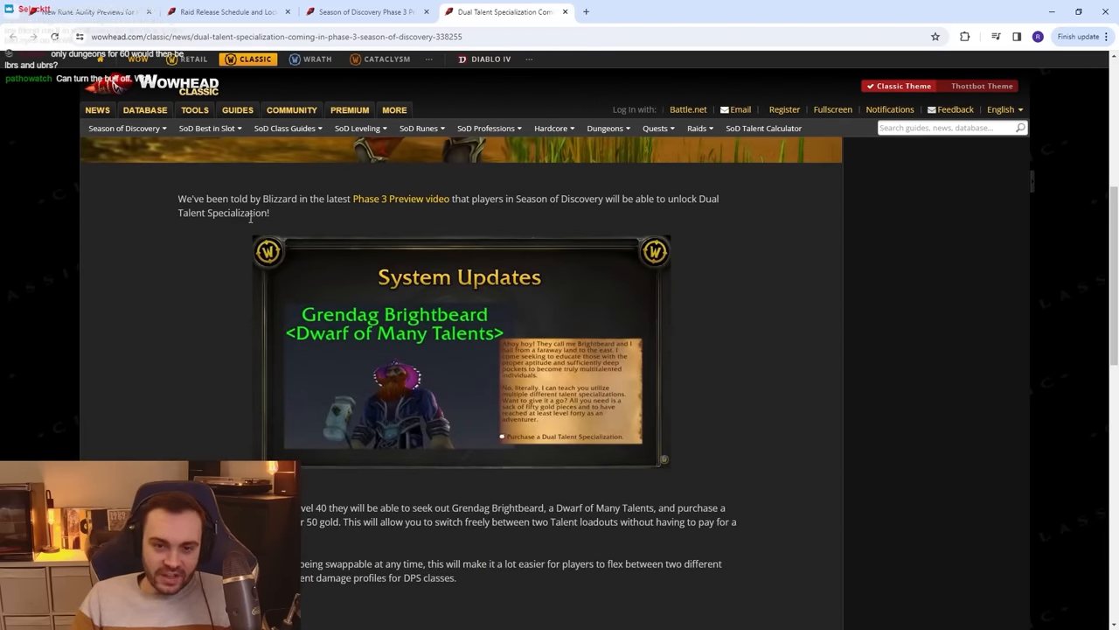
pyautogui.doubleClick(321, 522)
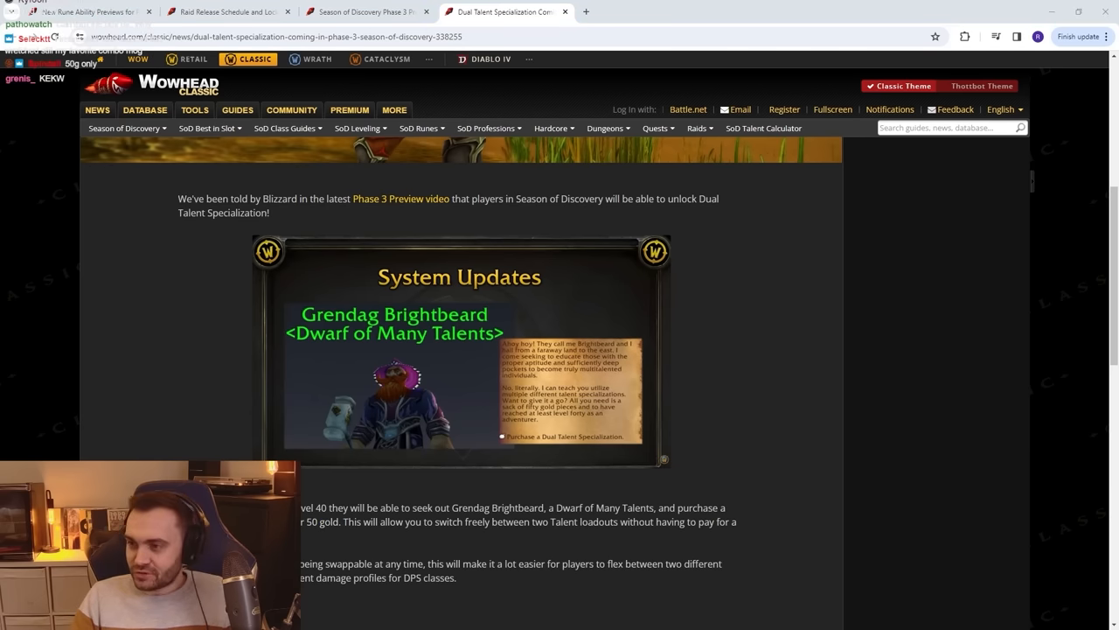
# Switch to the PvP item previews and Blood Moon article and read down to PvP Item Updates.
pyautogui.click(647, 12)
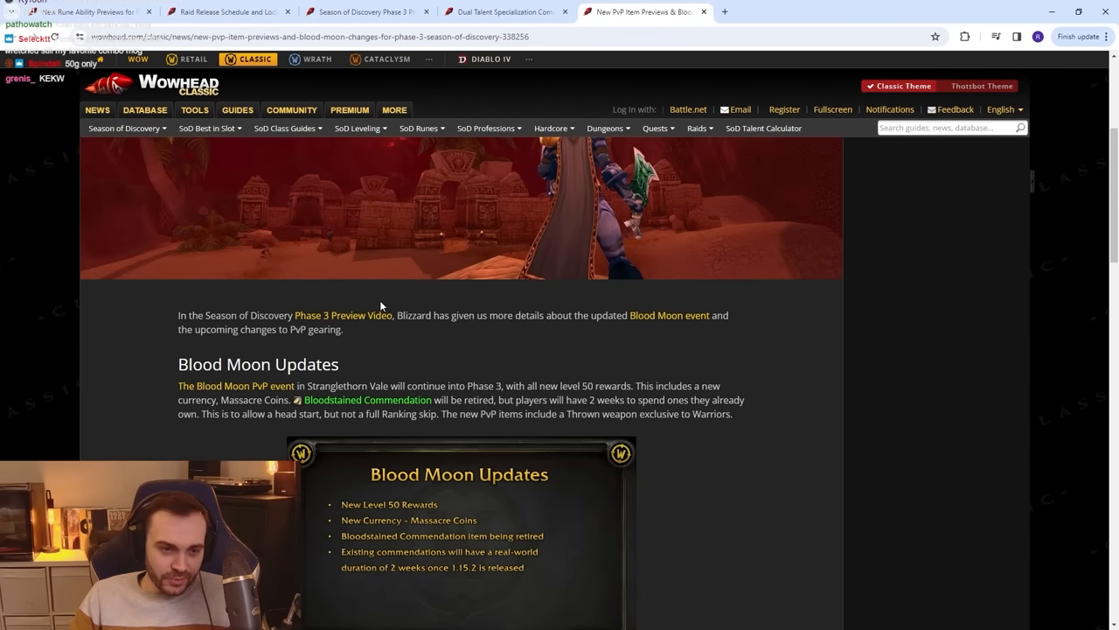
pyautogui.scroll(-3)
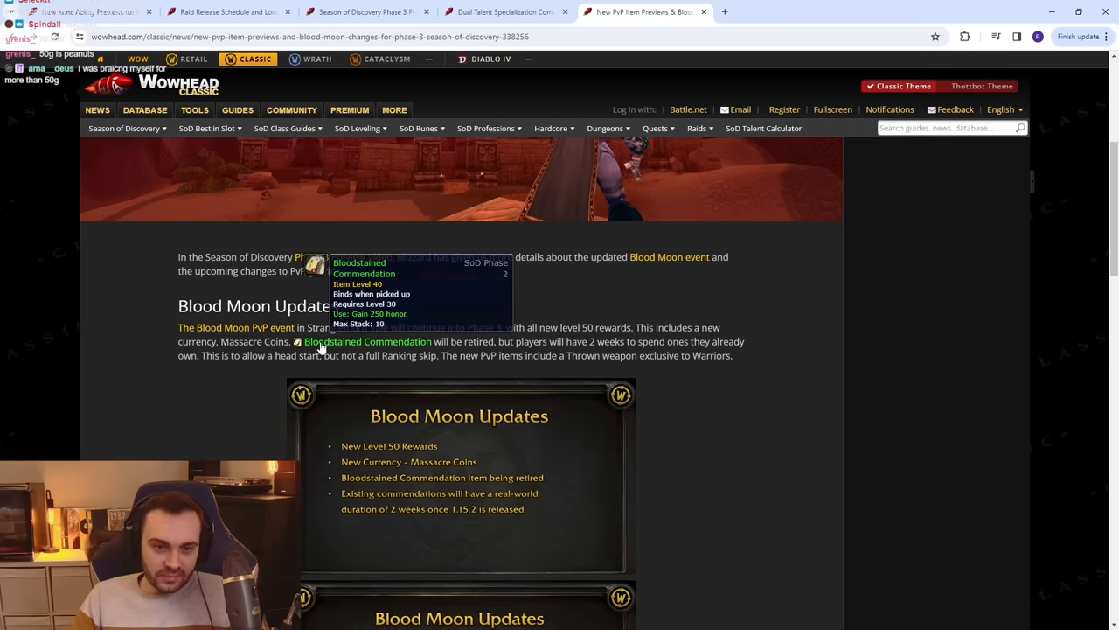
pyautogui.moveTo(461, 388)
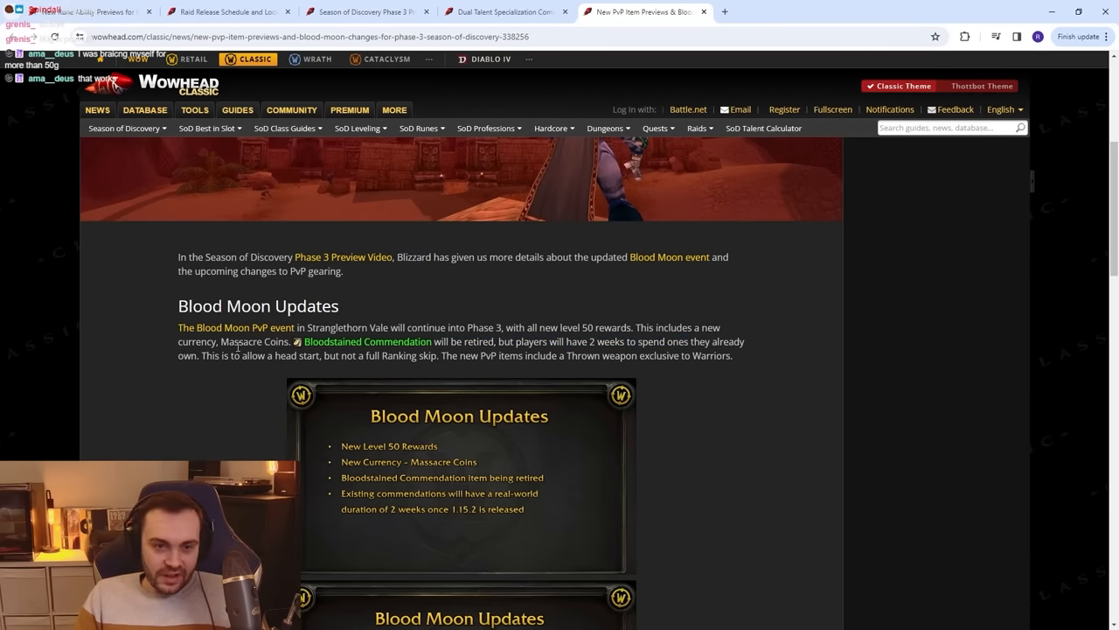
pyautogui.moveTo(382, 349)
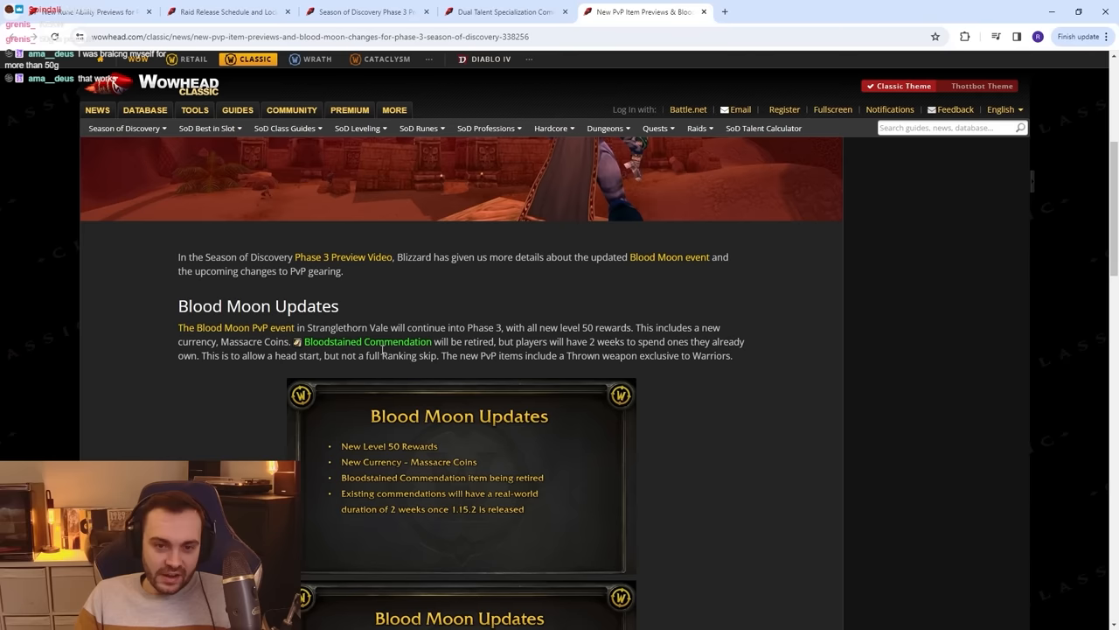
pyautogui.moveTo(592, 341)
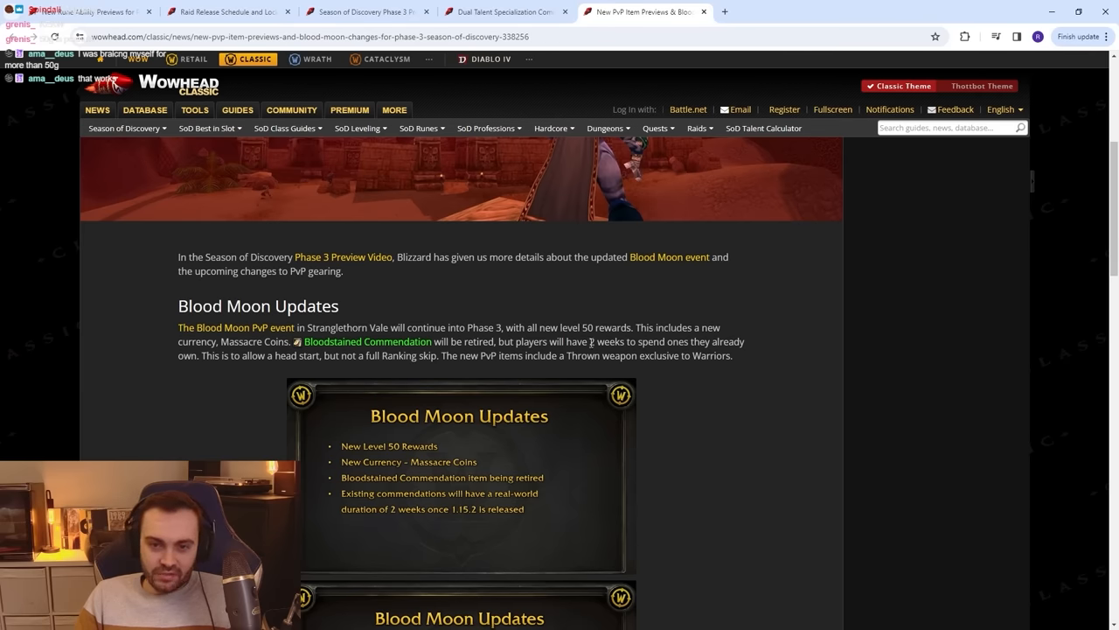
pyautogui.scroll(-3)
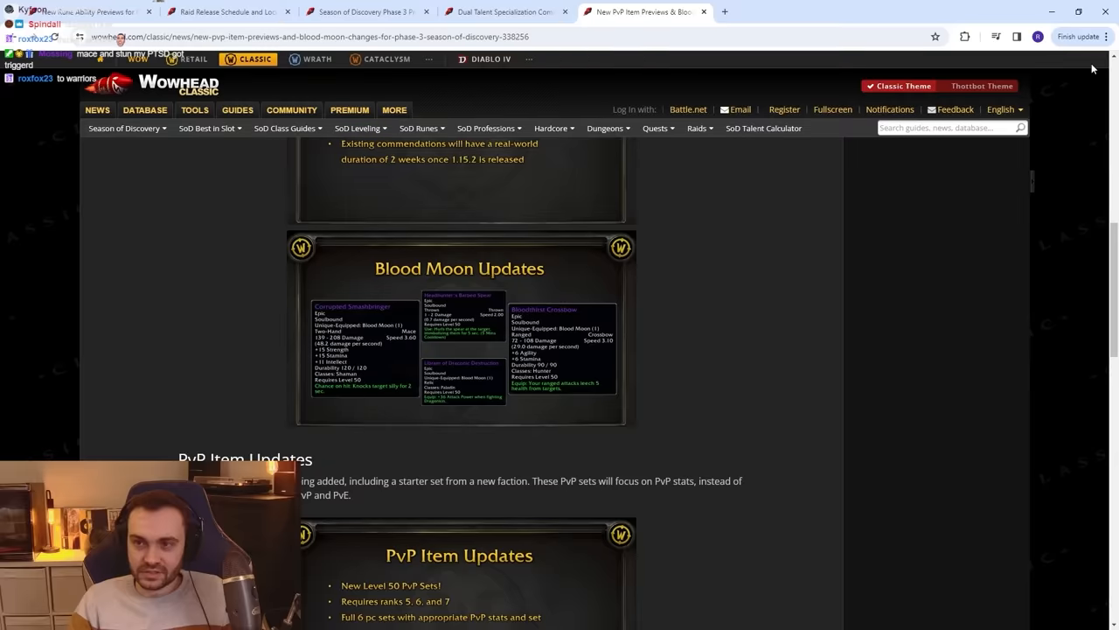
pyautogui.scroll(-3)
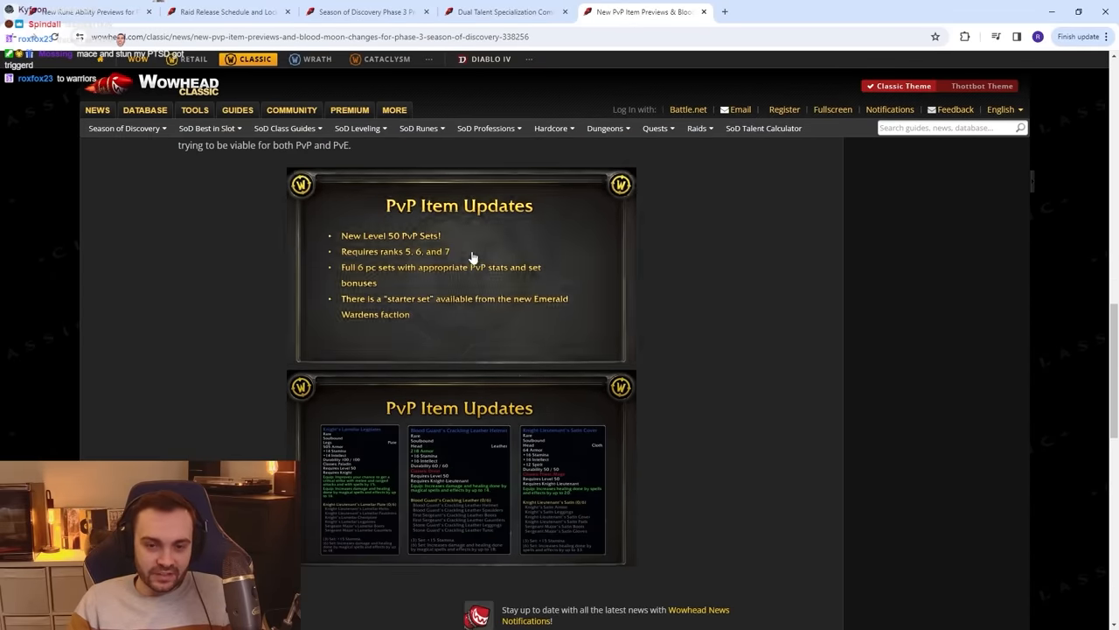
pyautogui.scroll(3)
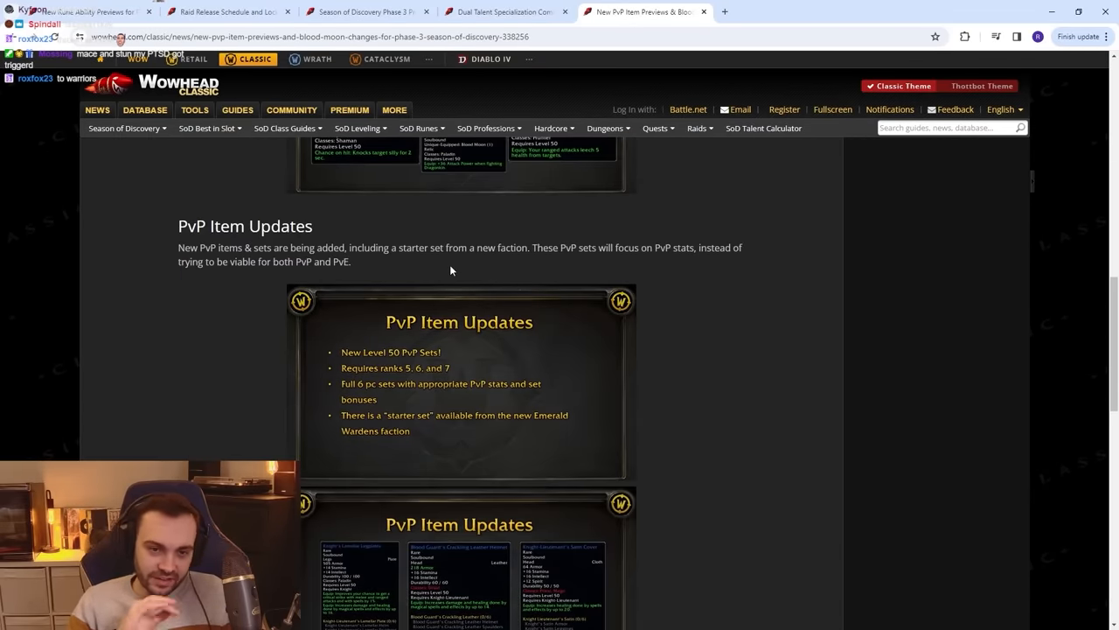
pyautogui.moveTo(374, 328)
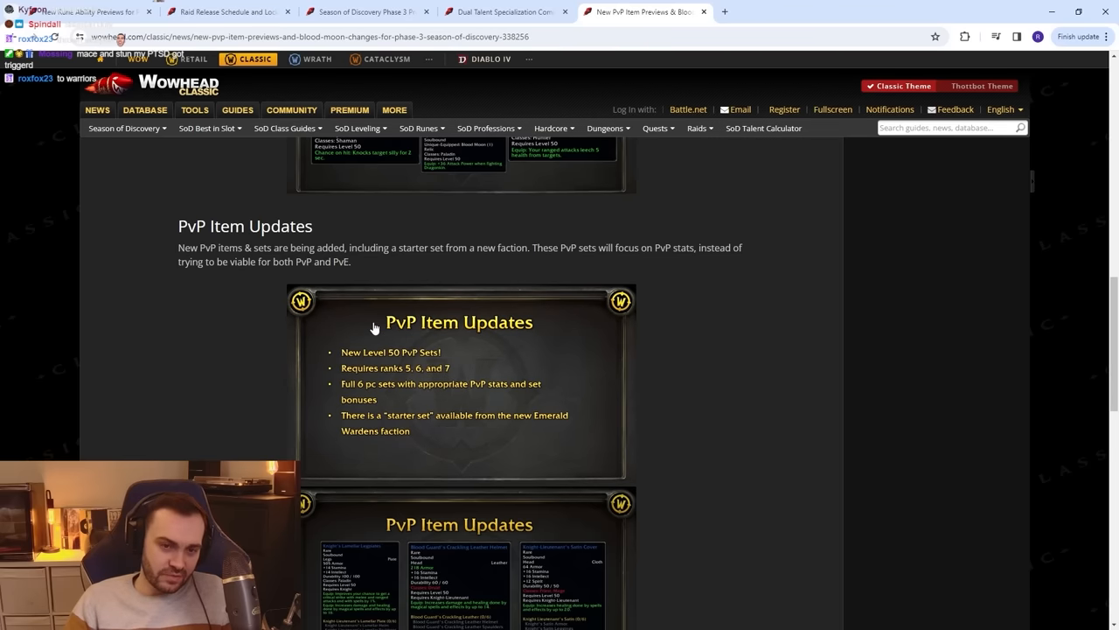
pyautogui.moveTo(376, 398)
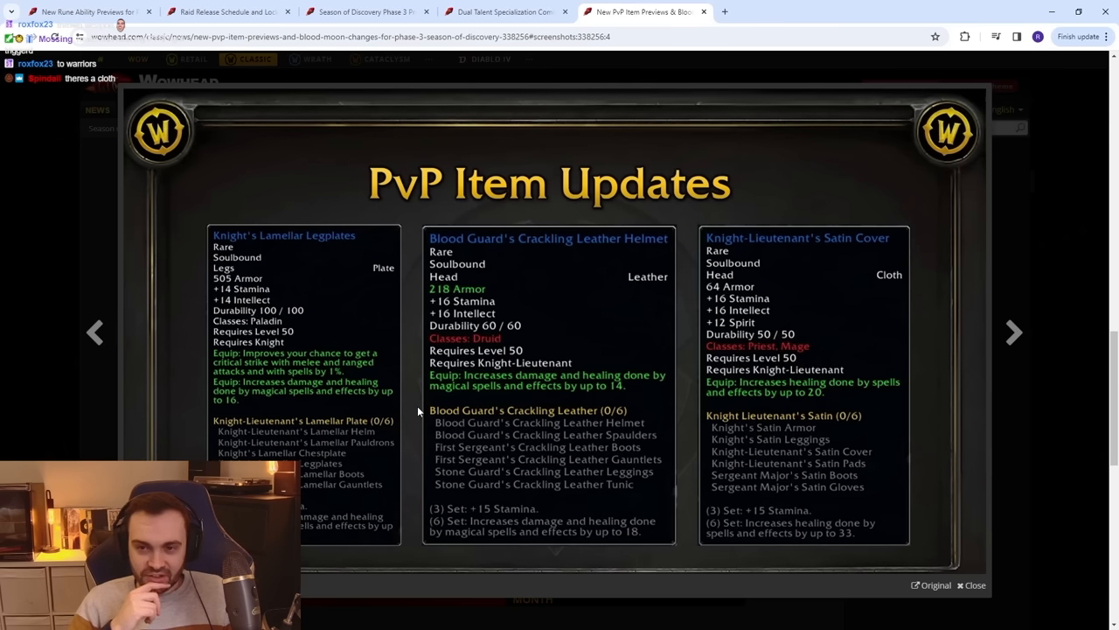
pyautogui.moveTo(274, 364)
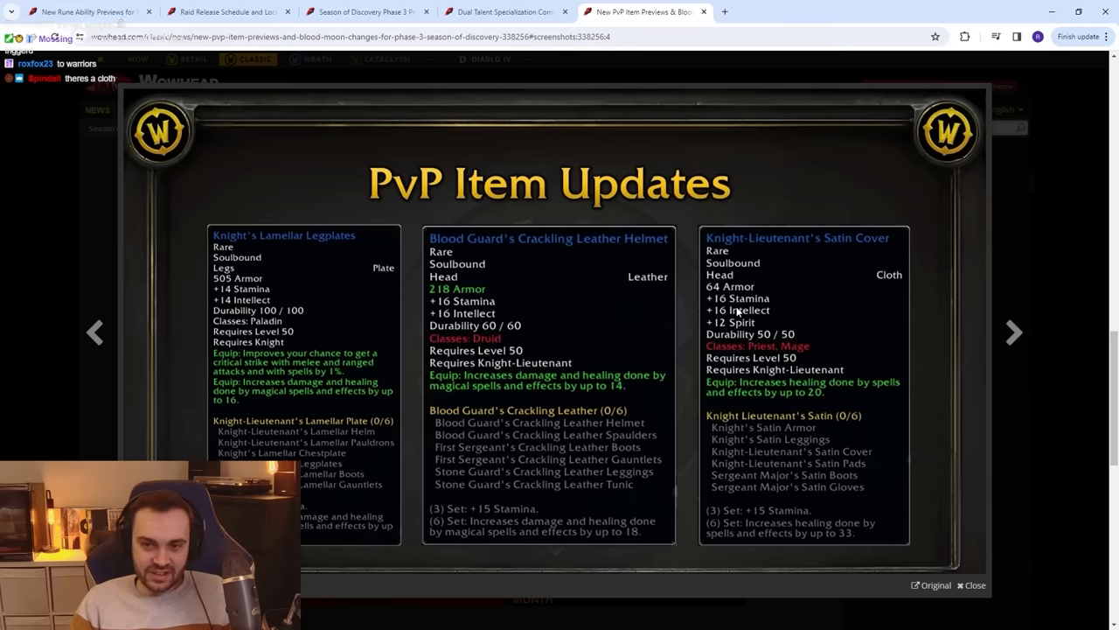
pyautogui.moveTo(796, 381)
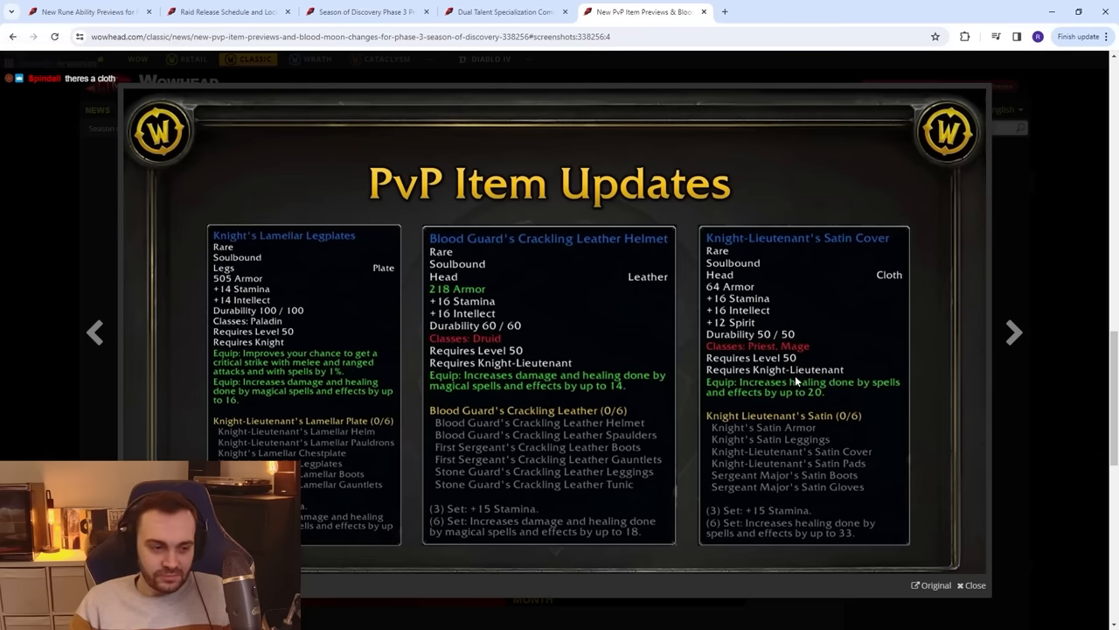
pyautogui.moveTo(755, 525)
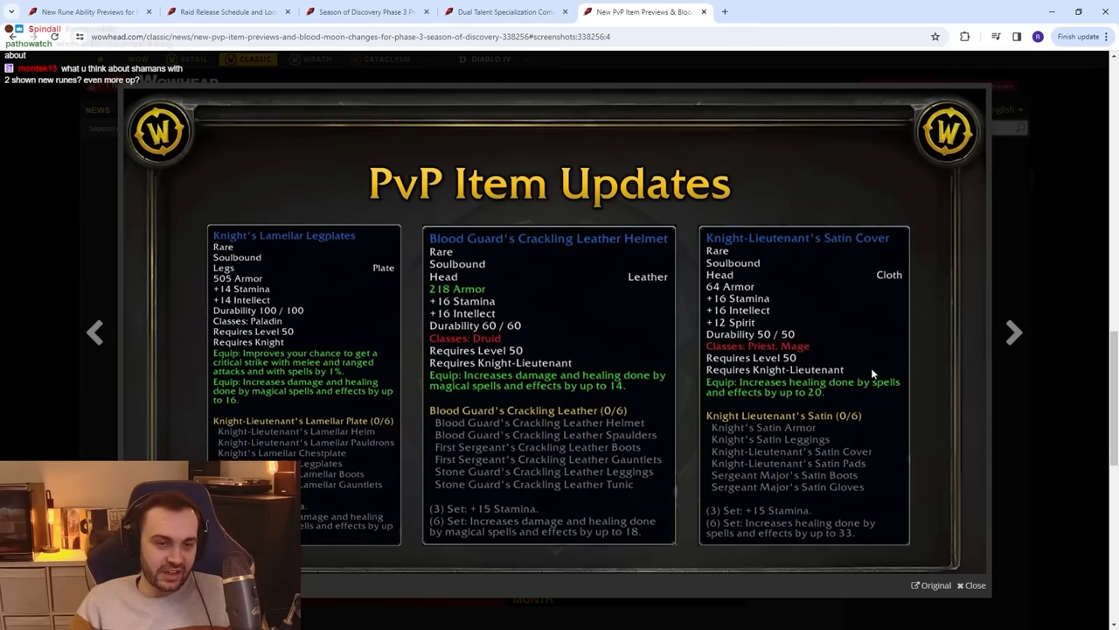
pyautogui.moveTo(763, 311)
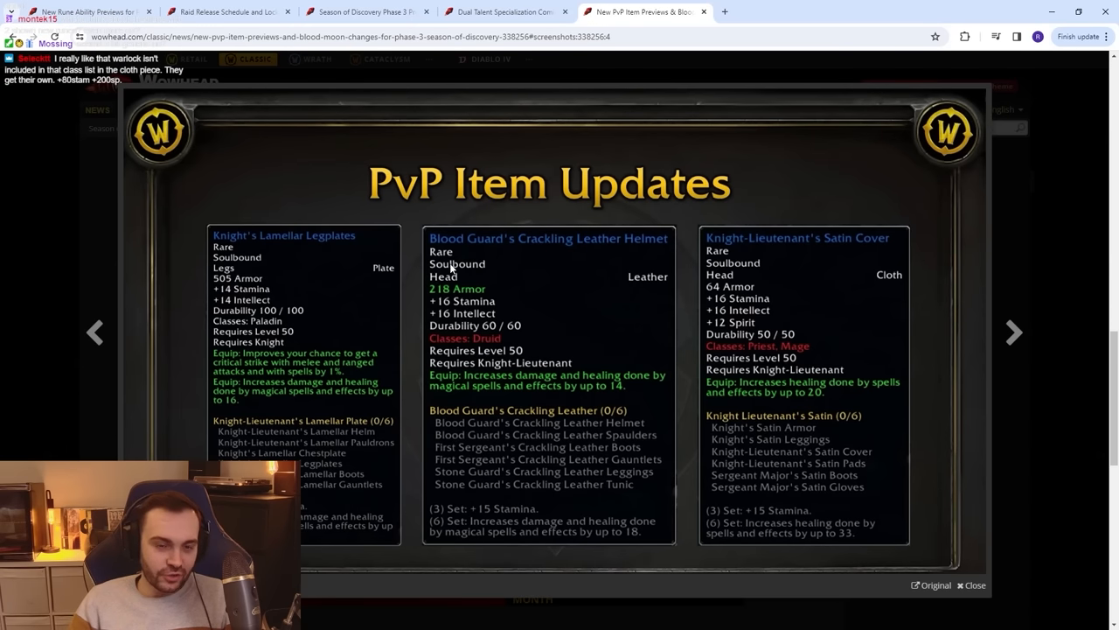
pyautogui.moveTo(777, 273)
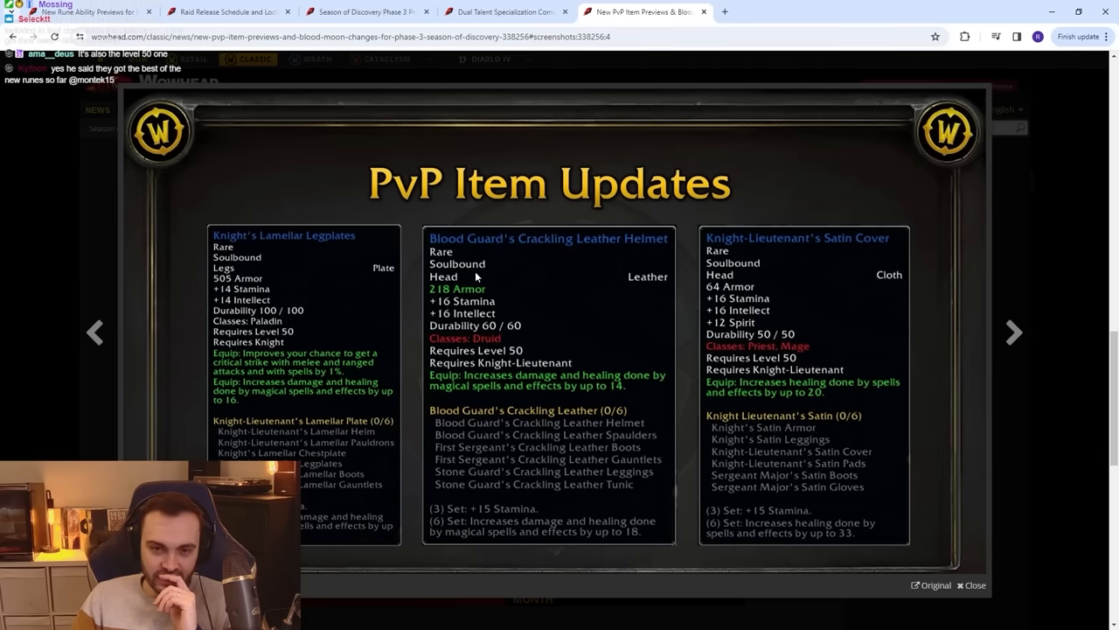
pyautogui.moveTo(731, 304)
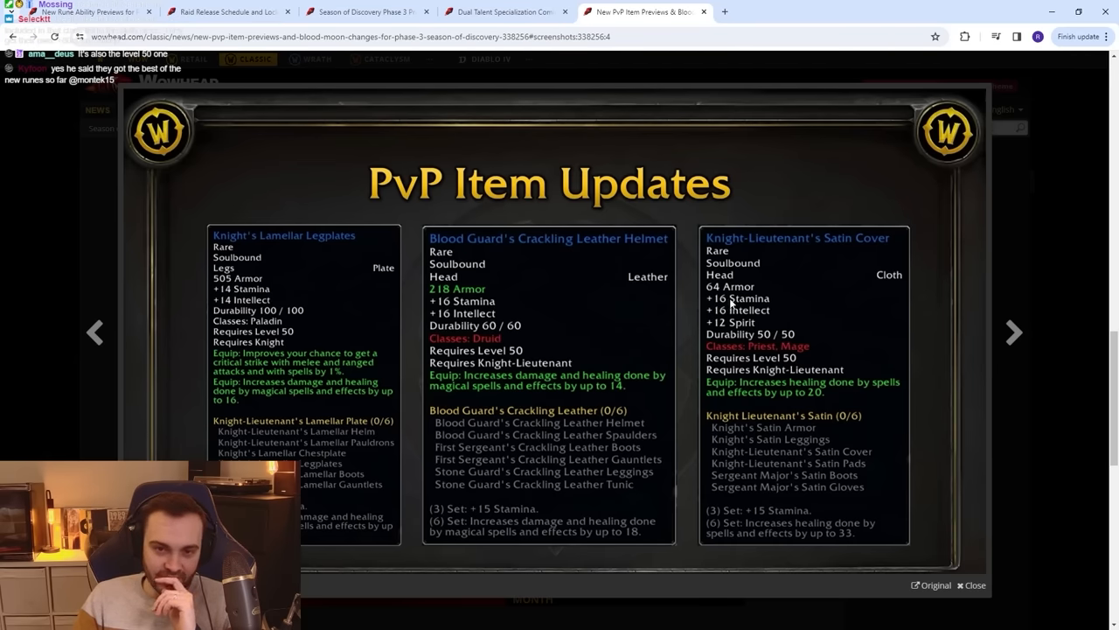
pyautogui.moveTo(361, 353)
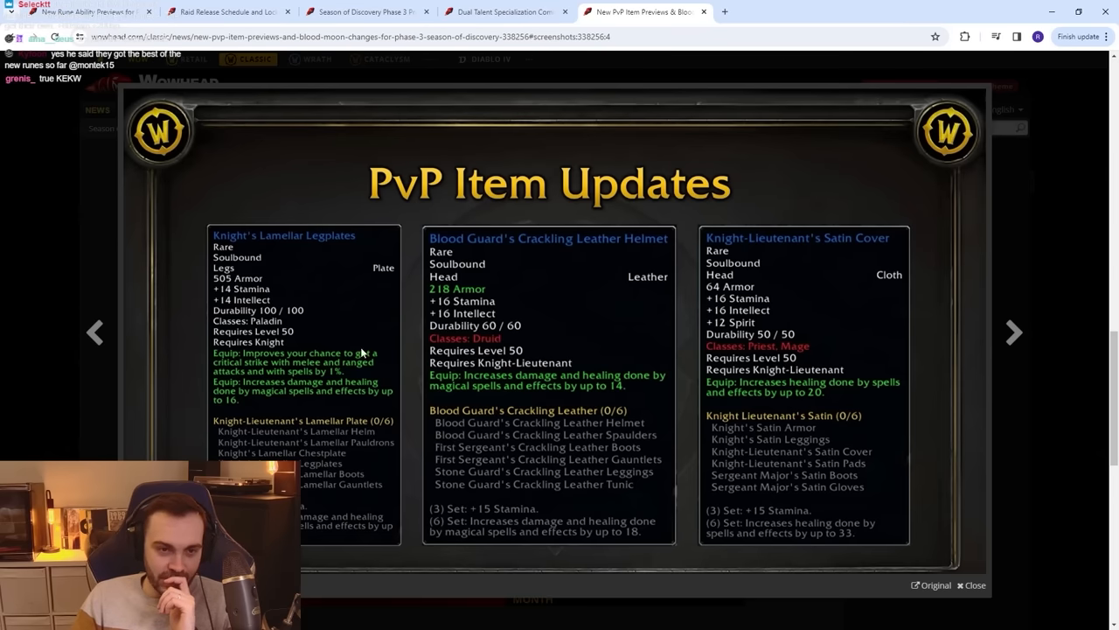
pyautogui.moveTo(889, 504)
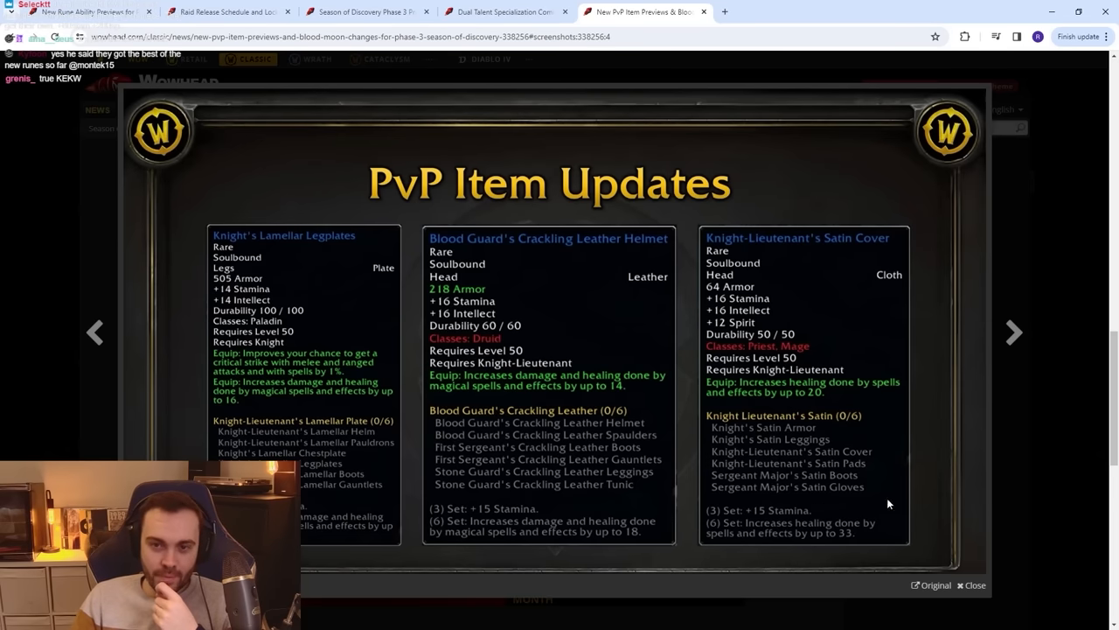
pyautogui.moveTo(815, 356)
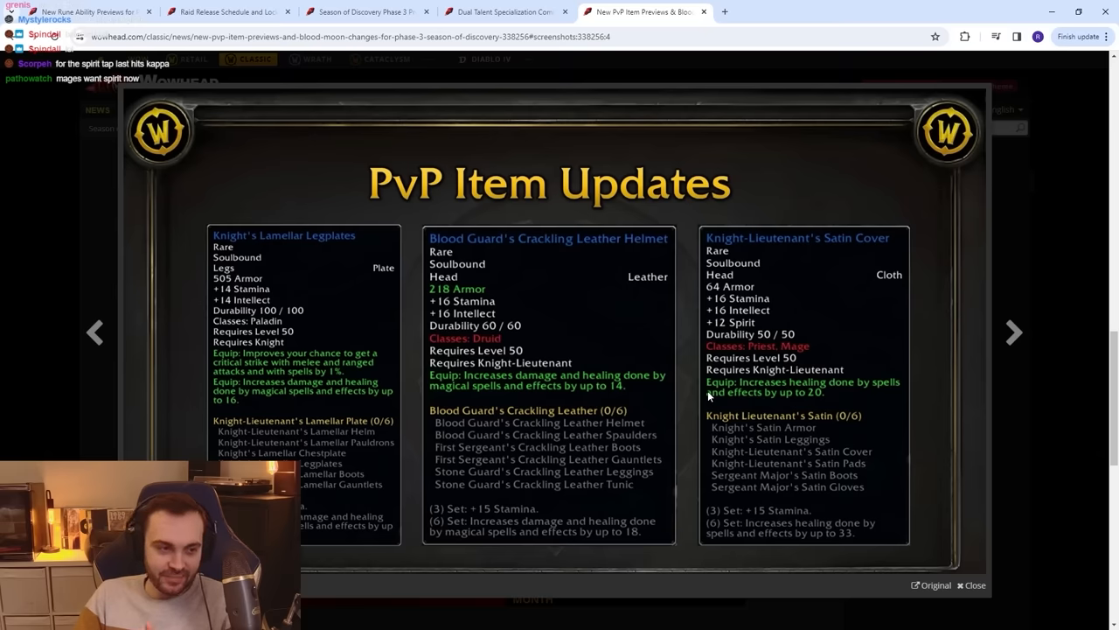
pyautogui.moveTo(339, 362)
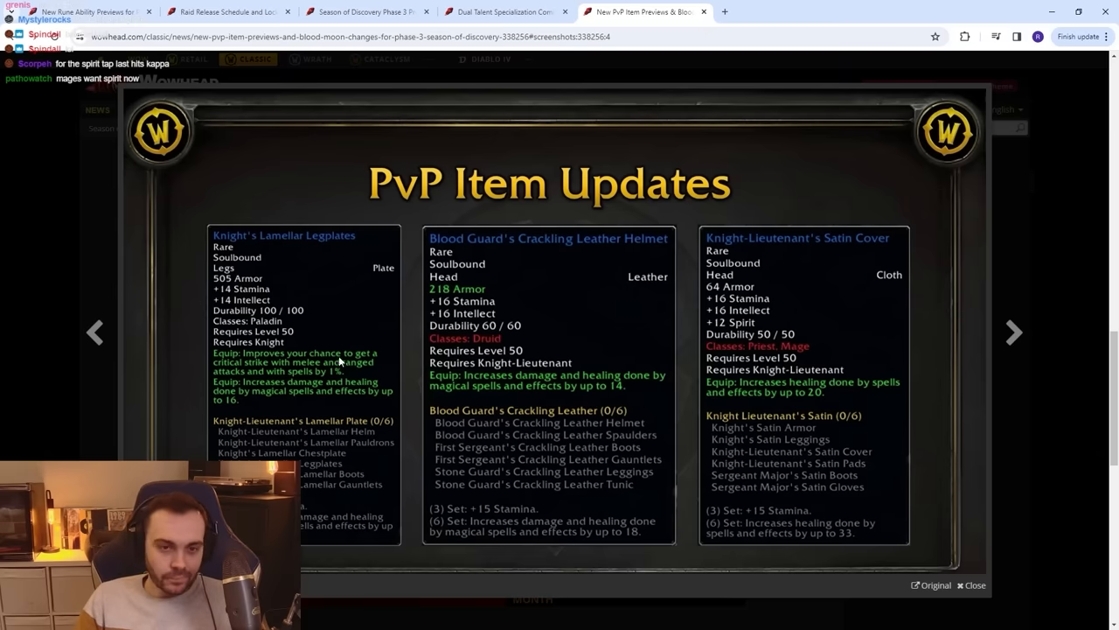
pyautogui.moveTo(883, 248)
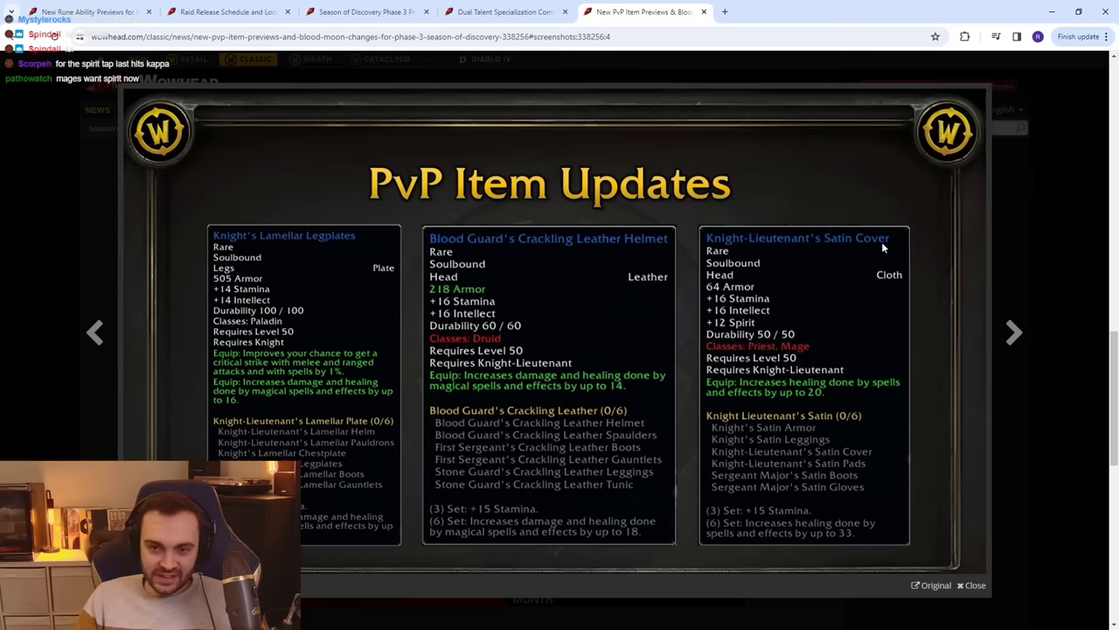
# Switch to the profession updates article and scroll to the Professions Updates banner and epic Nightmare shoulders screenshot.
pyautogui.click(778, 11)
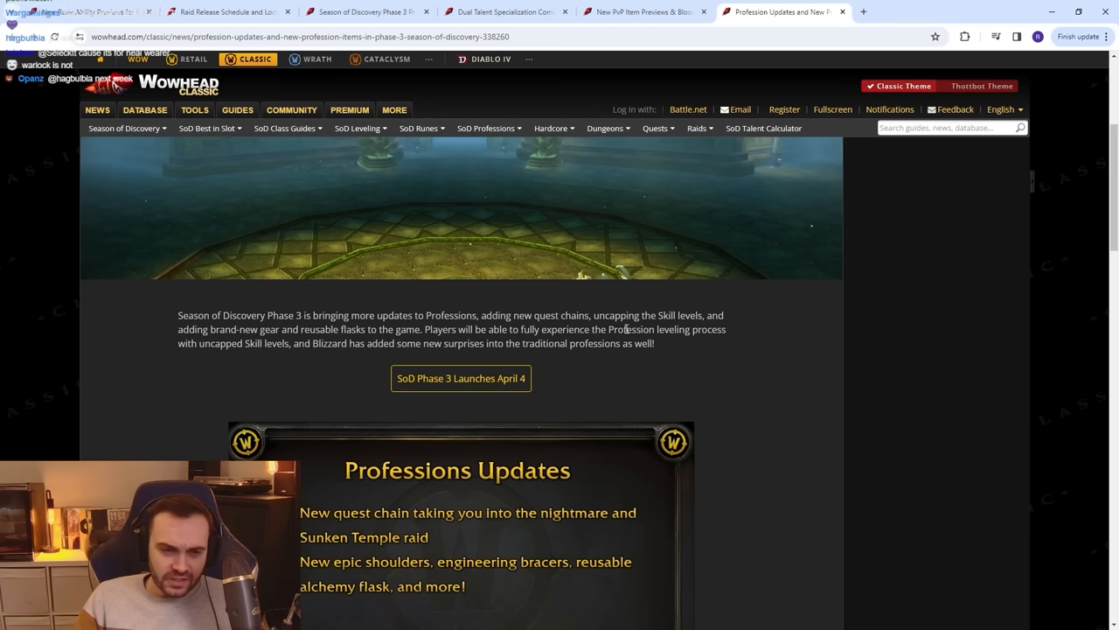
pyautogui.scroll(-3)
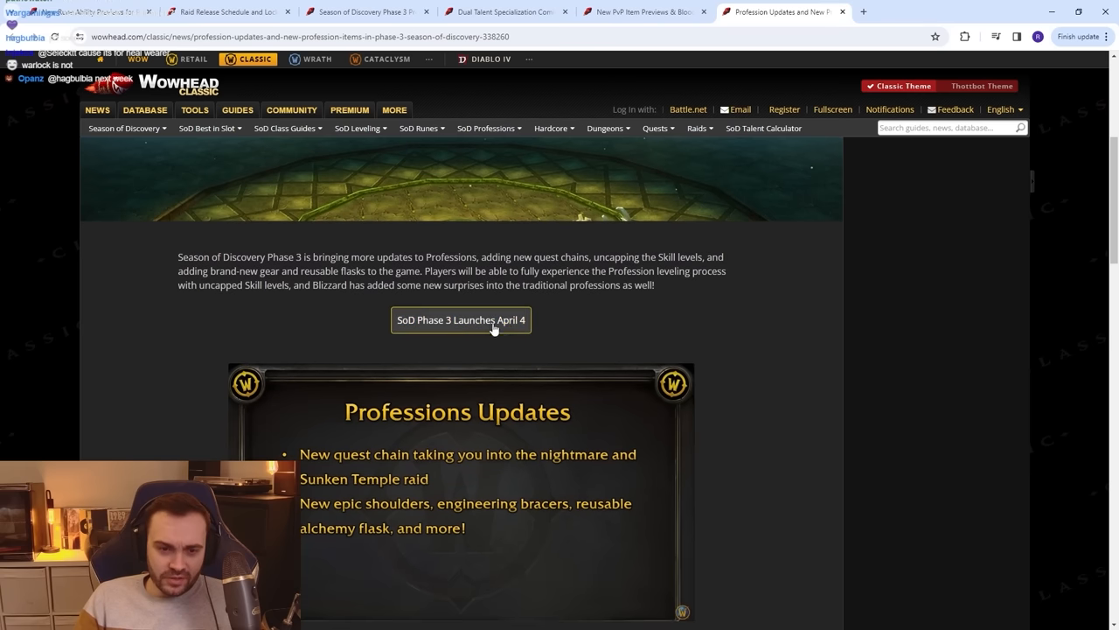
pyautogui.moveTo(678, 306)
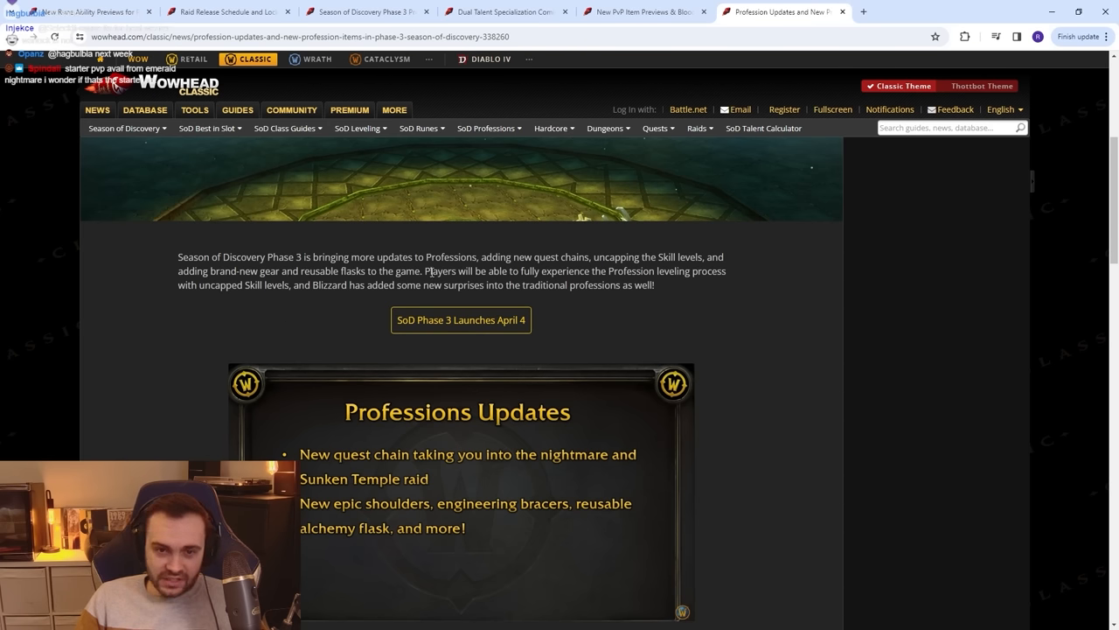
pyautogui.scroll(-3)
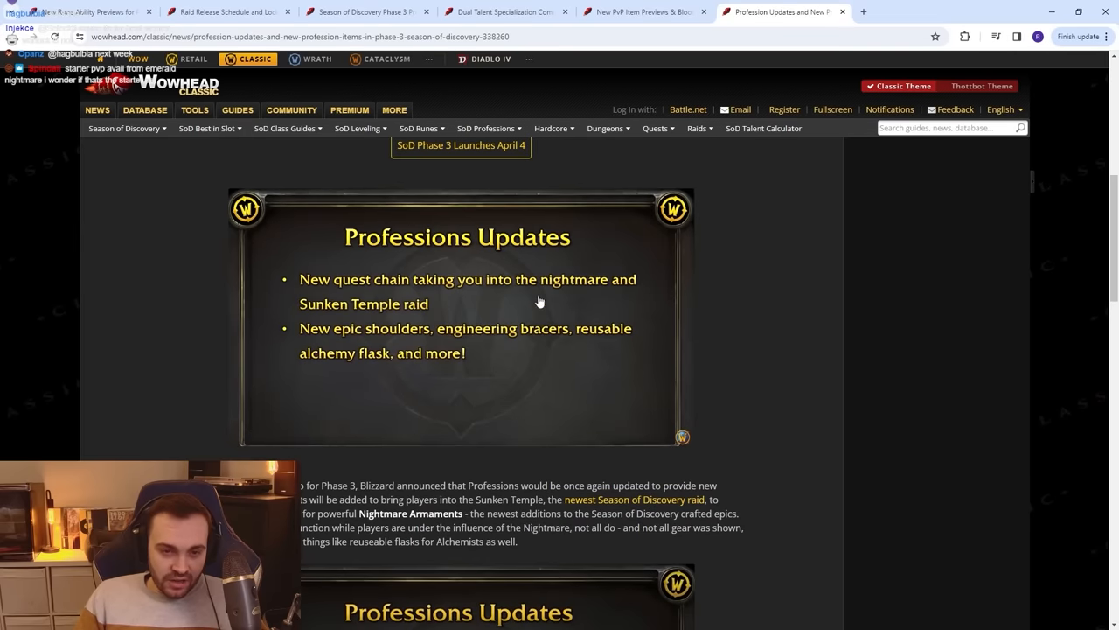
pyautogui.moveTo(795, 343)
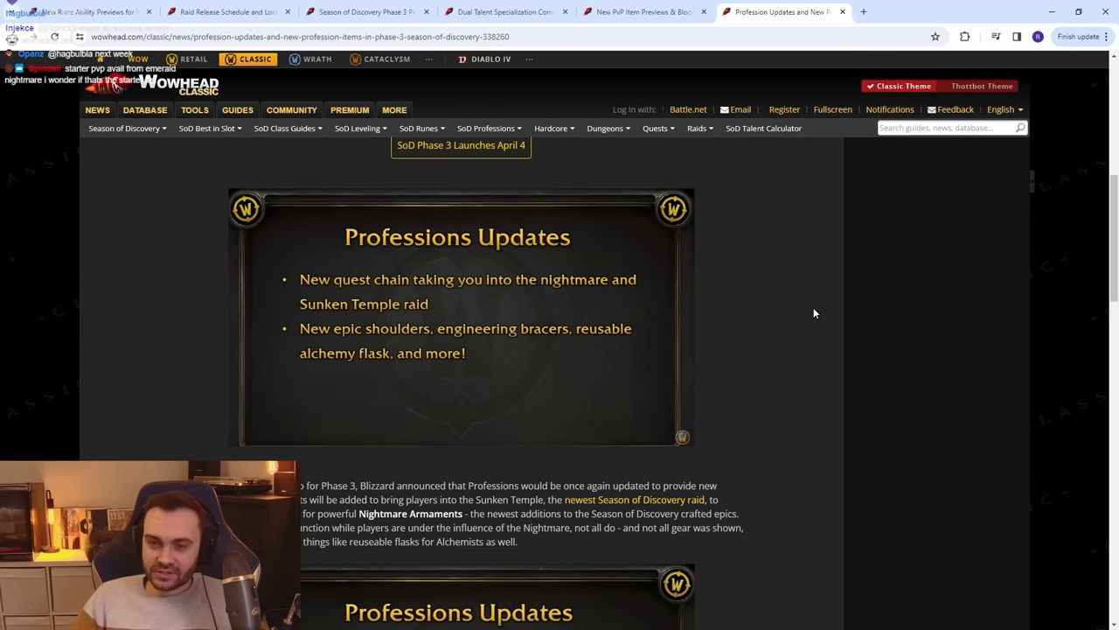
pyautogui.moveTo(570, 304)
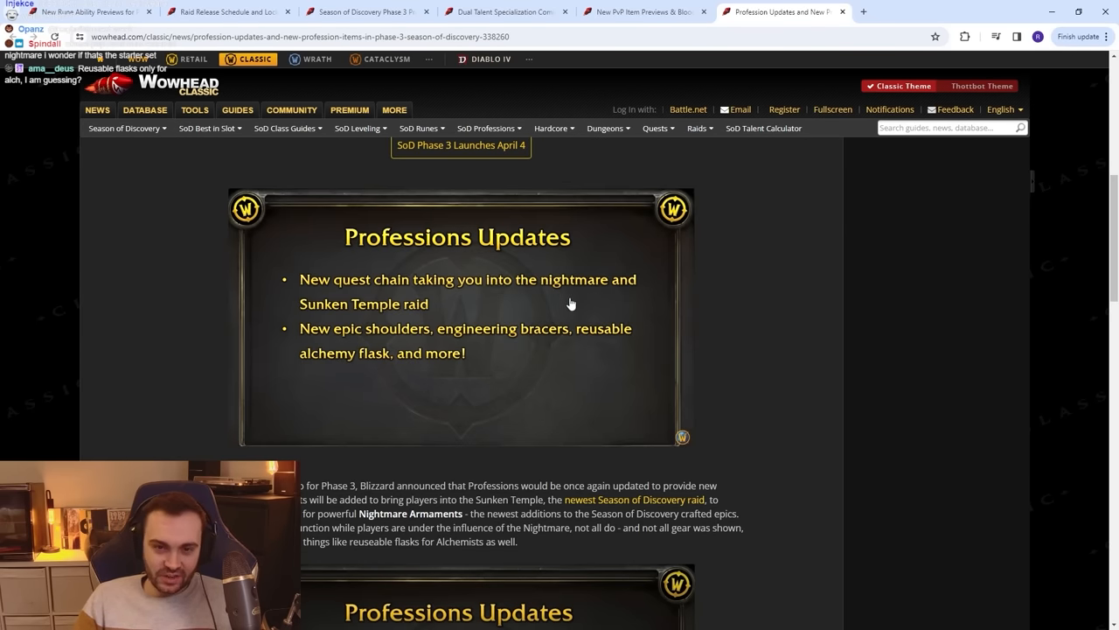
pyautogui.moveTo(502, 354)
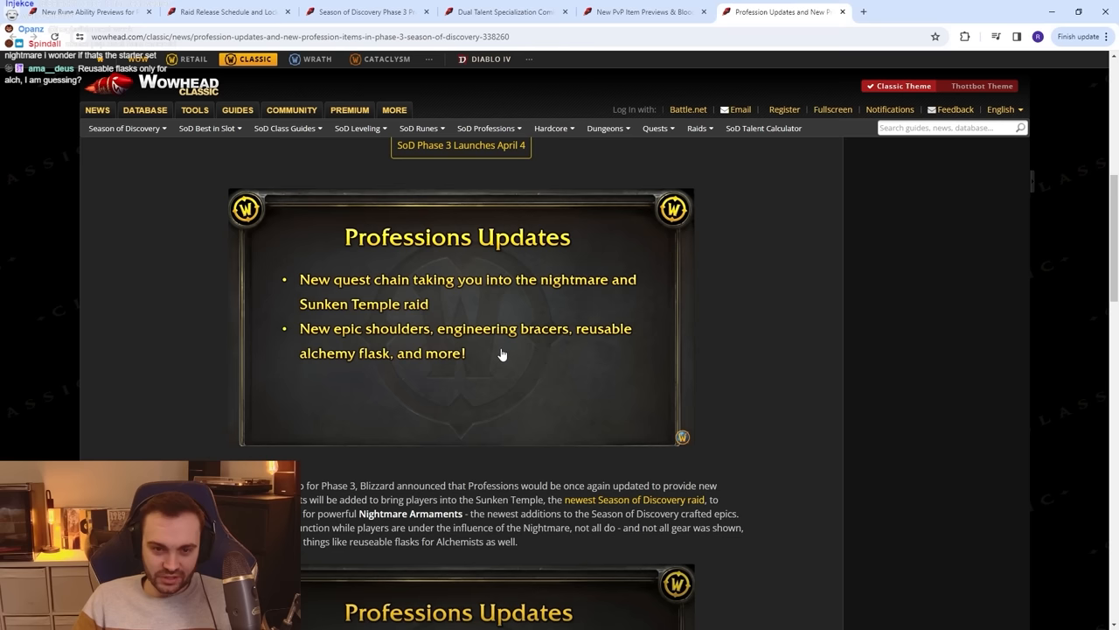
pyautogui.moveTo(594, 348)
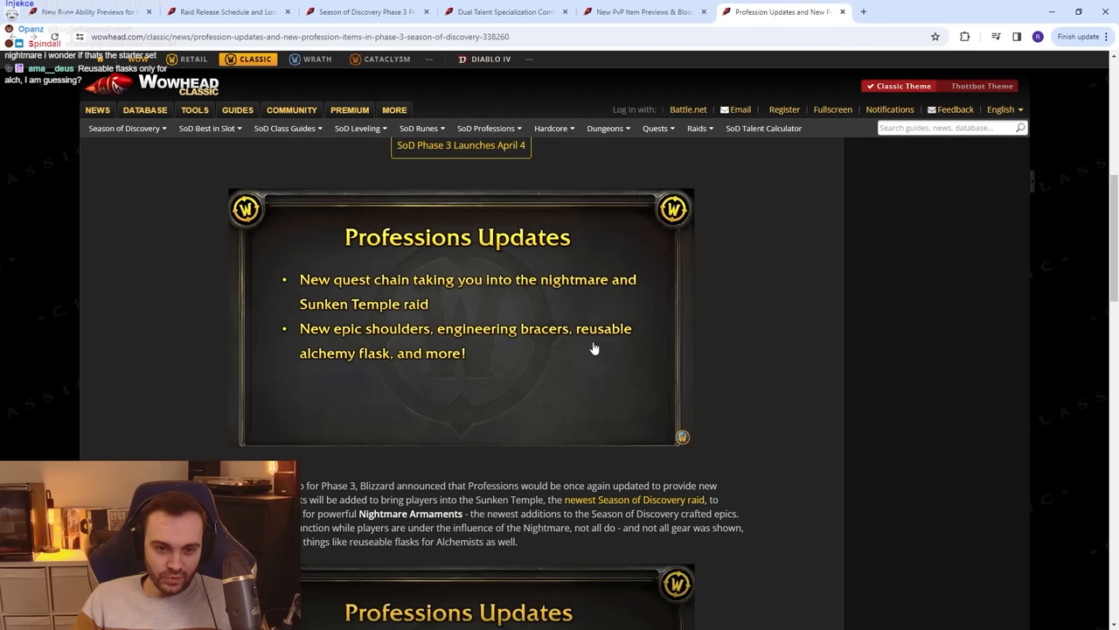
pyautogui.moveTo(500, 330)
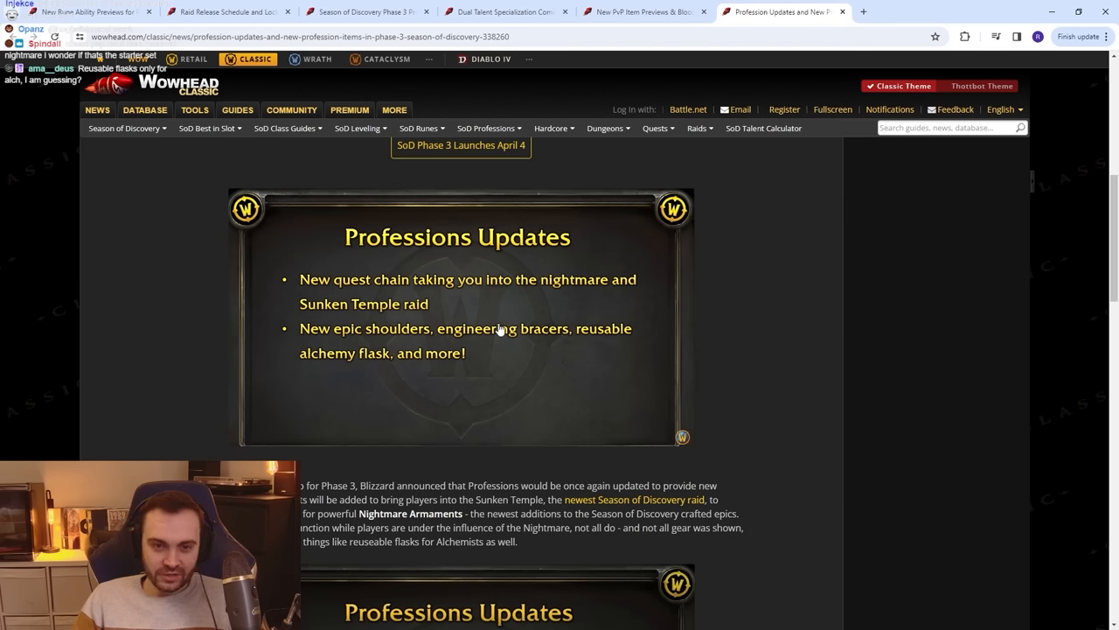
pyautogui.scroll(-3)
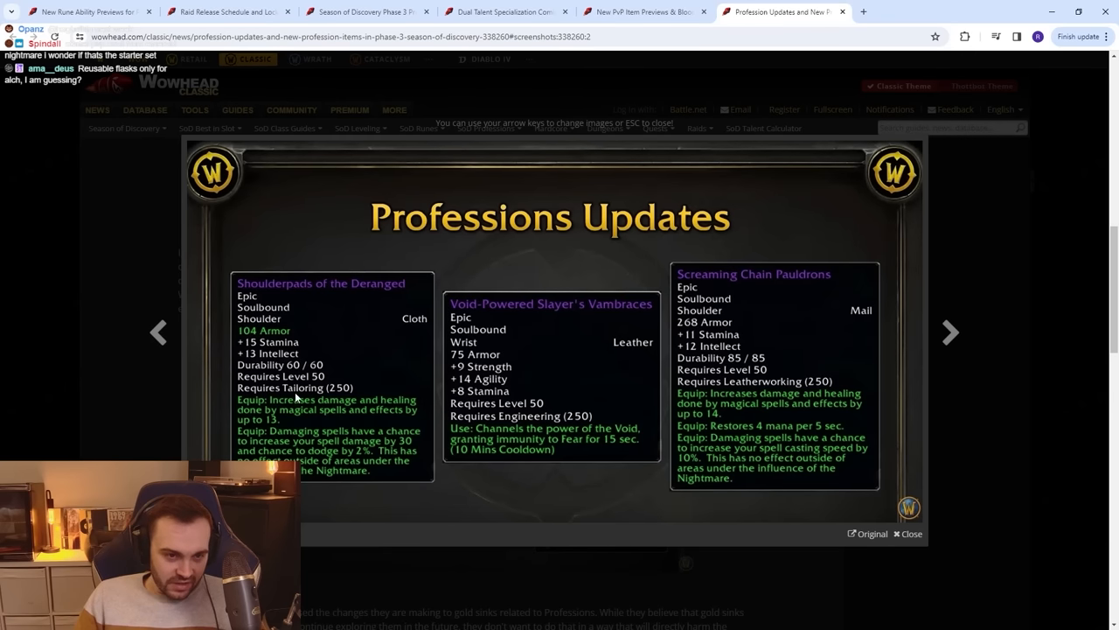
pyautogui.moveTo(298, 432)
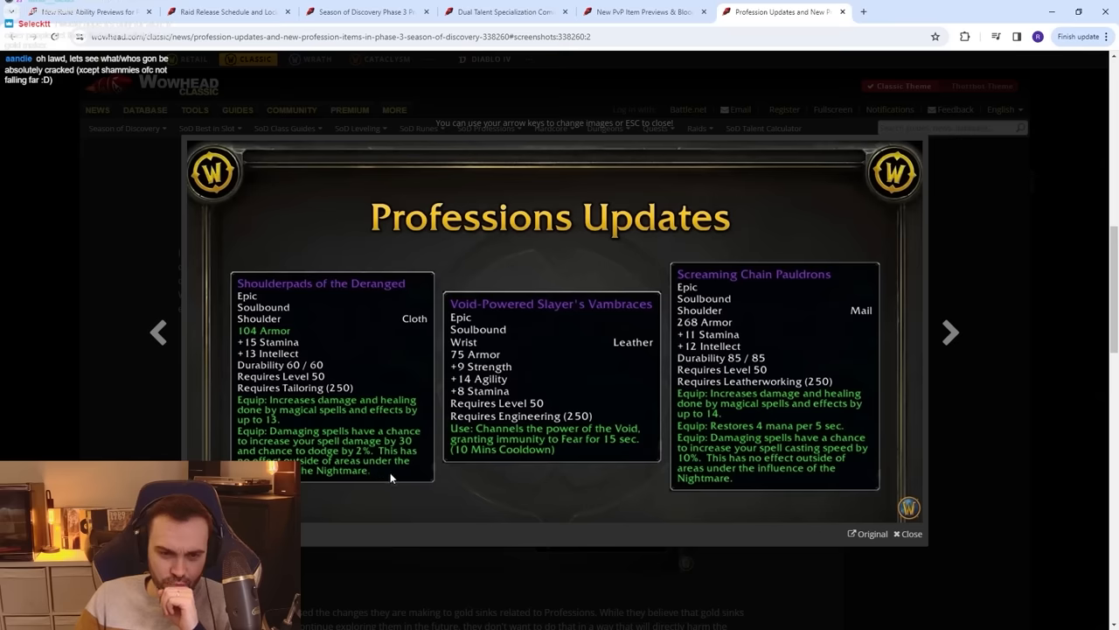
pyautogui.moveTo(389, 474)
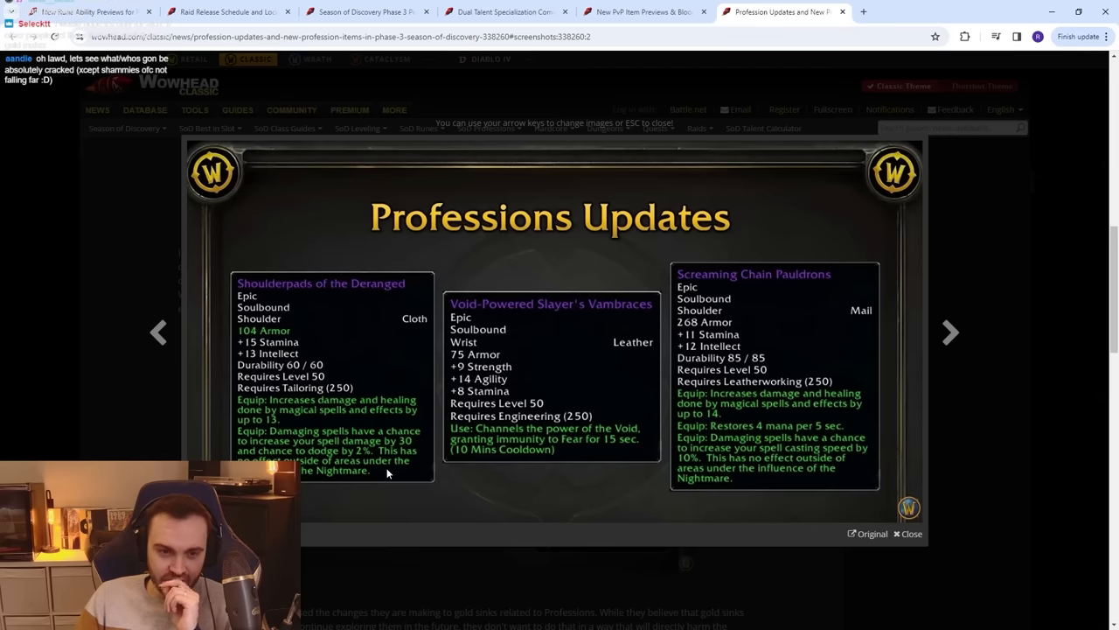
pyautogui.moveTo(400, 415)
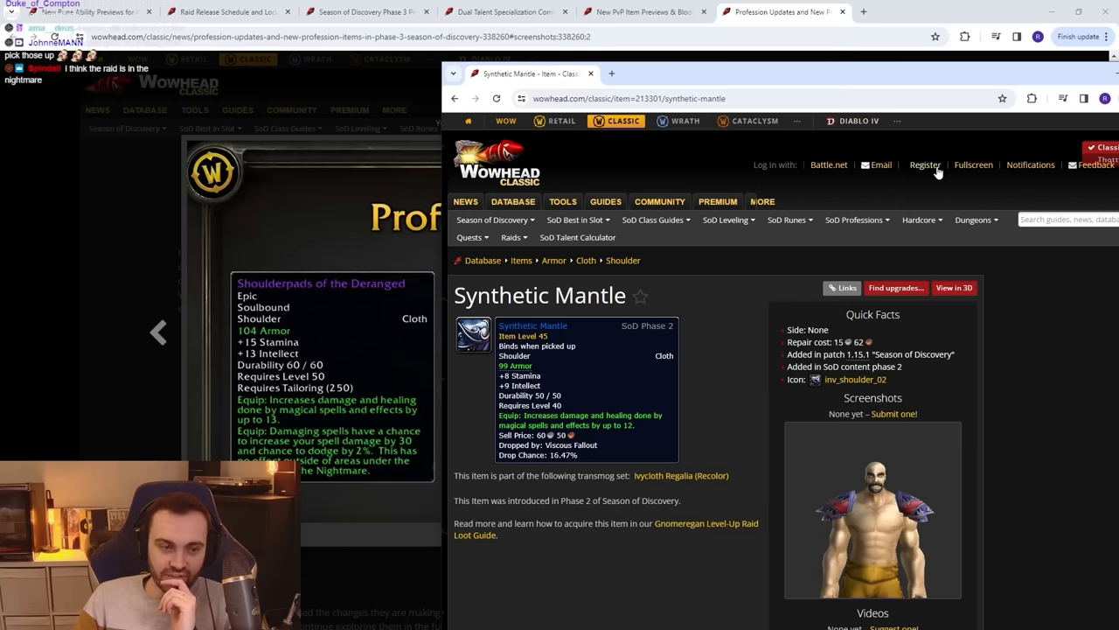
pyautogui.moveTo(792, 75)
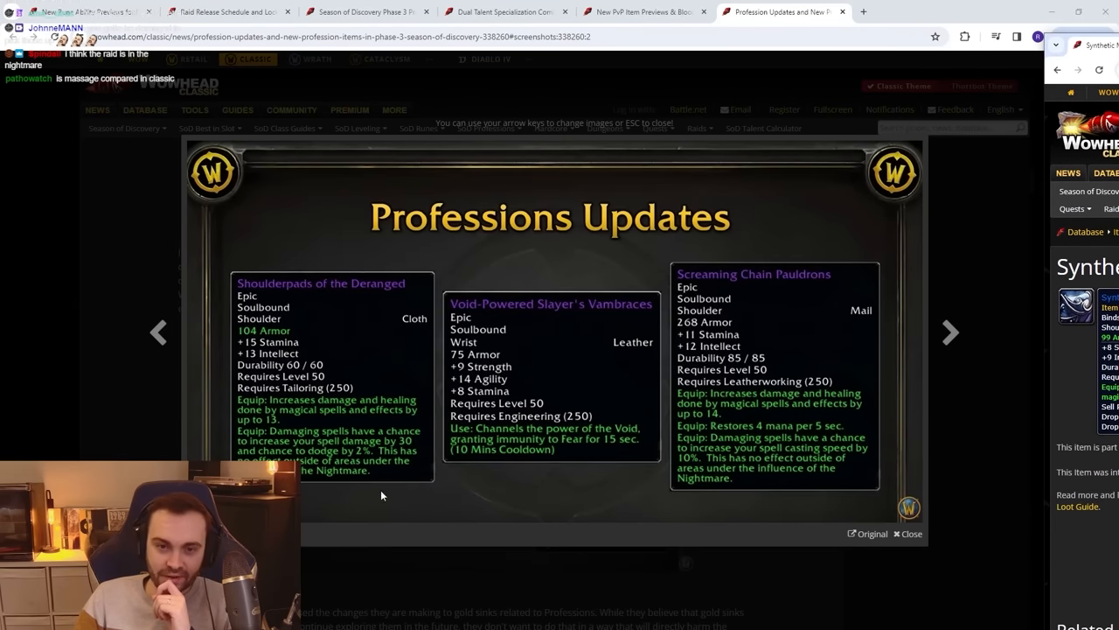
pyautogui.moveTo(432, 363)
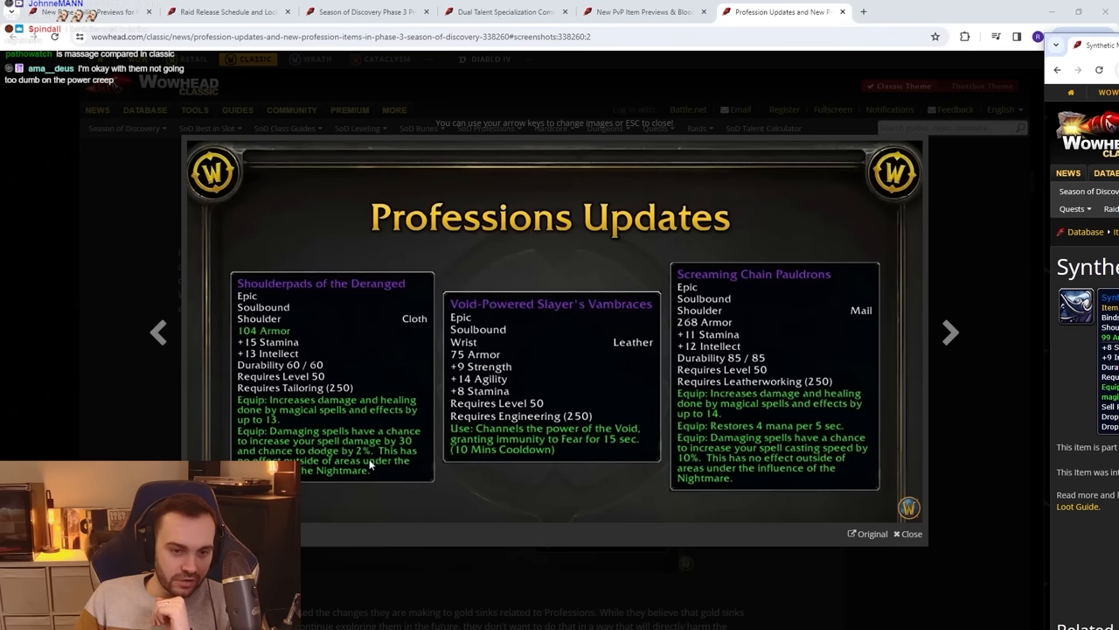
pyautogui.moveTo(554, 425)
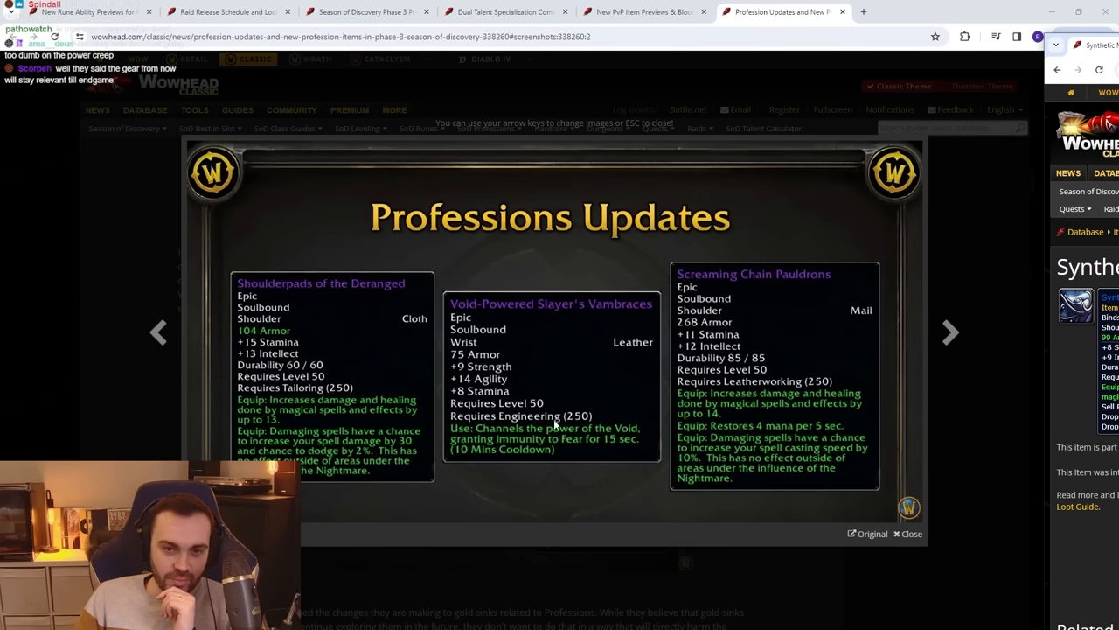
pyautogui.moveTo(569, 300)
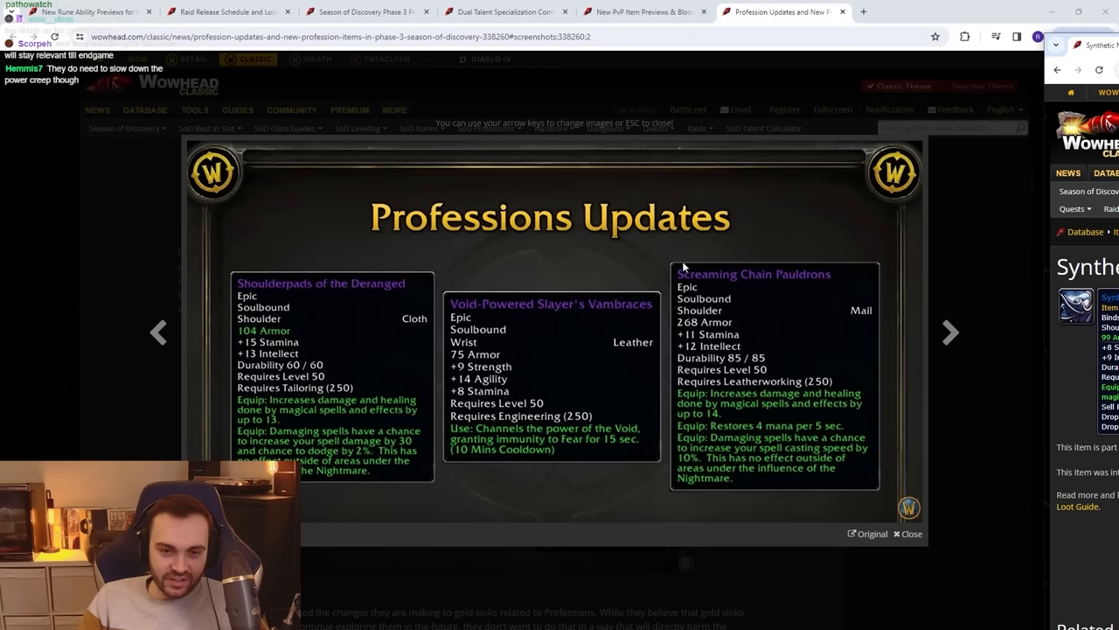
pyautogui.moveTo(496, 348)
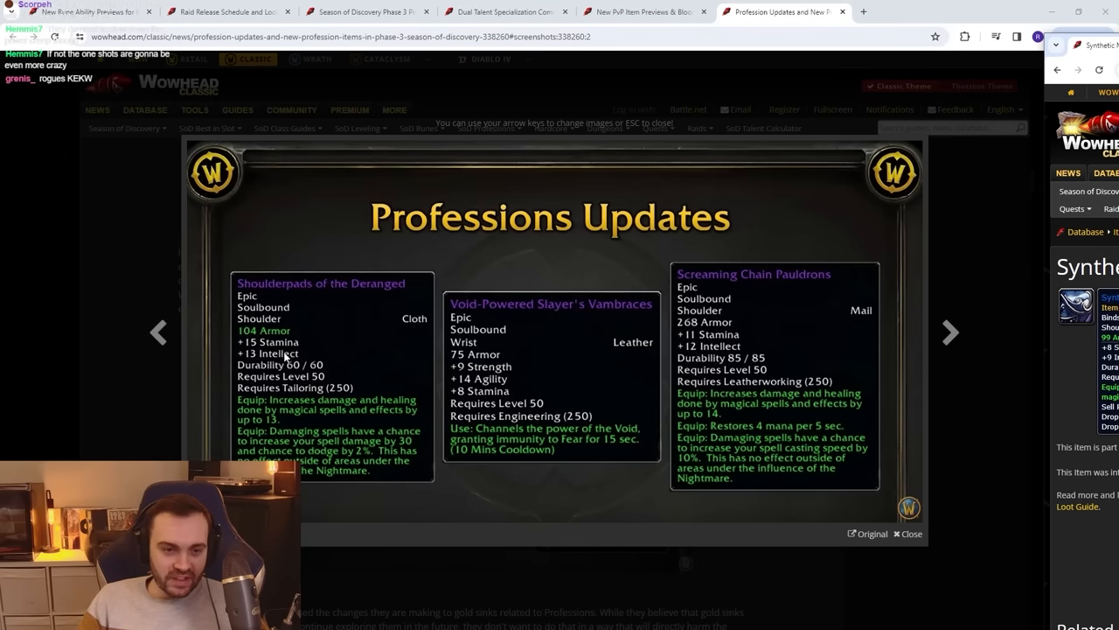
pyautogui.moveTo(313, 354)
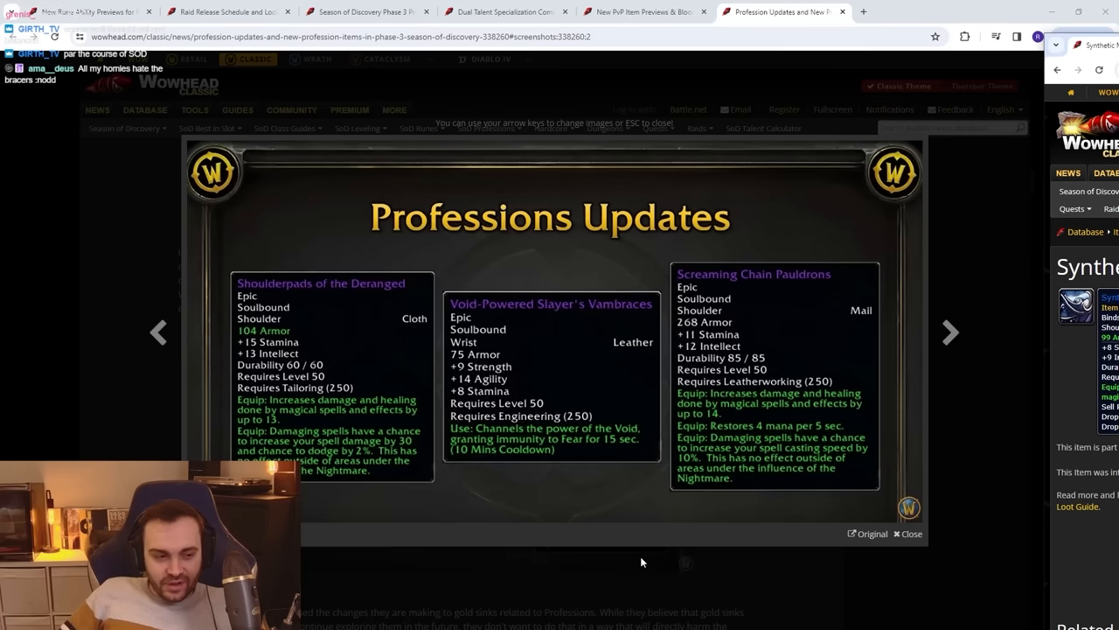
pyautogui.moveTo(659, 540)
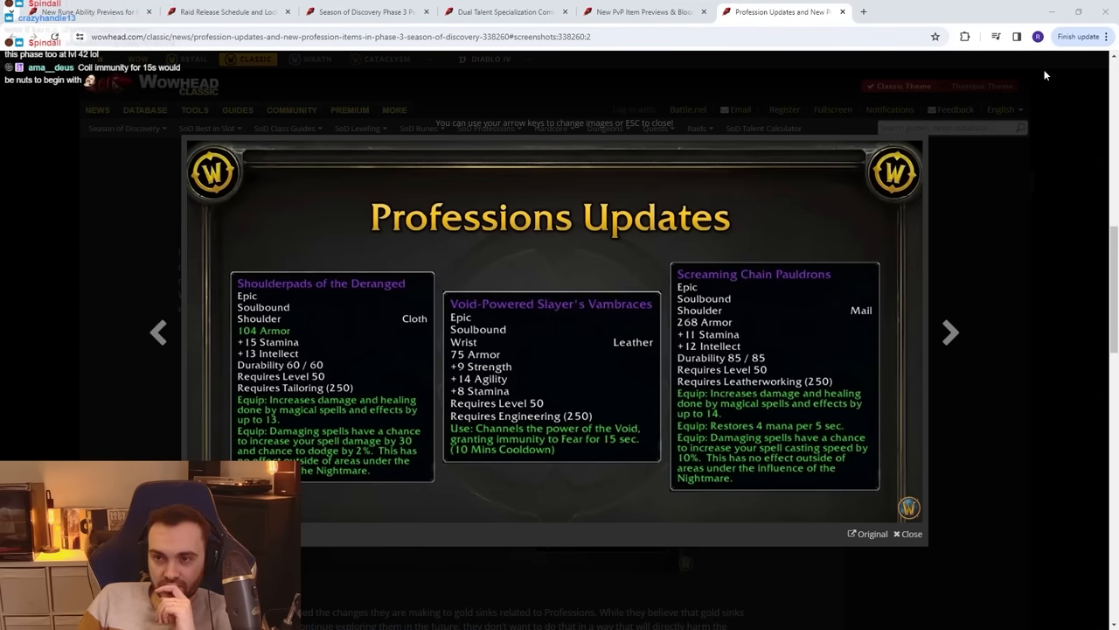
pyautogui.scroll(-3)
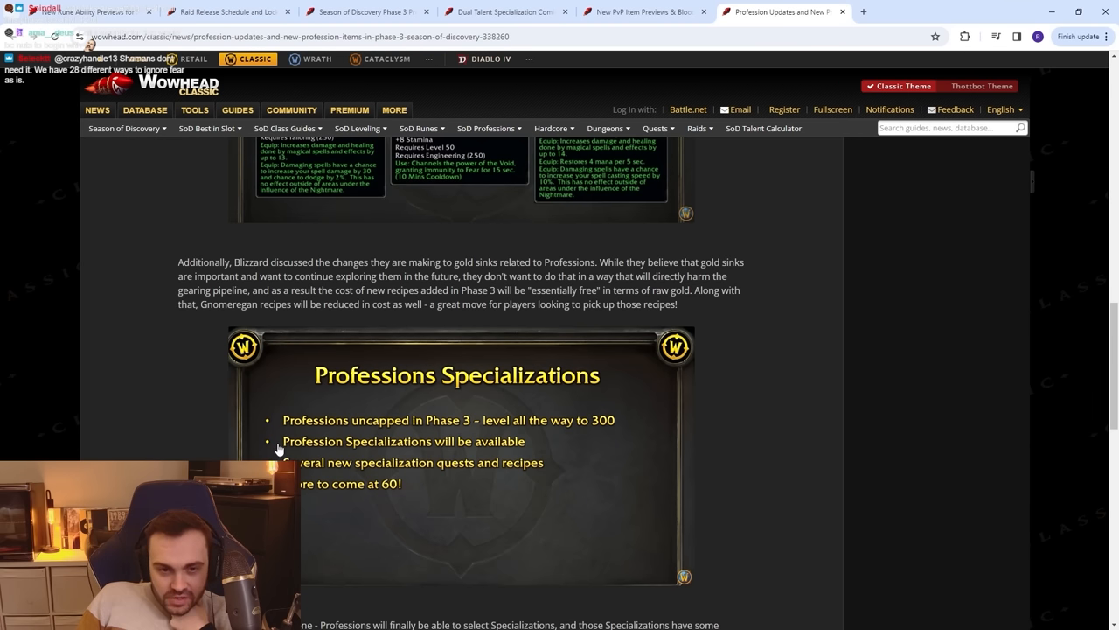
pyautogui.moveTo(307, 475)
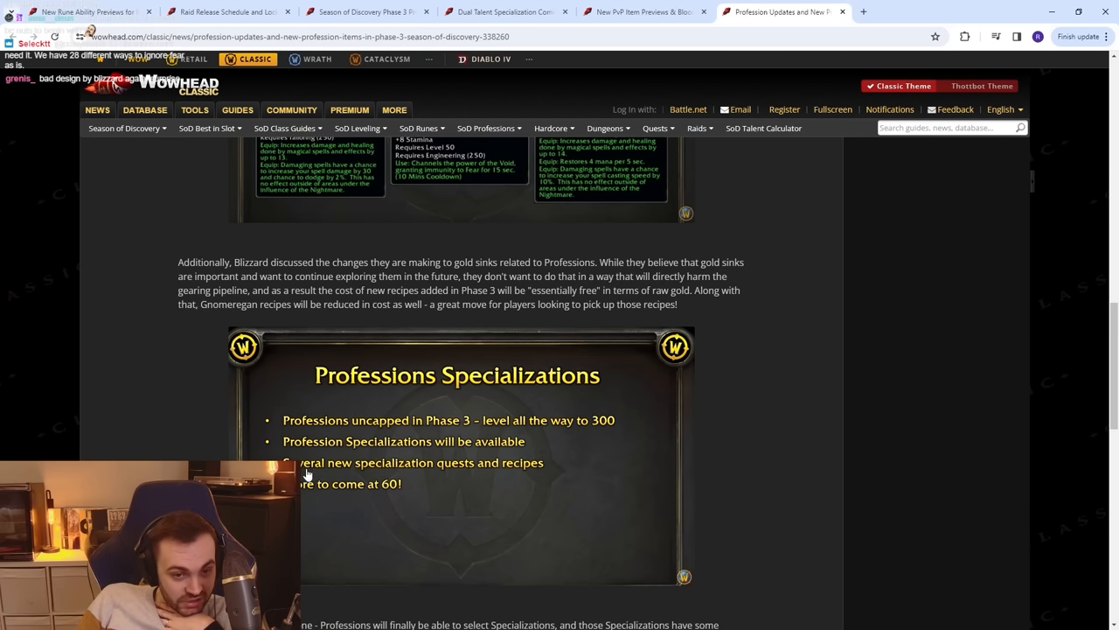
pyautogui.moveTo(363, 506)
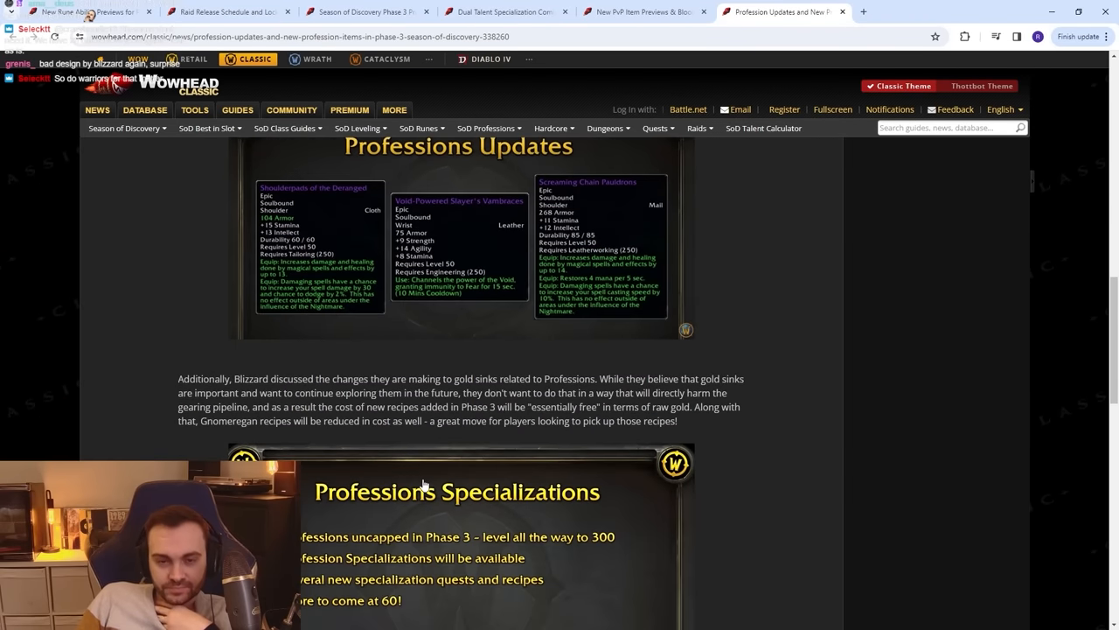
pyautogui.scroll(-3)
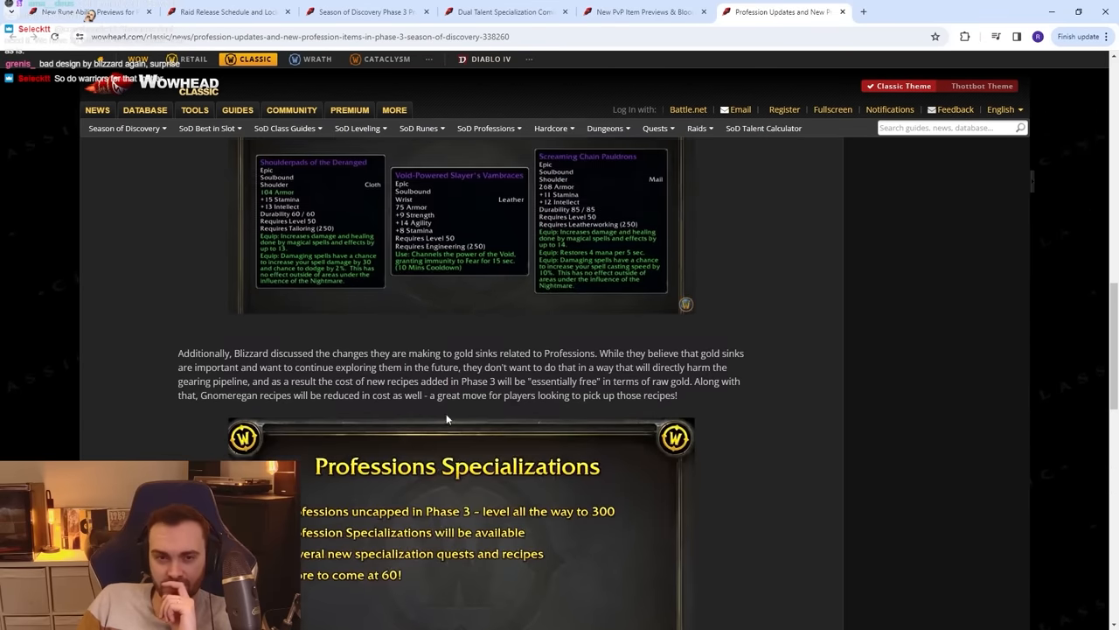
# Revisit Blood Moon Updates in the PvP article, then open the Nightmare Incursions article in a new tab.
pyautogui.click(643, 11)
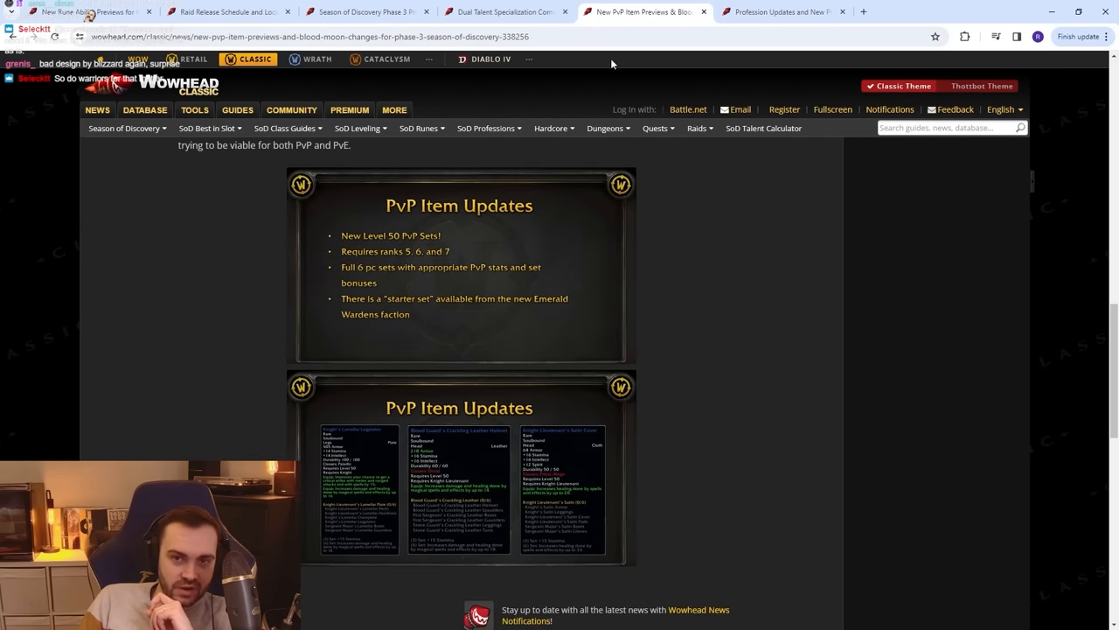
pyautogui.scroll(3)
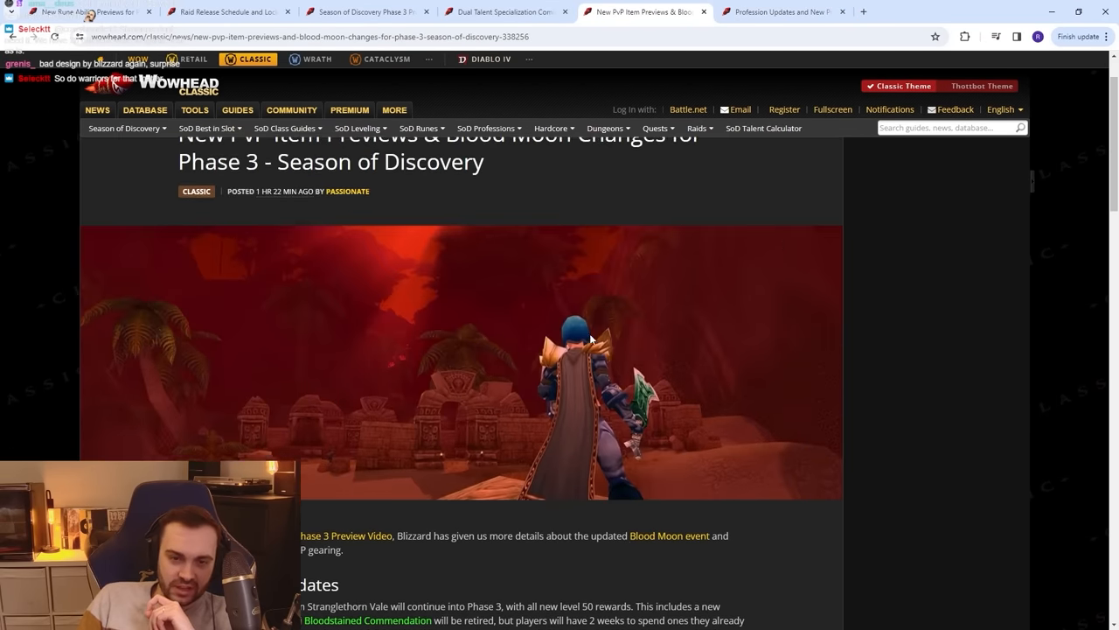
pyautogui.scroll(-3)
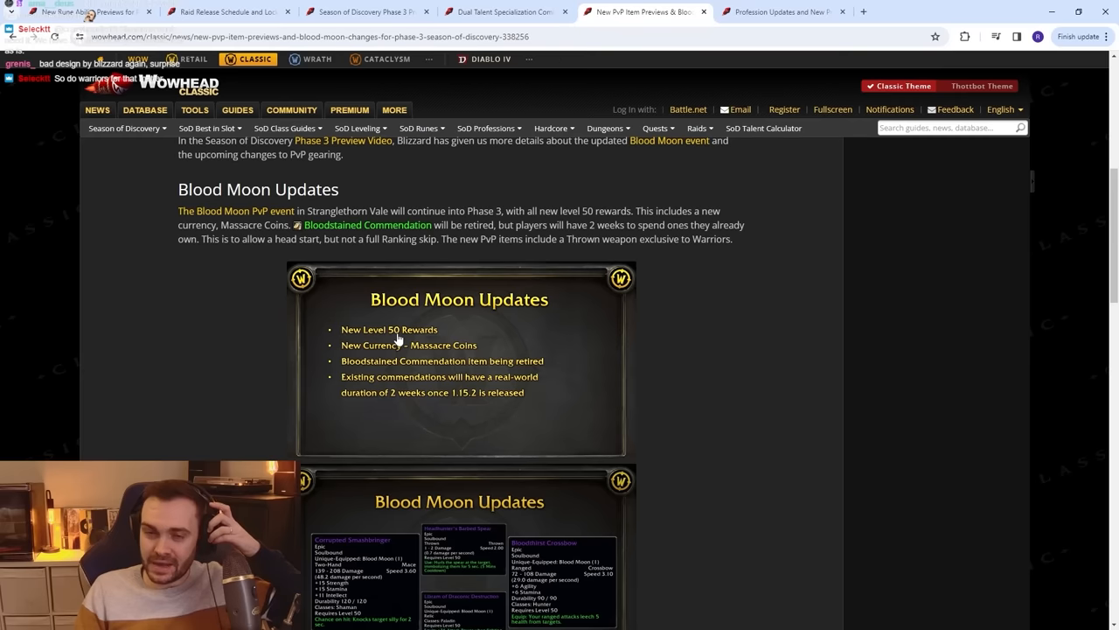
pyautogui.moveTo(433, 216)
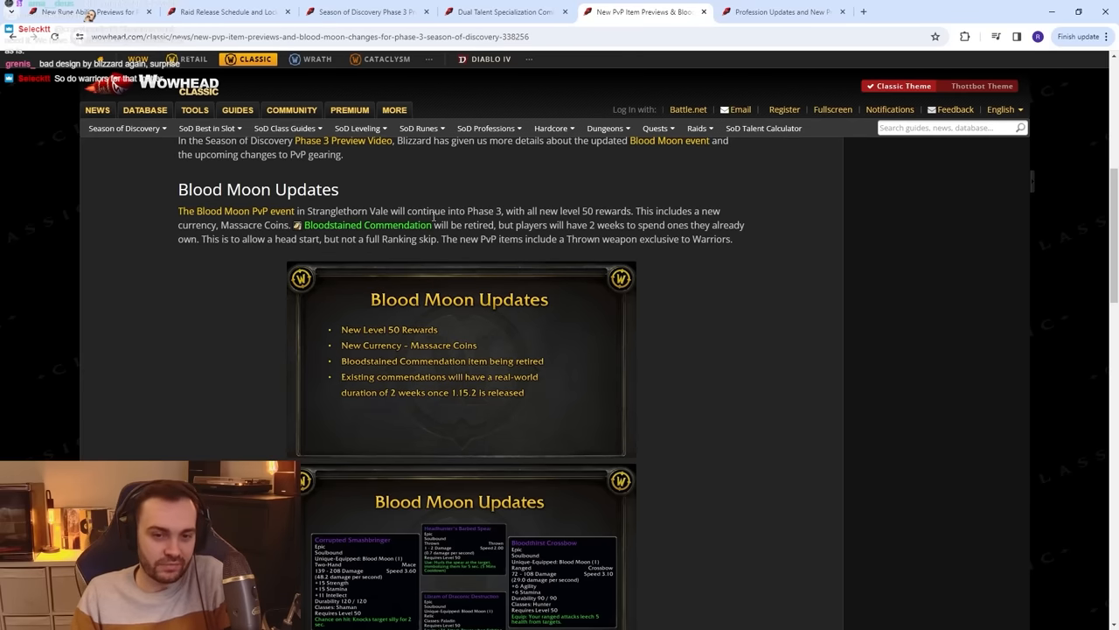
pyautogui.moveTo(512, 357)
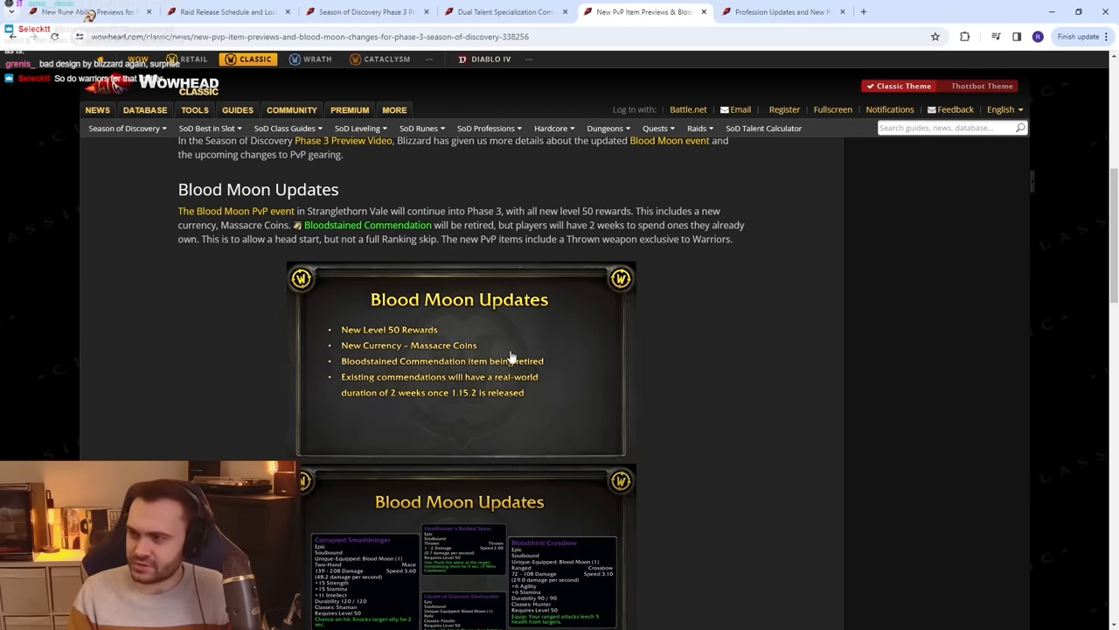
pyautogui.click(778, 11)
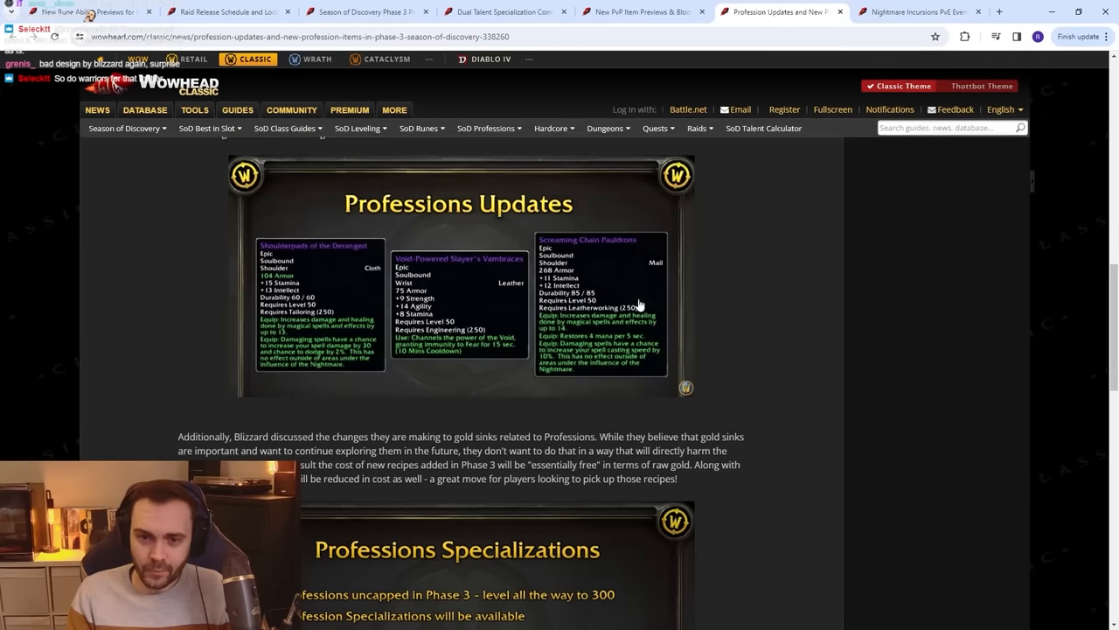
# Read the Nightmare Incursions article, highlighting the sentence about soloable and powerful group foes.
pyautogui.click(919, 11)
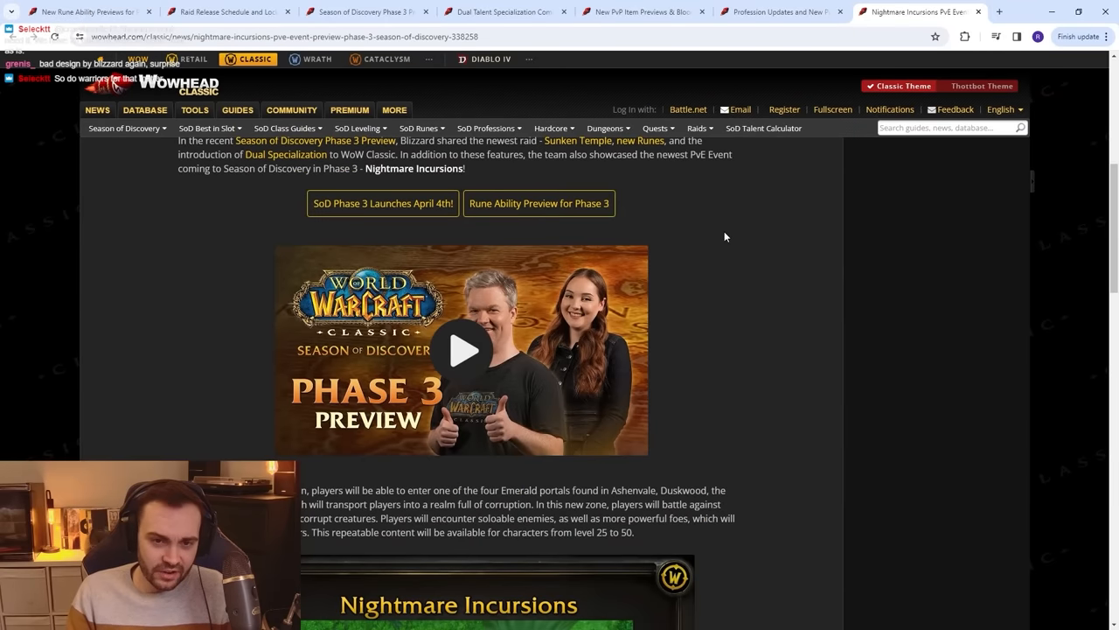
pyautogui.scroll(-3)
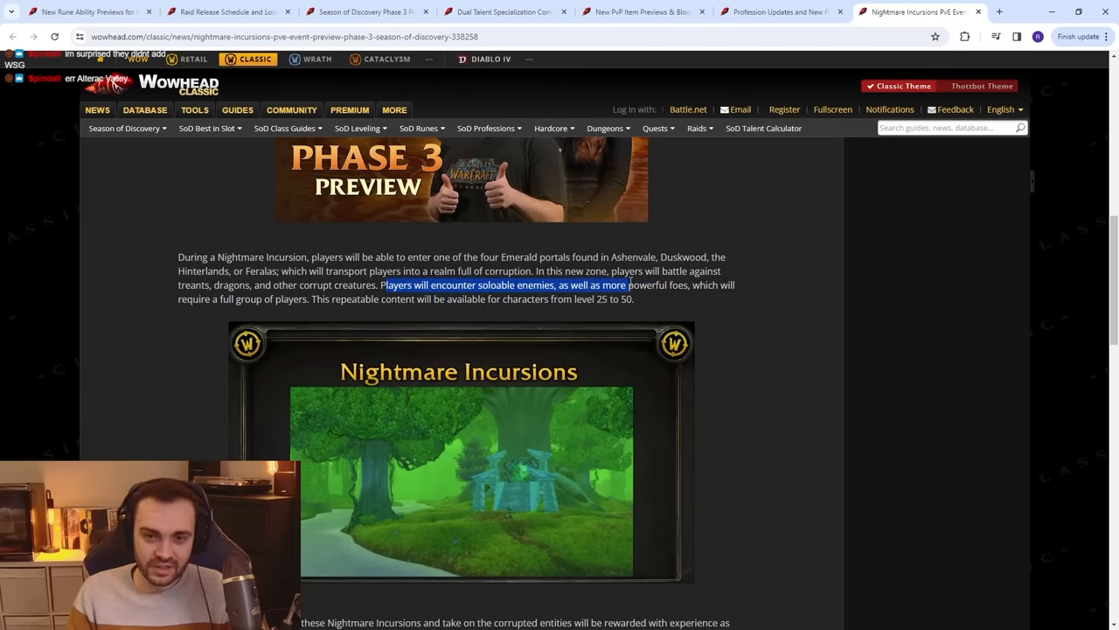
pyautogui.moveTo(627, 285); pyautogui.dragTo(260, 299)
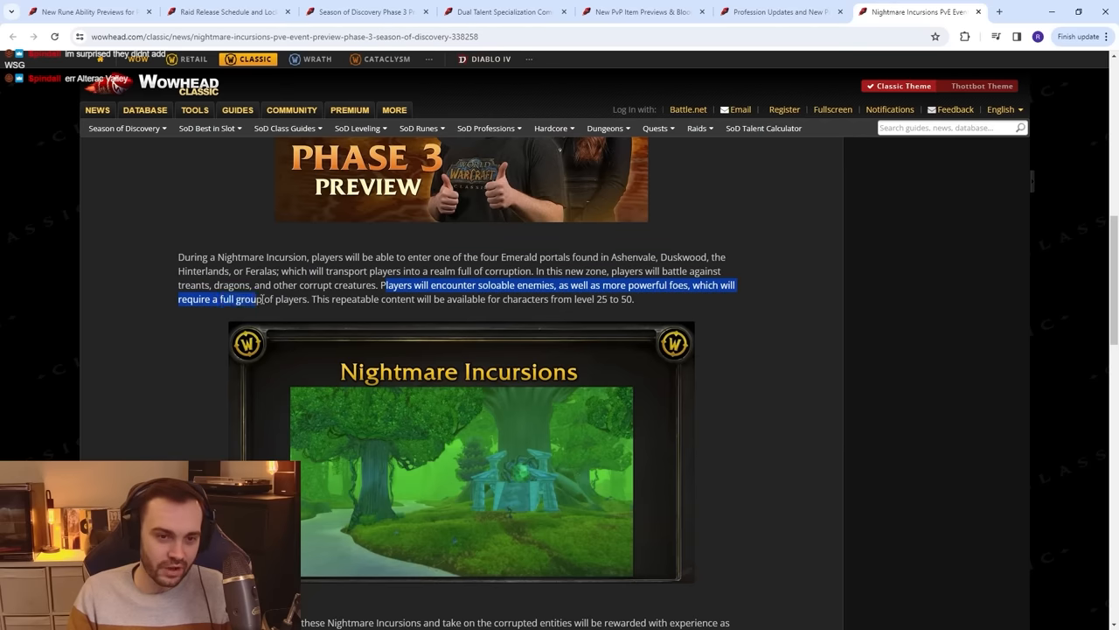
pyautogui.click(366, 270)
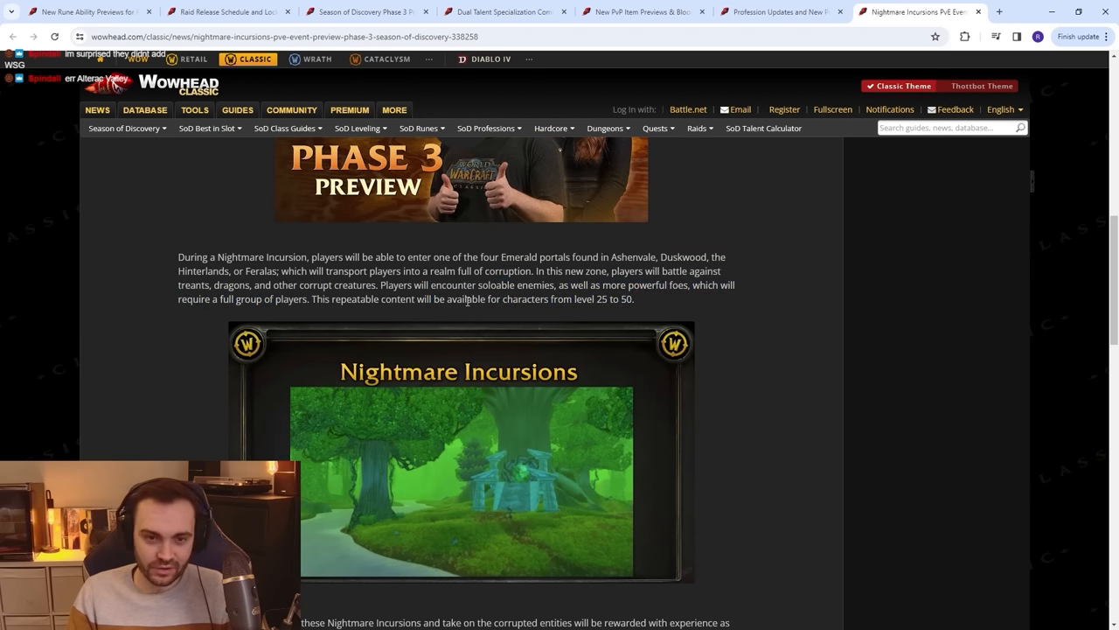
pyautogui.scroll(-3)
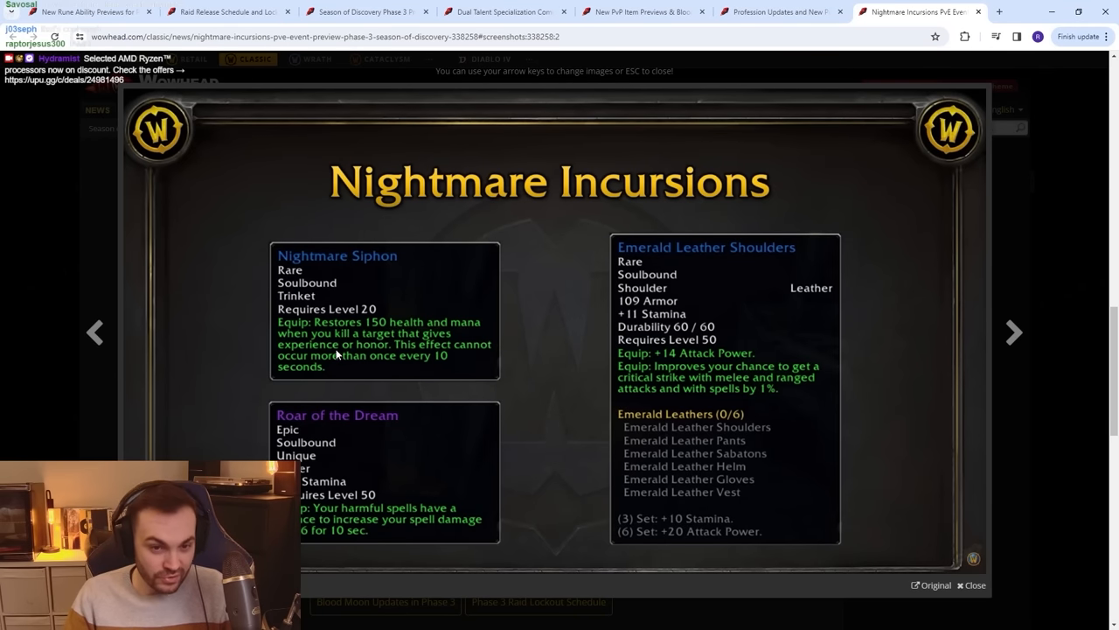
pyautogui.moveTo(234, 297)
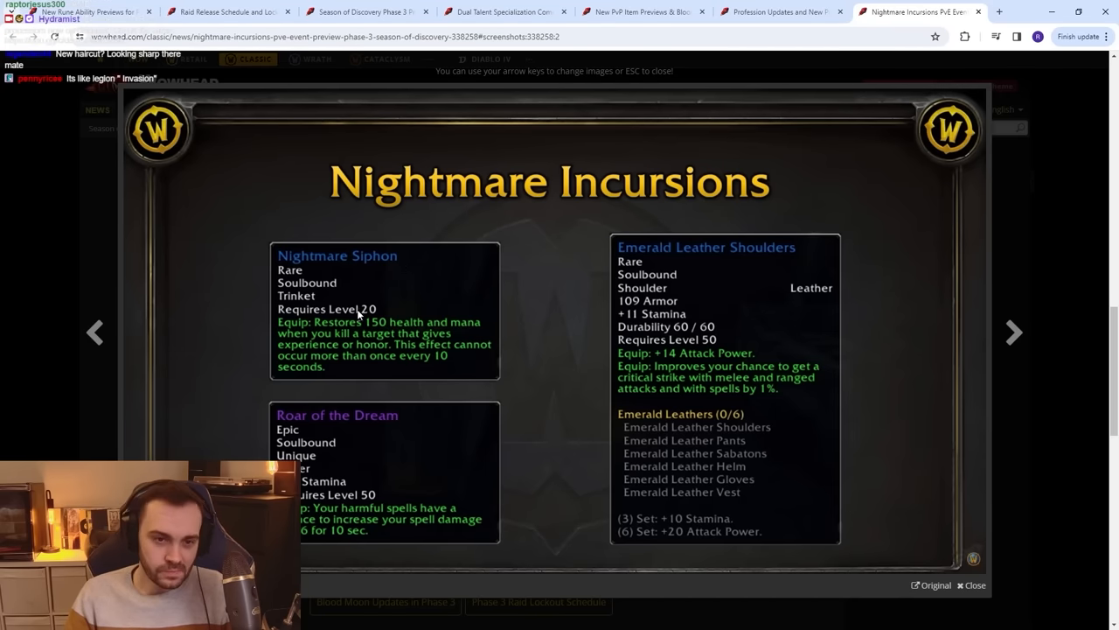
pyautogui.moveTo(301, 403)
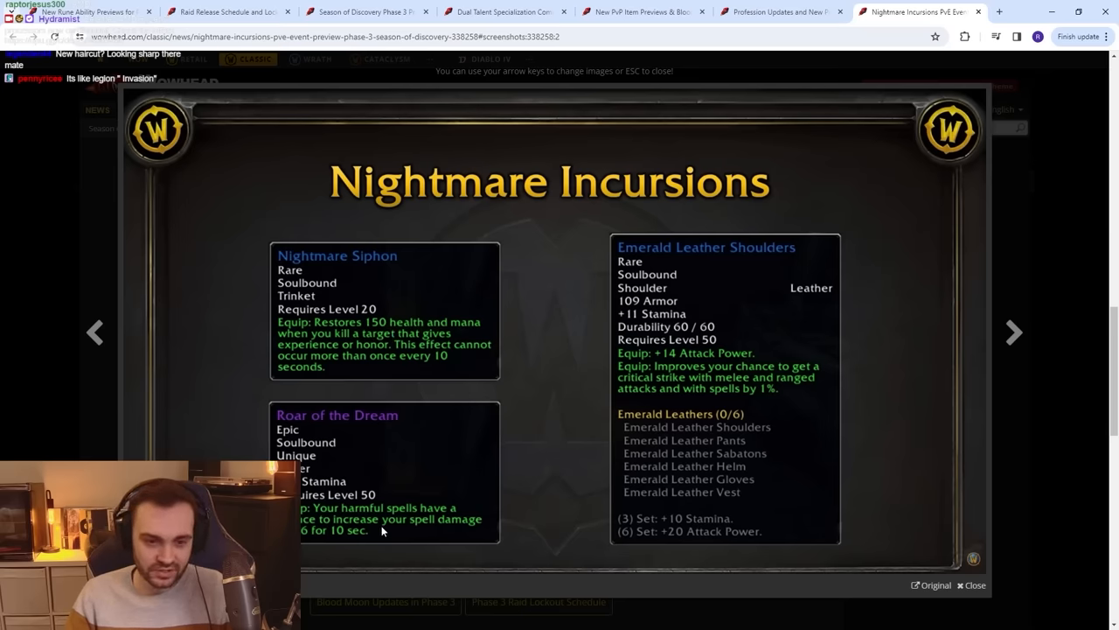
pyautogui.moveTo(476, 467)
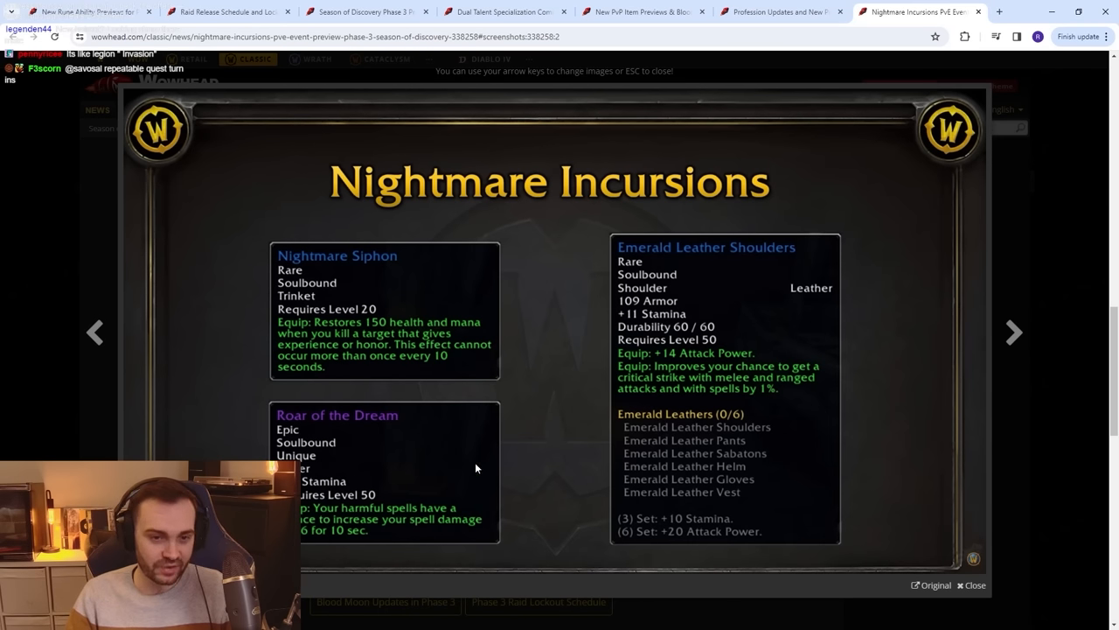
pyautogui.moveTo(570, 518)
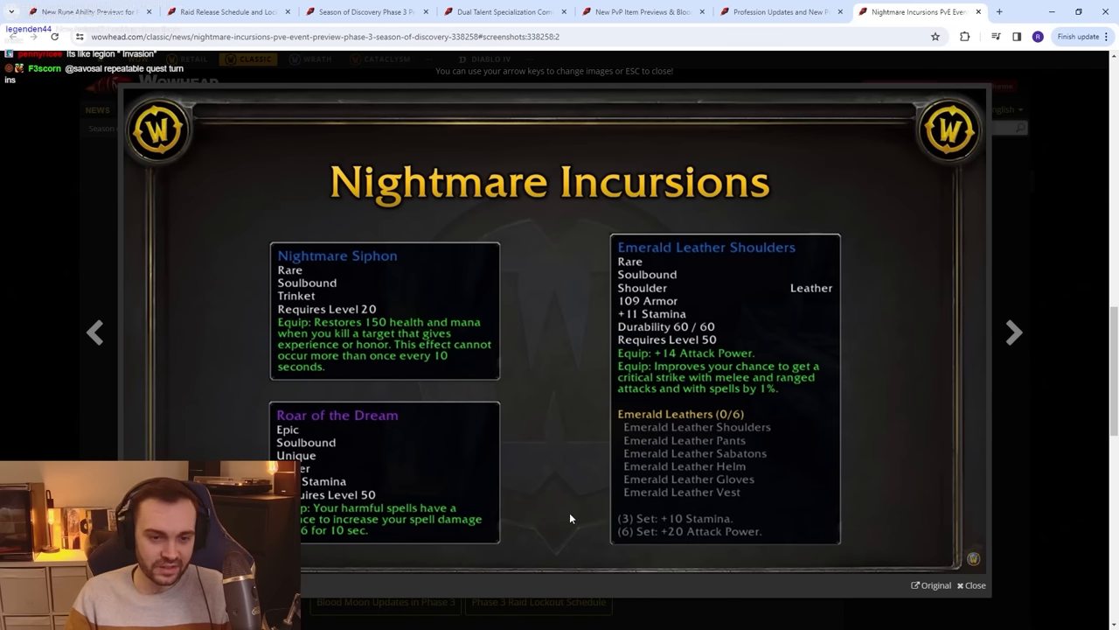
pyautogui.moveTo(501, 457)
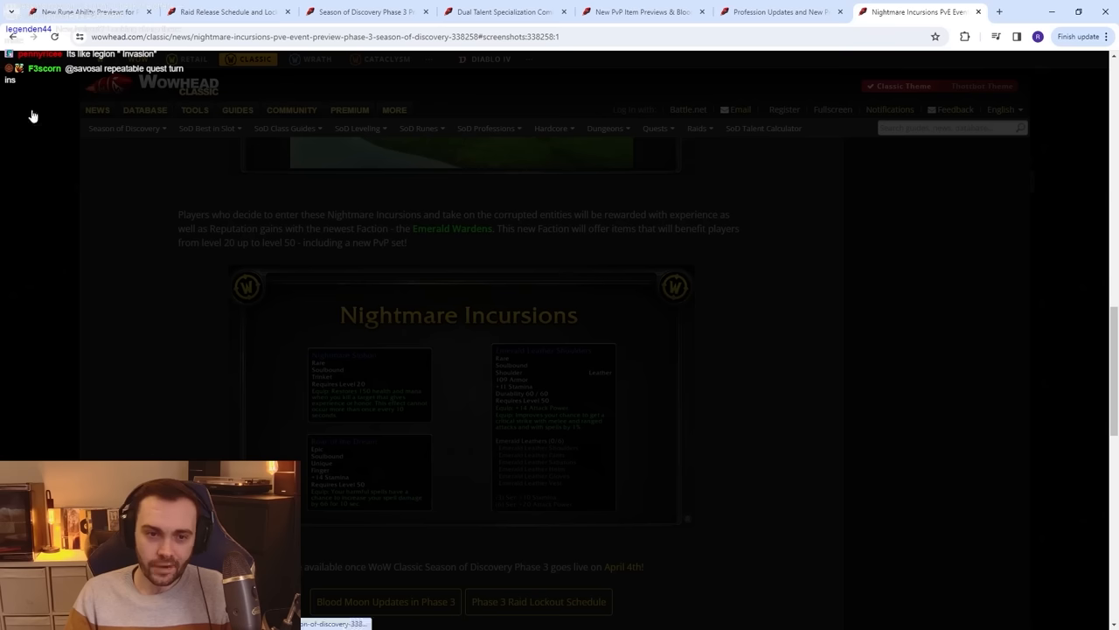
pyautogui.scroll(3)
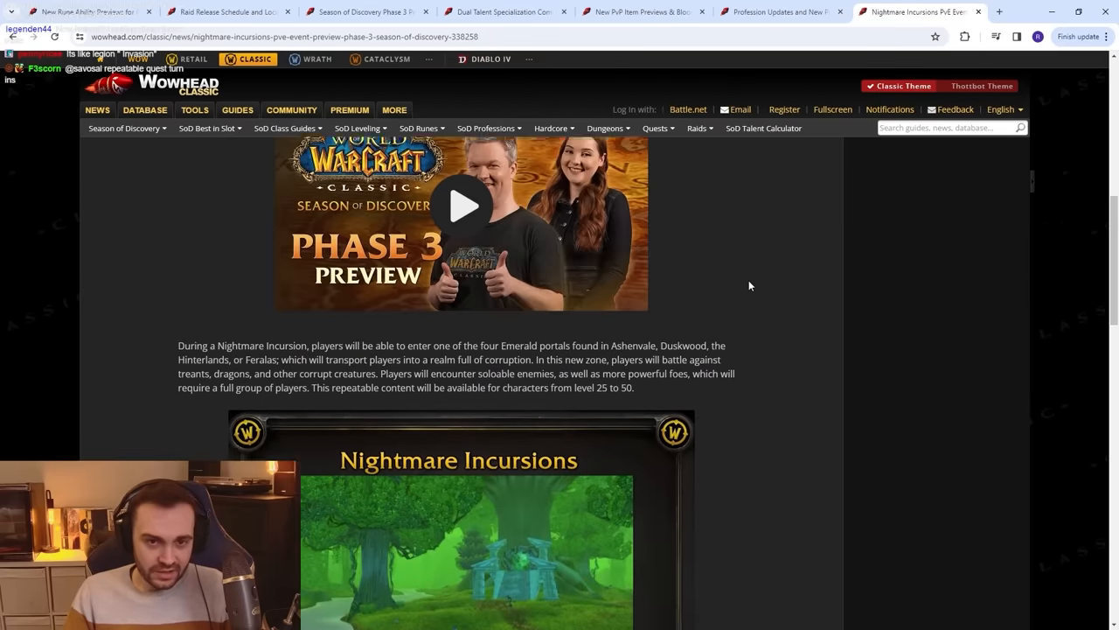
pyautogui.scroll(-3)
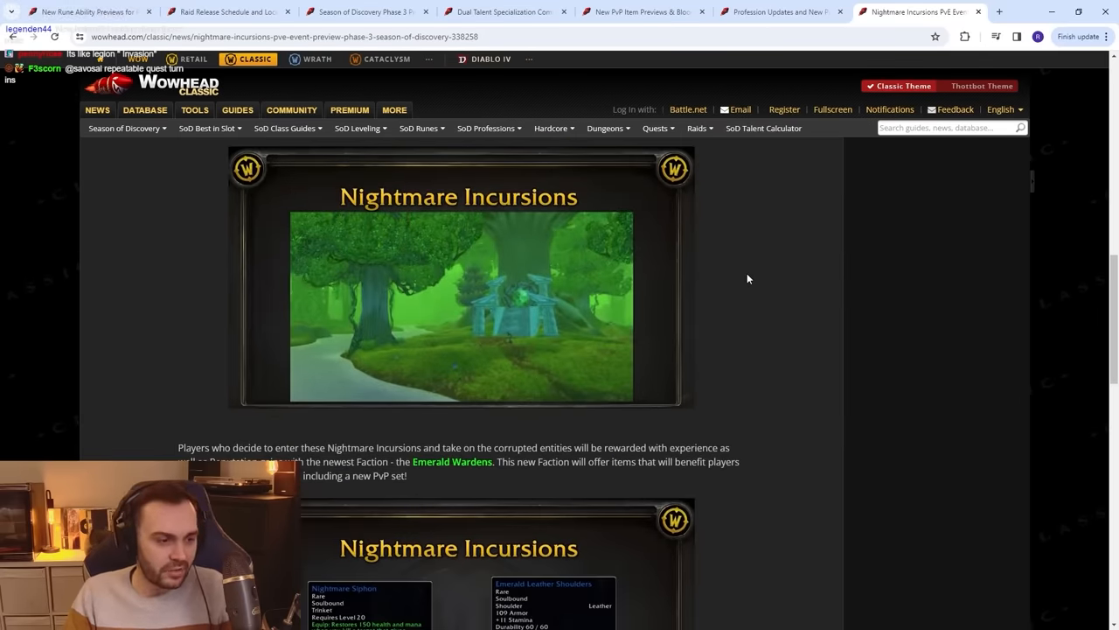
pyautogui.moveTo(494, 478)
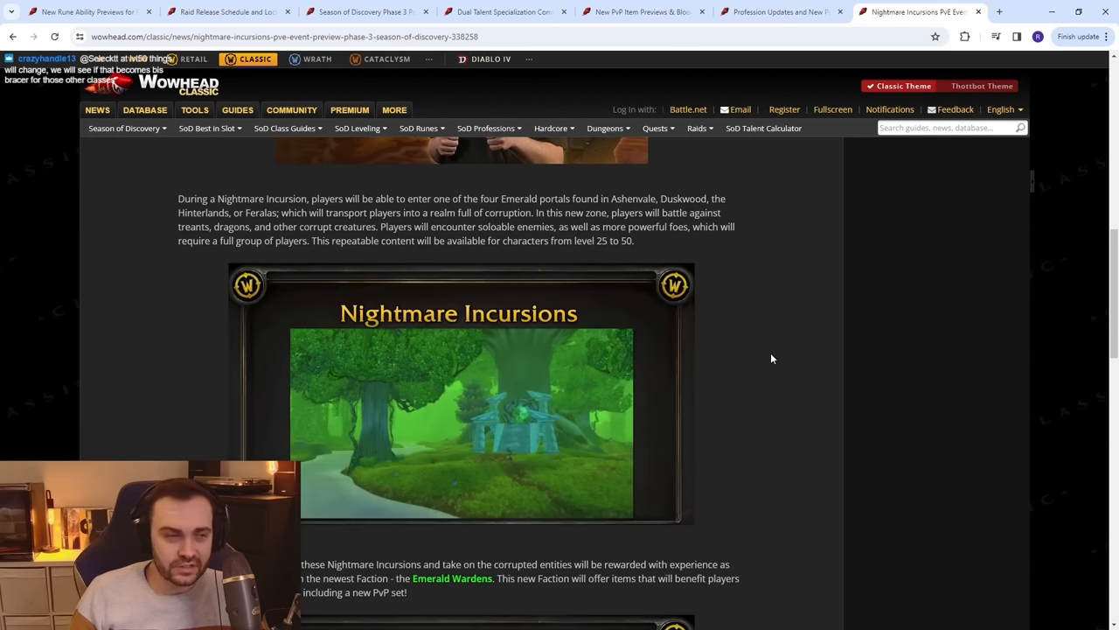
pyautogui.moveTo(773, 318)
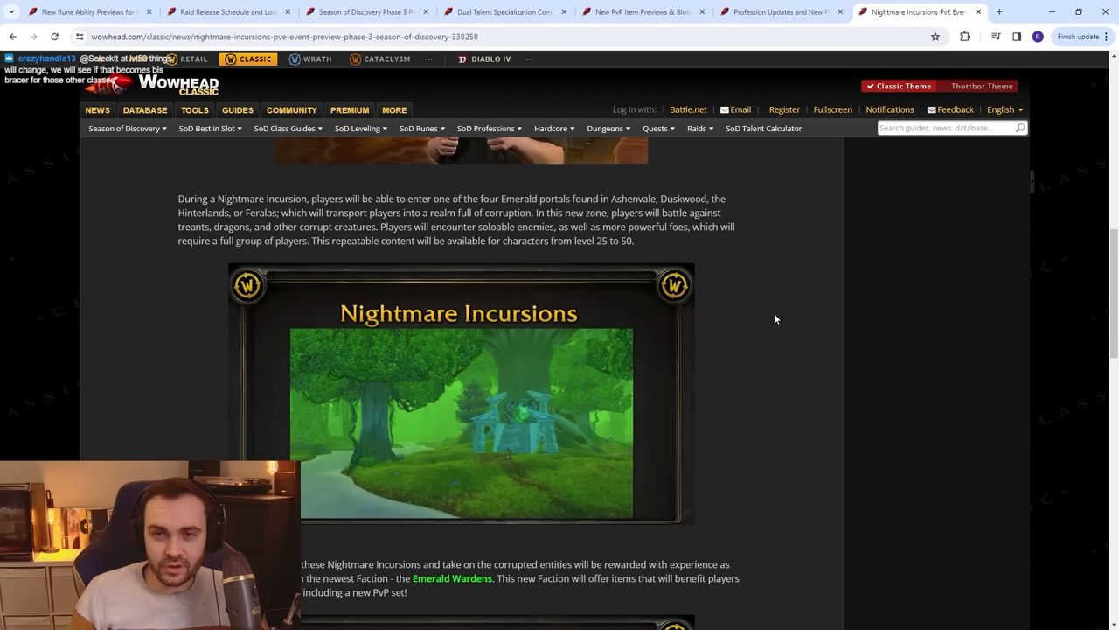
pyautogui.moveTo(833, 316)
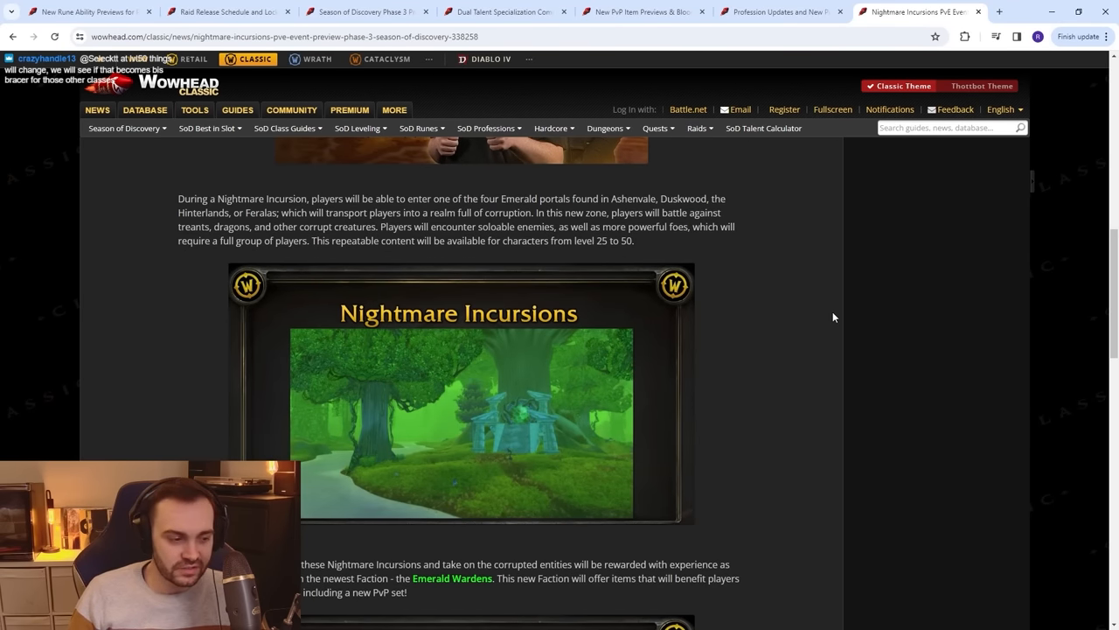